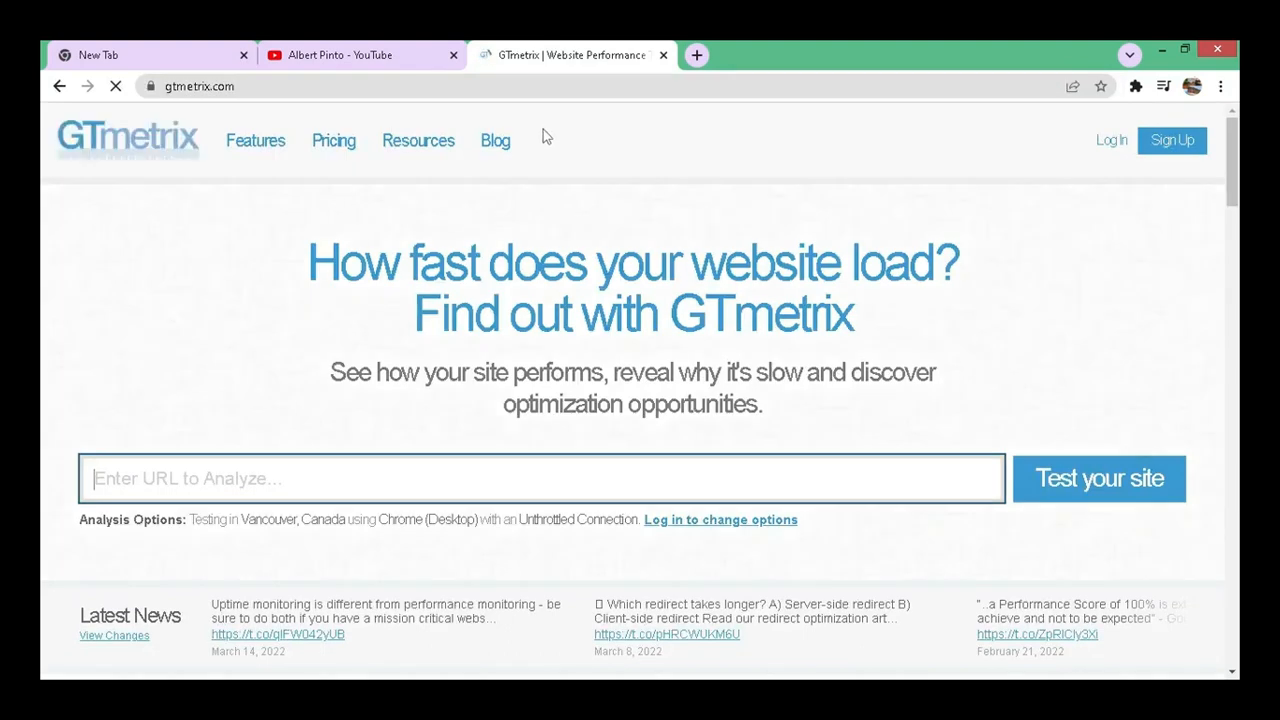
- Run a GTmetrix speed test on konkanicomedy.konkanilearn.com
text(kon)
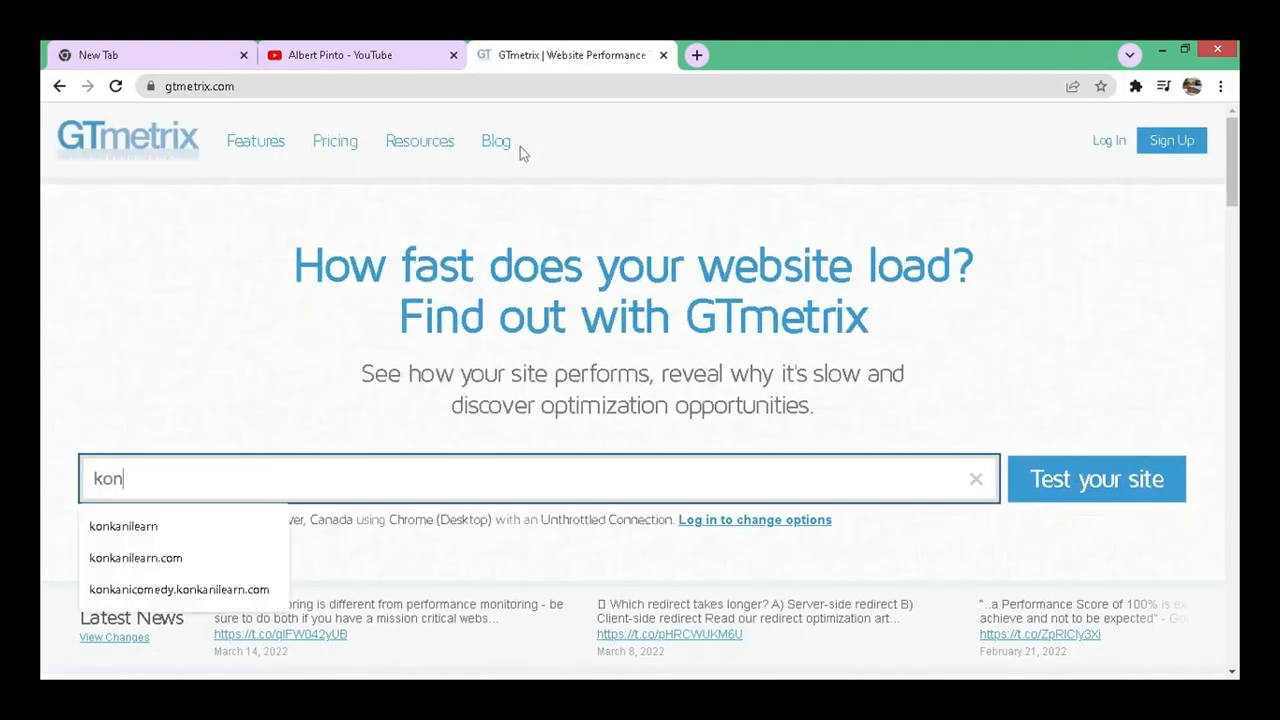
mouse_move(344, 434)
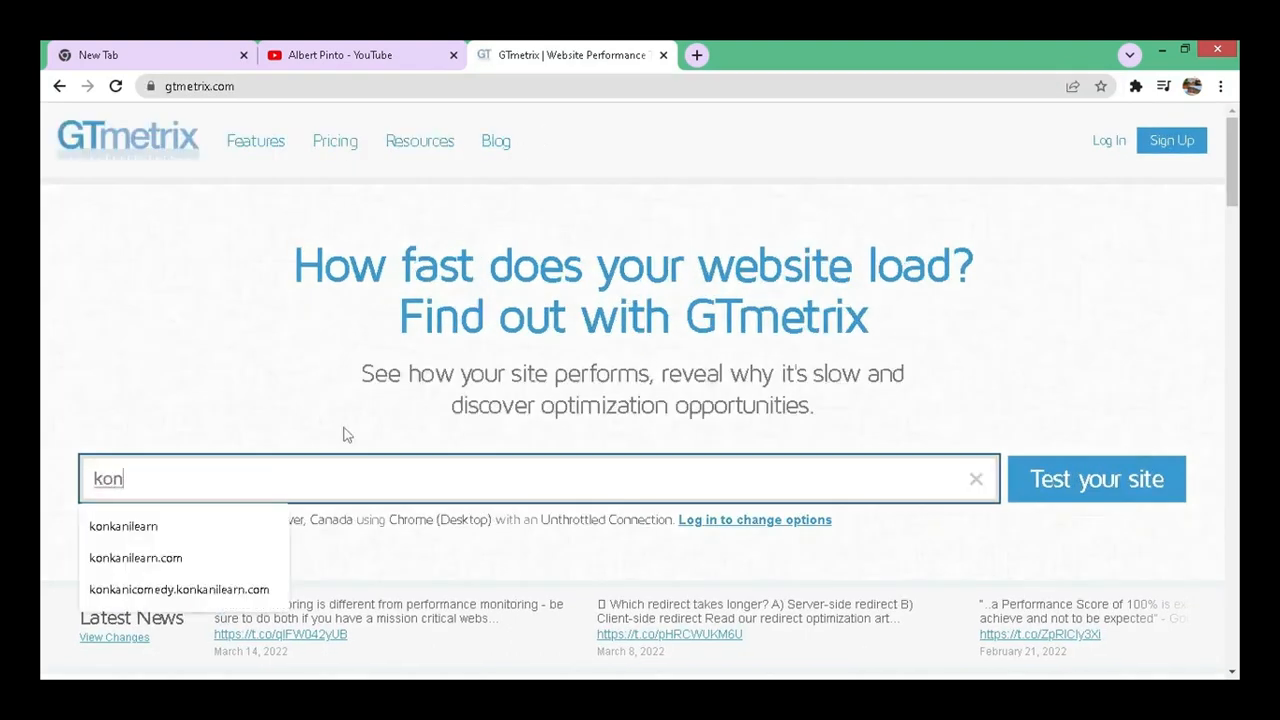
click(180, 588)
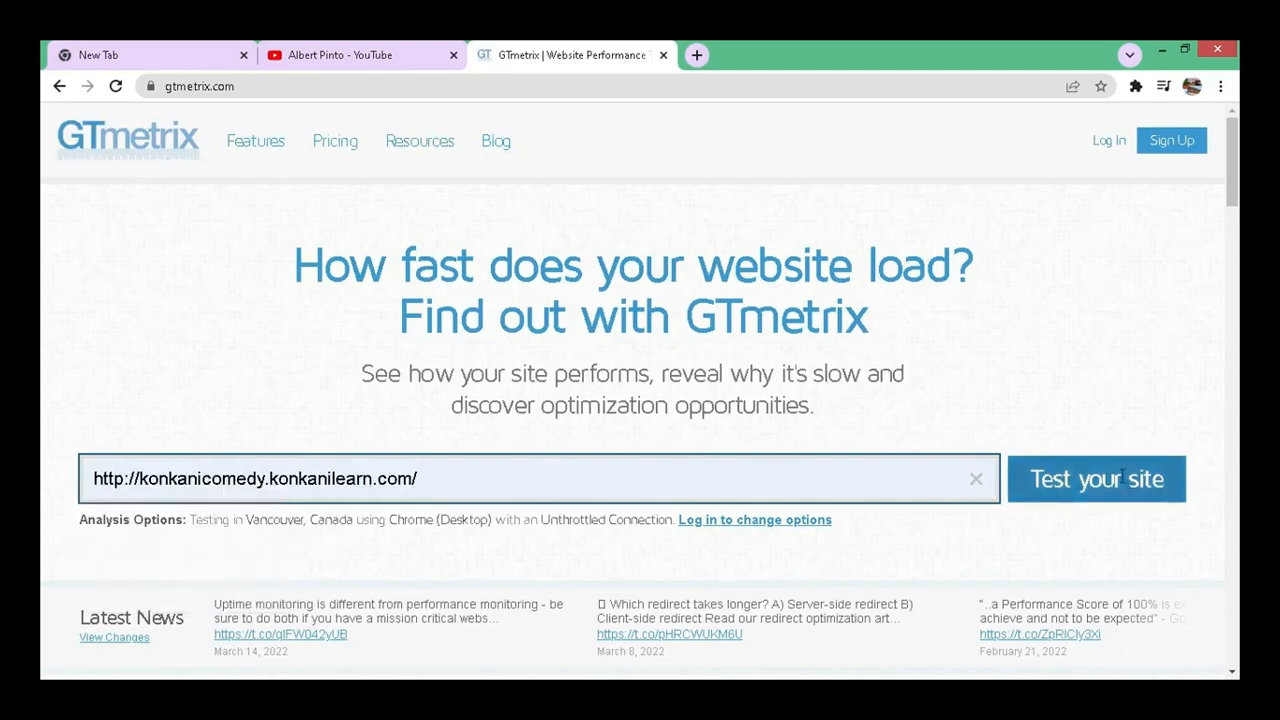
click(1096, 478)
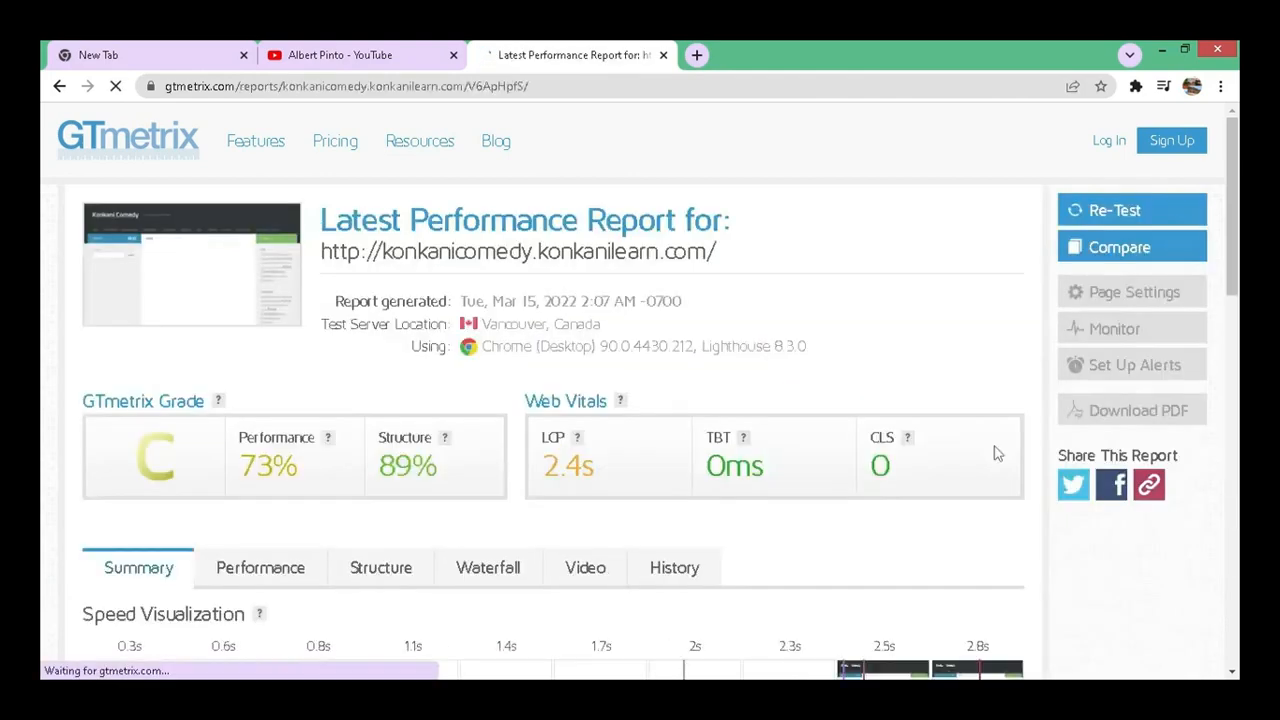
- Review the report: grade C, 73% performance, 89% structure
scroll(down, 3)
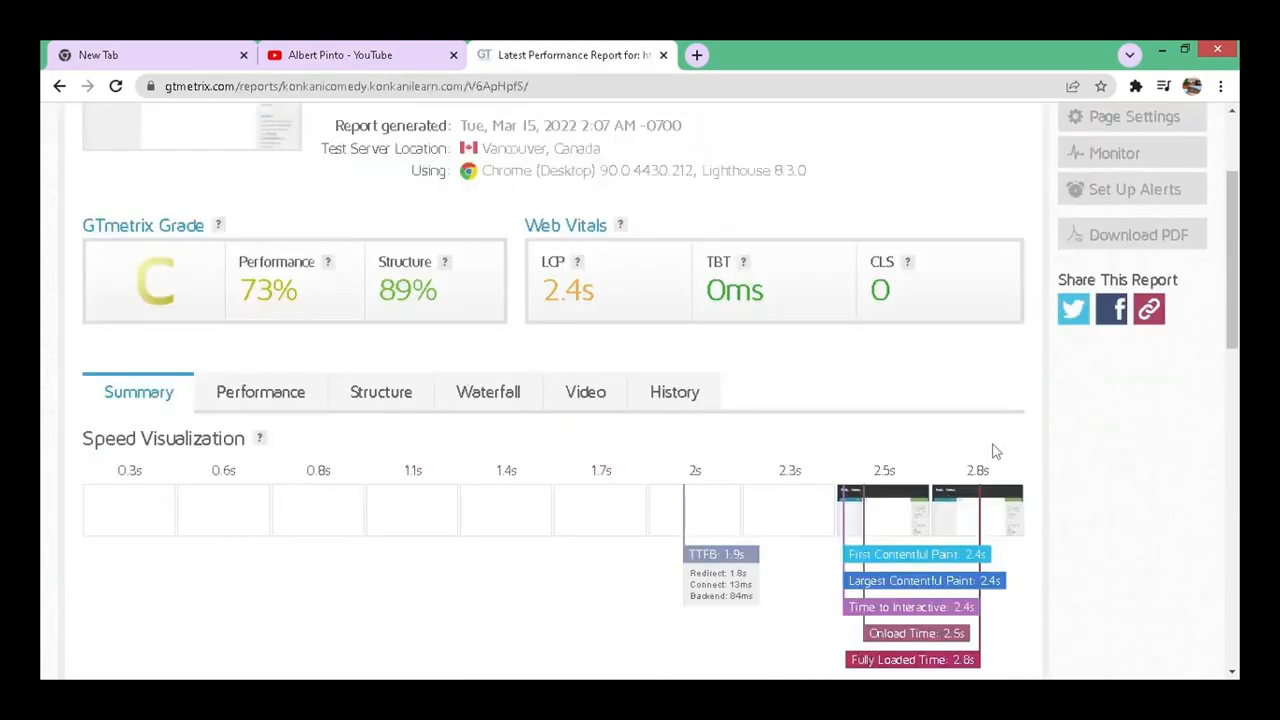
scroll(down, 3)
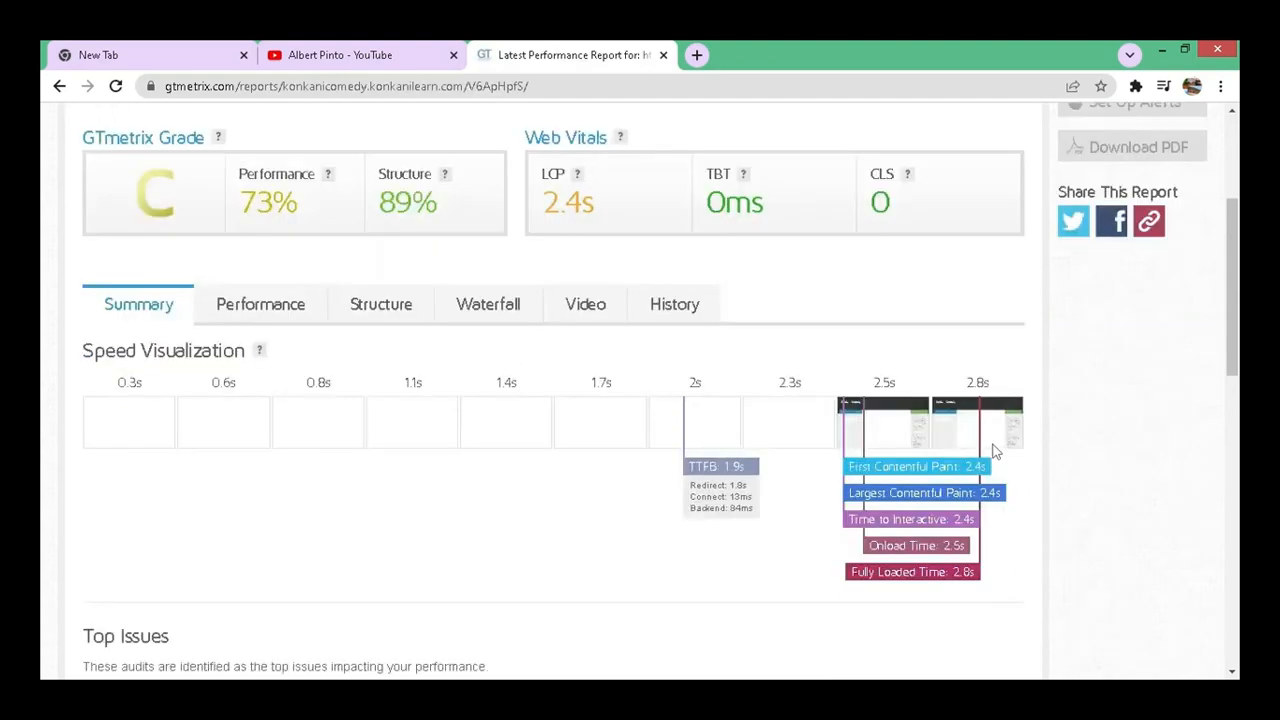
scroll(down, 3)
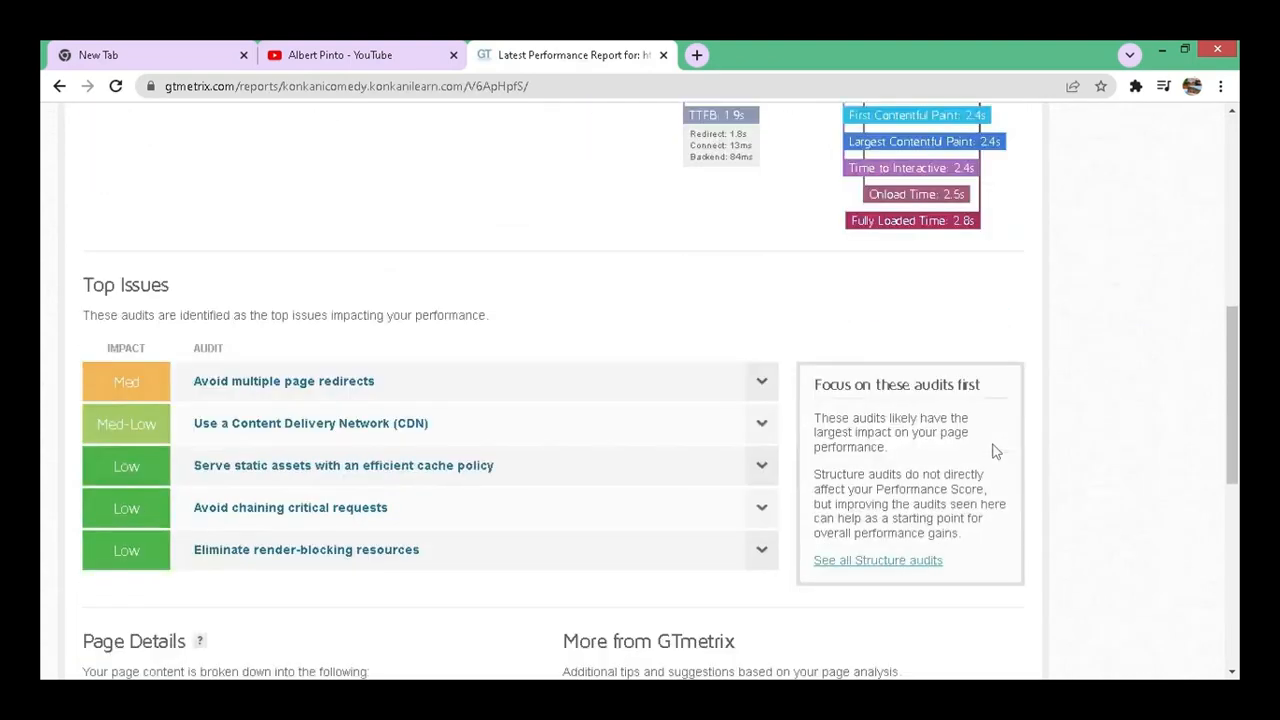
scroll(down, 3)
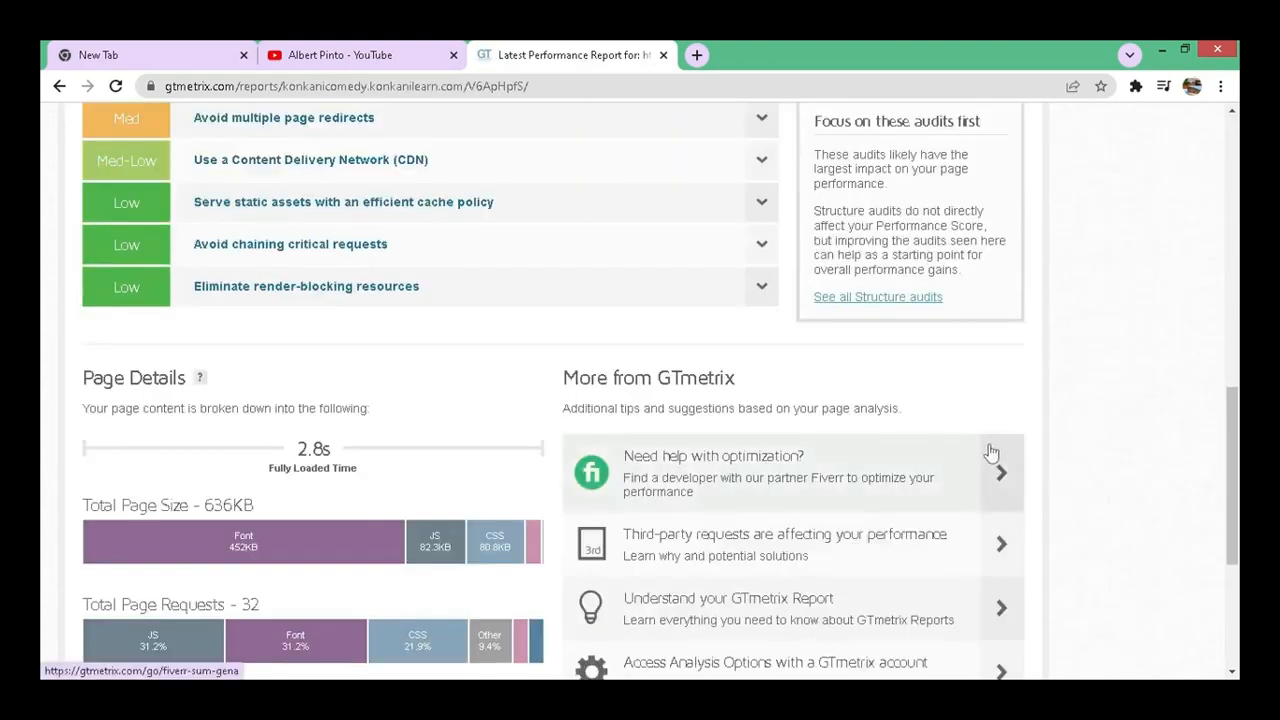
mouse_move(304, 476)
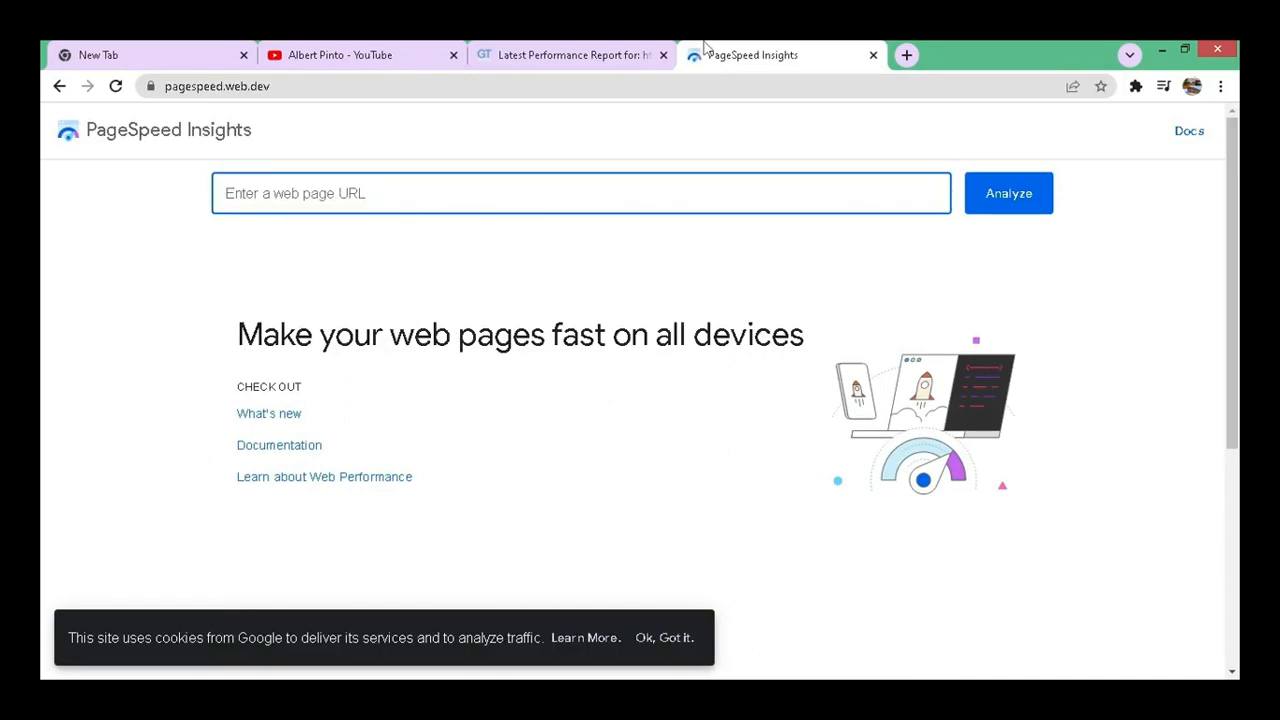
- Analyze konkanicomedy.konkanilearn.com in PageSpeed Insights and see the mobile score of 72
text(konkanicomedy.konkanilearn.com)
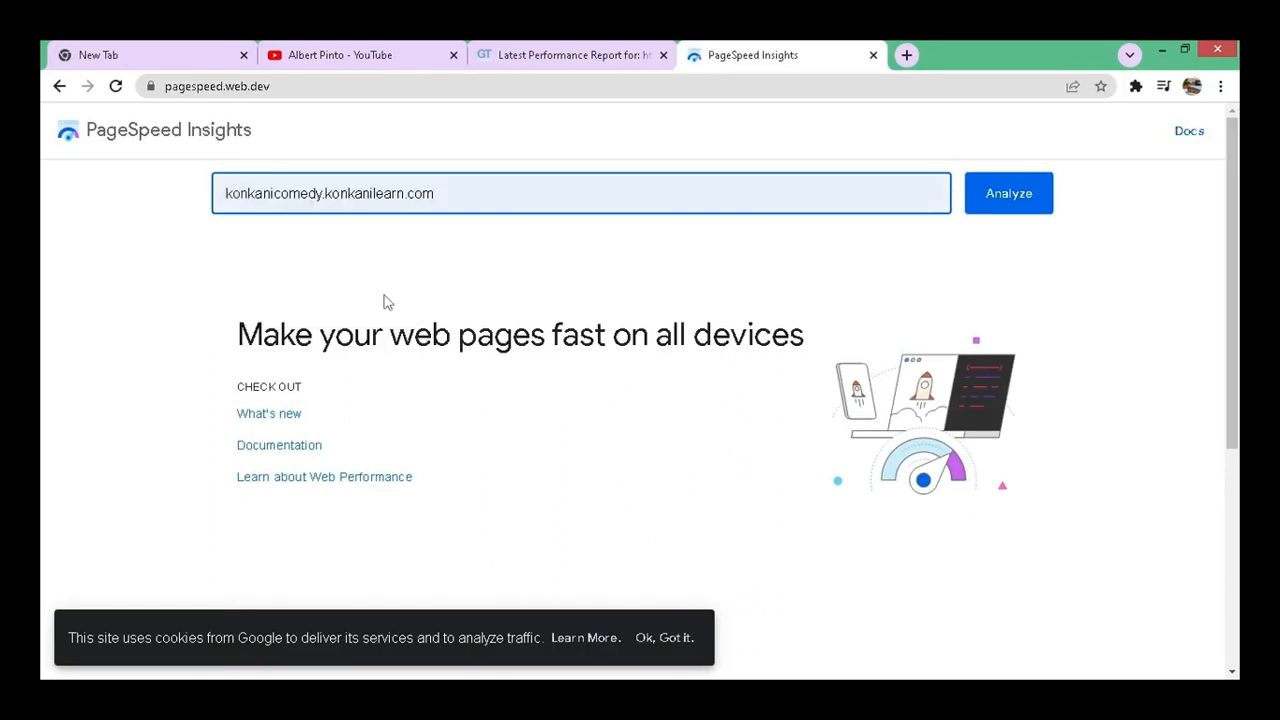
mouse_move(1036, 206)
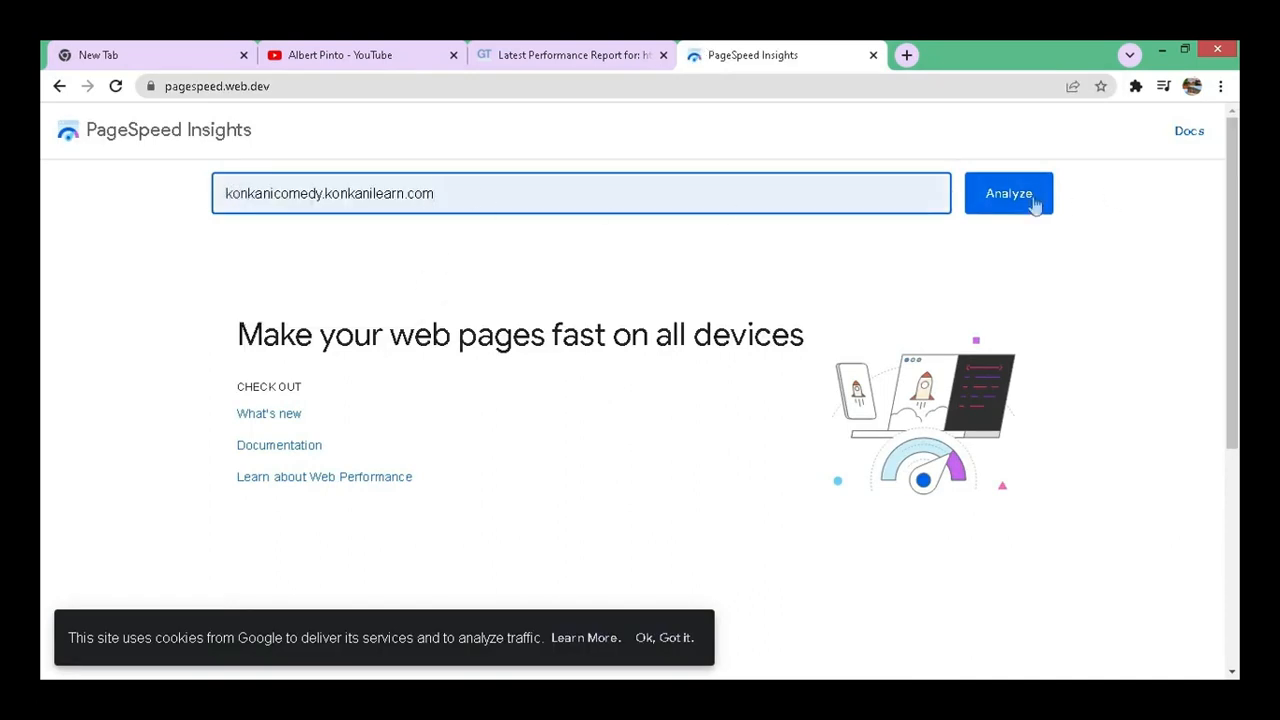
click(1008, 192)
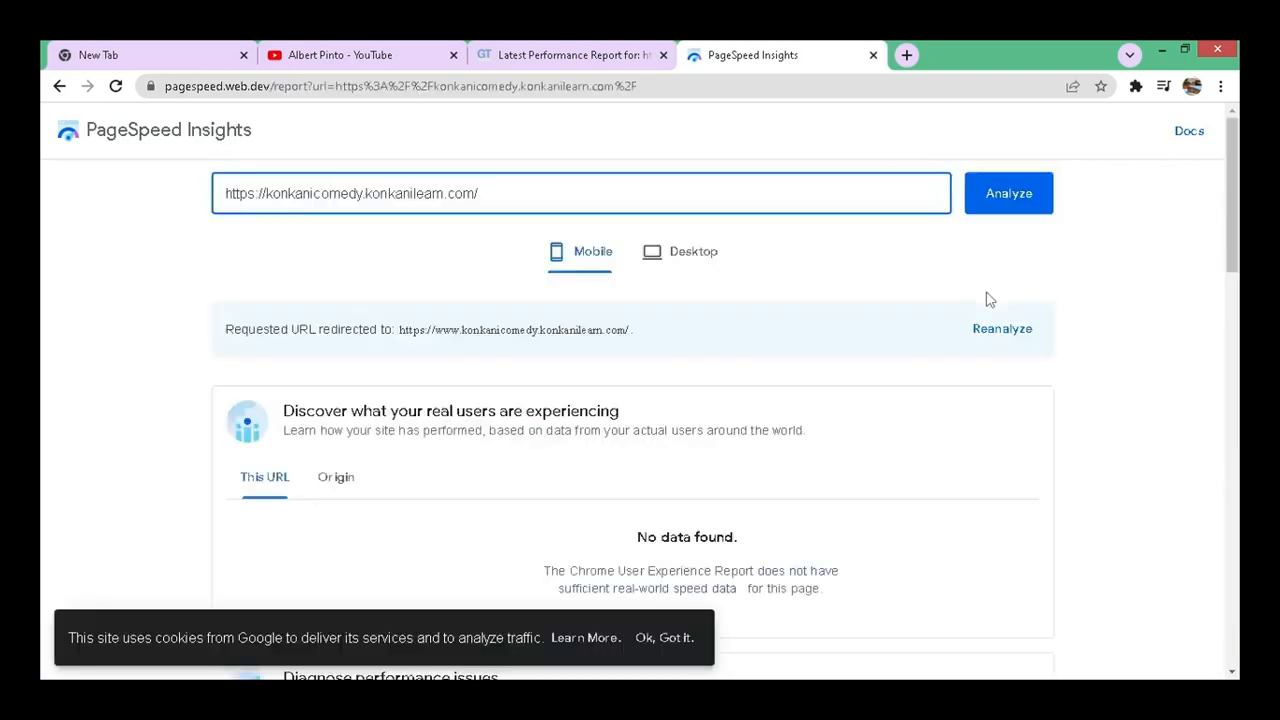
mouse_move(1076, 296)
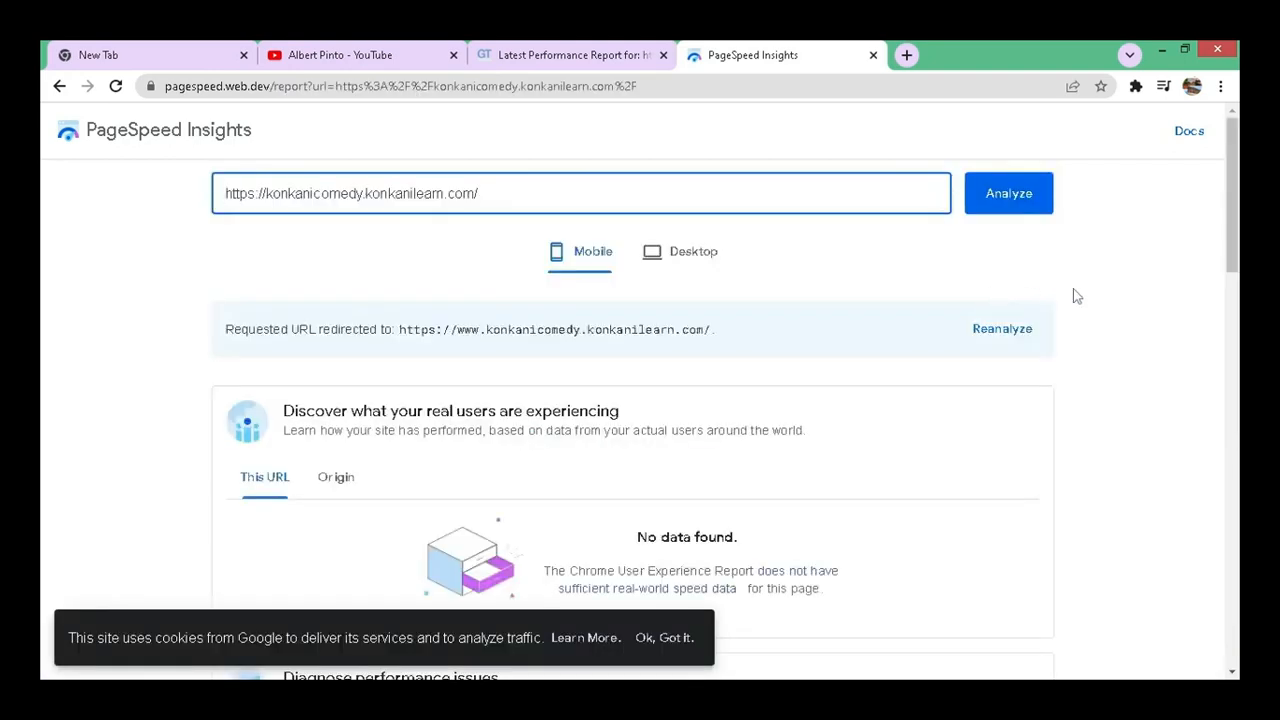
scroll(down, 3)
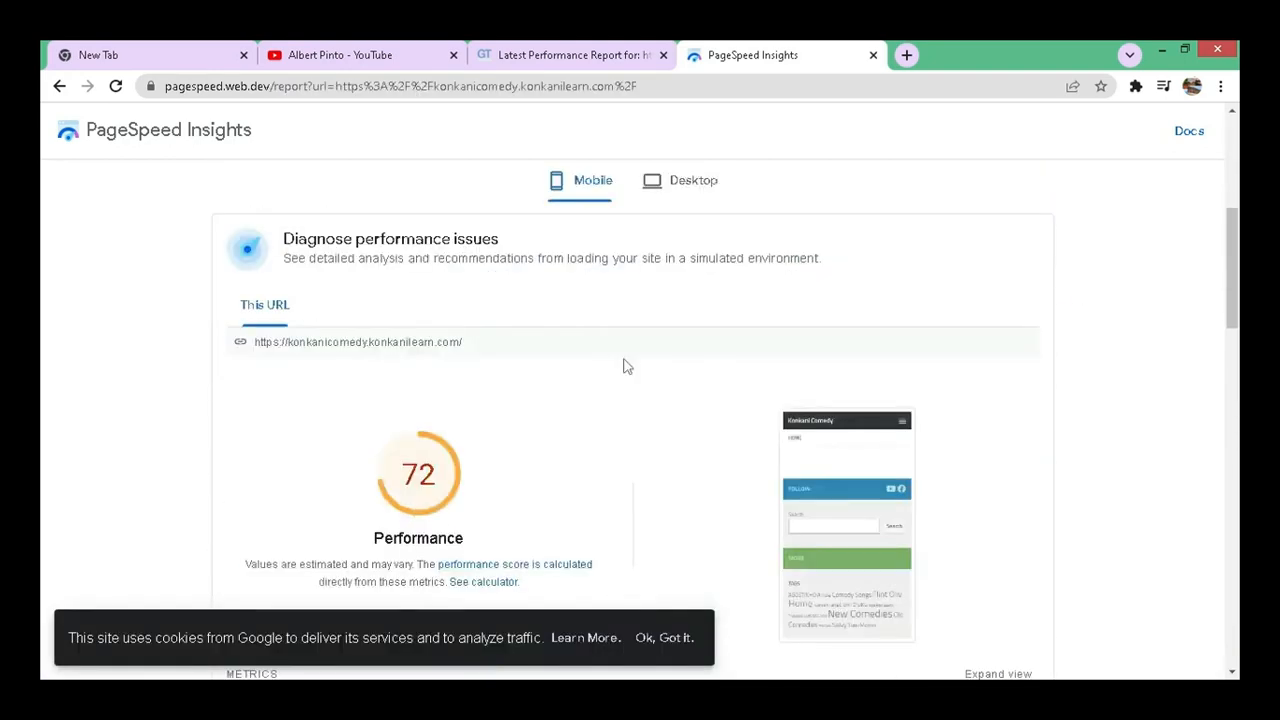
mouse_move(440, 486)
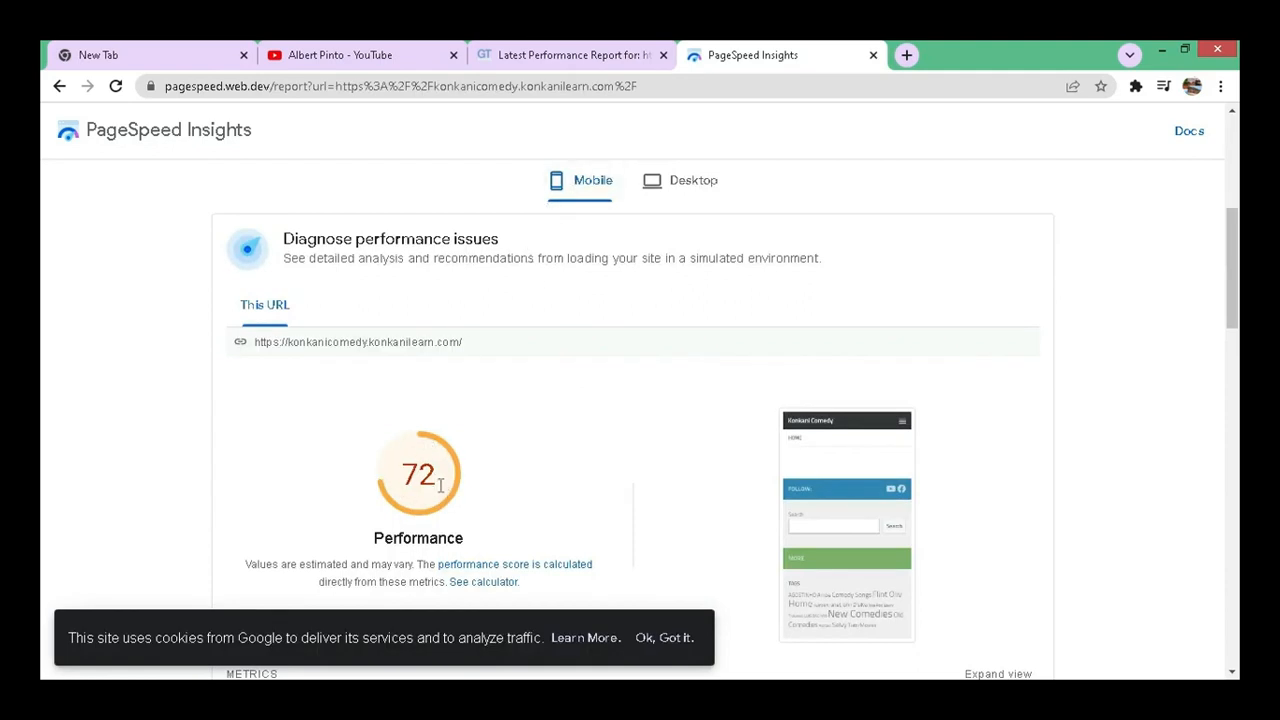
mouse_move(412, 468)
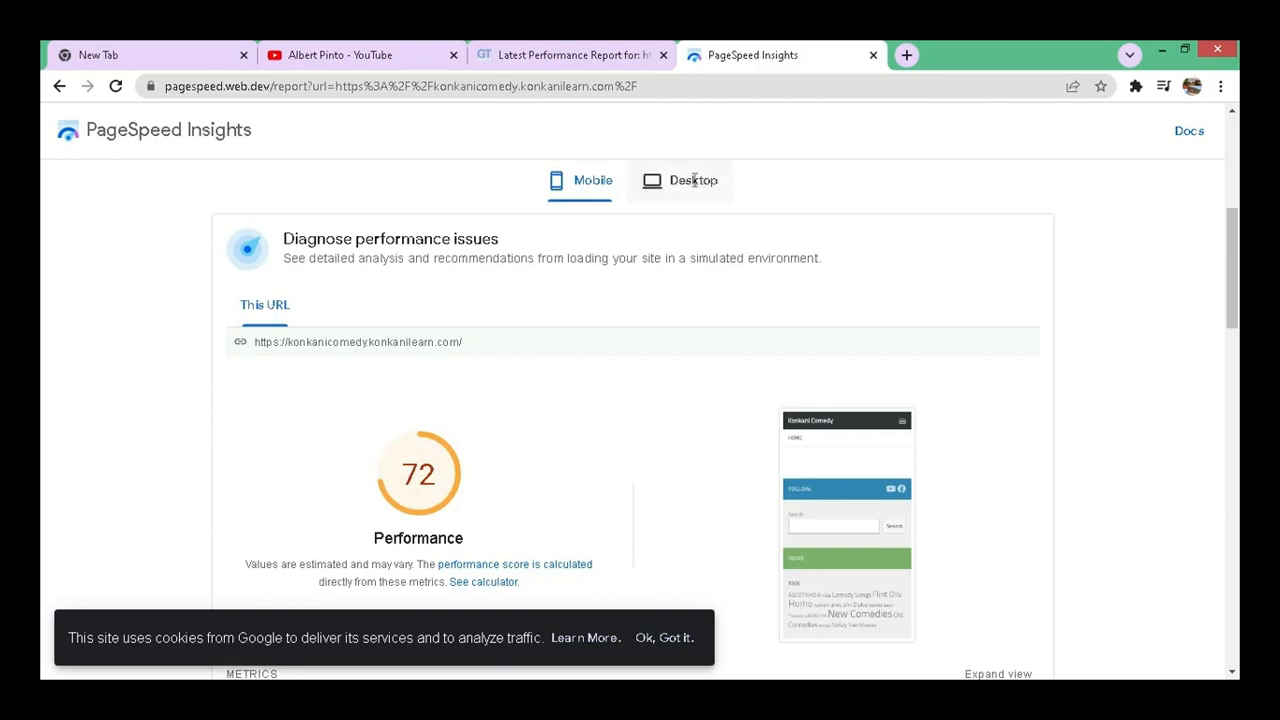
- Switch to the desktop results showing a performance score of 92
click(692, 180)
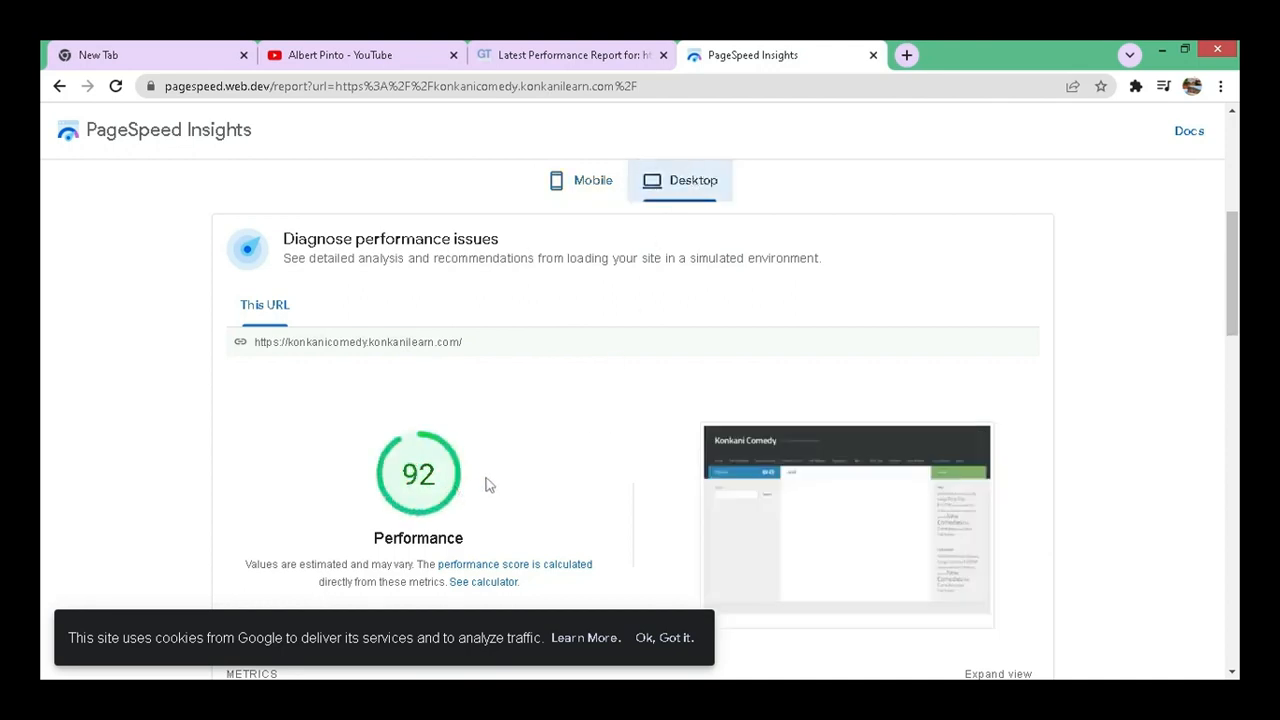
scroll(down, 3)
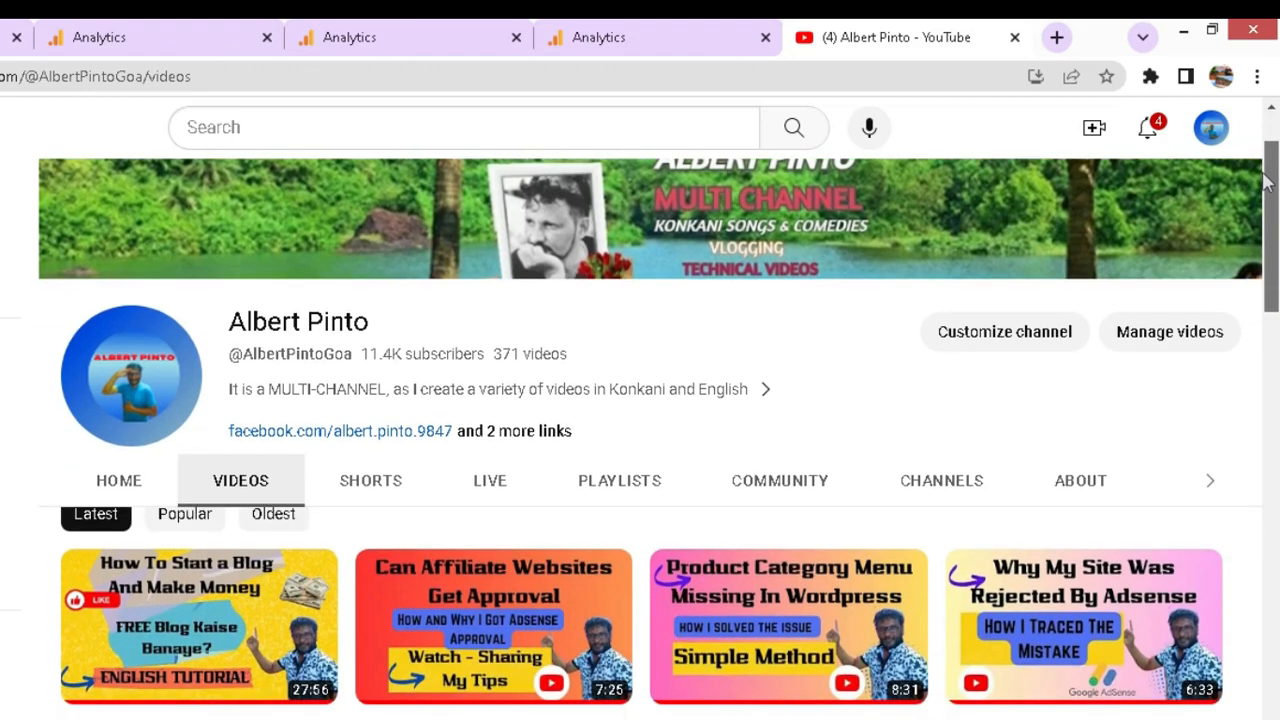
scroll(down, 3)
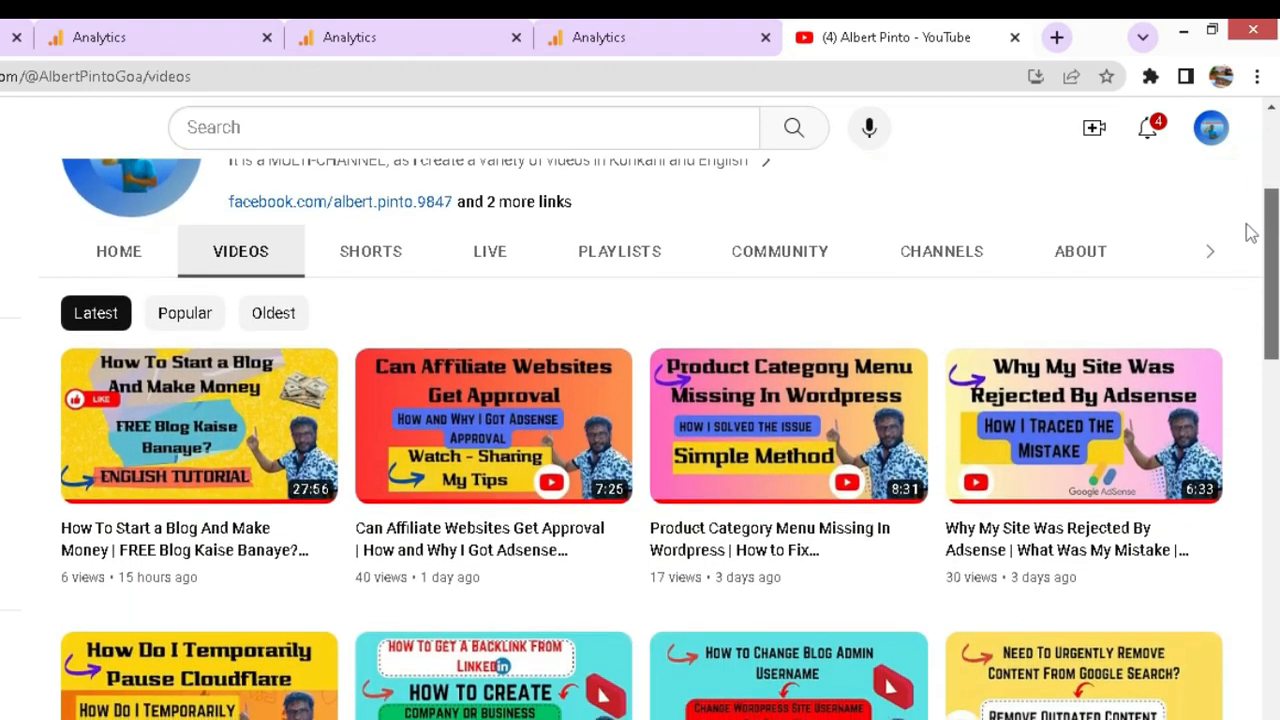
scroll(down, 3)
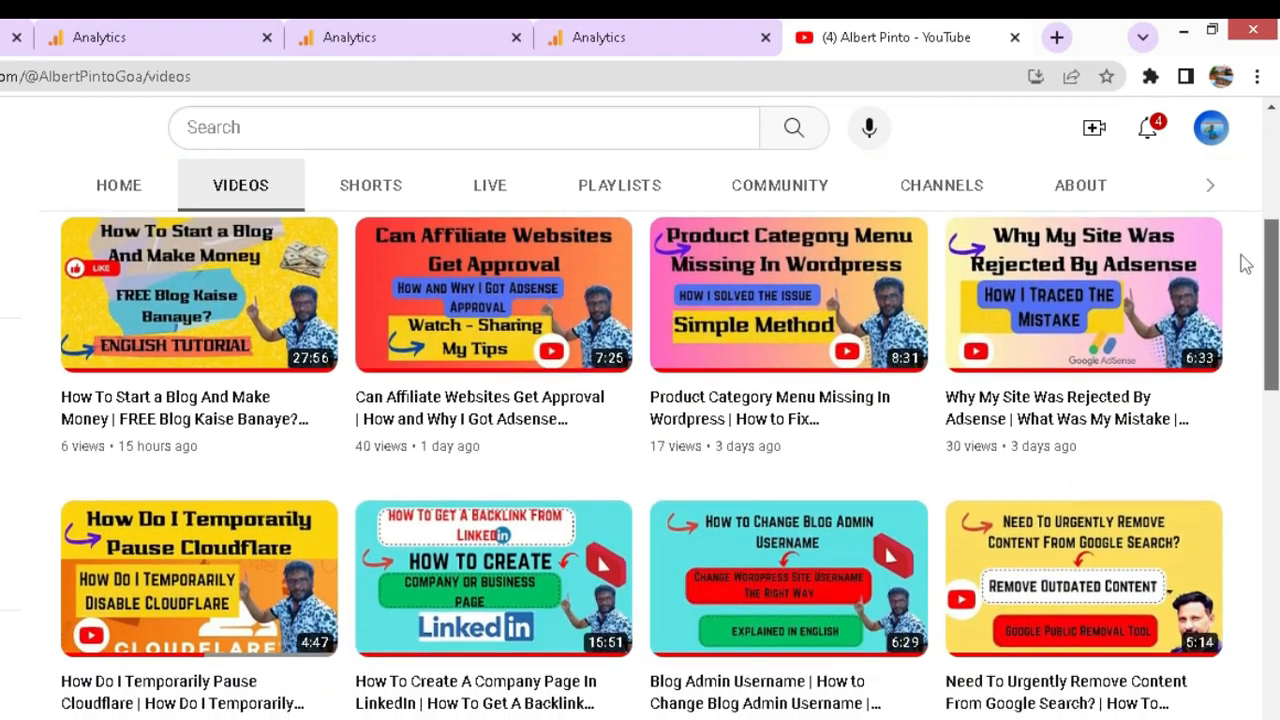
scroll(down, 3)
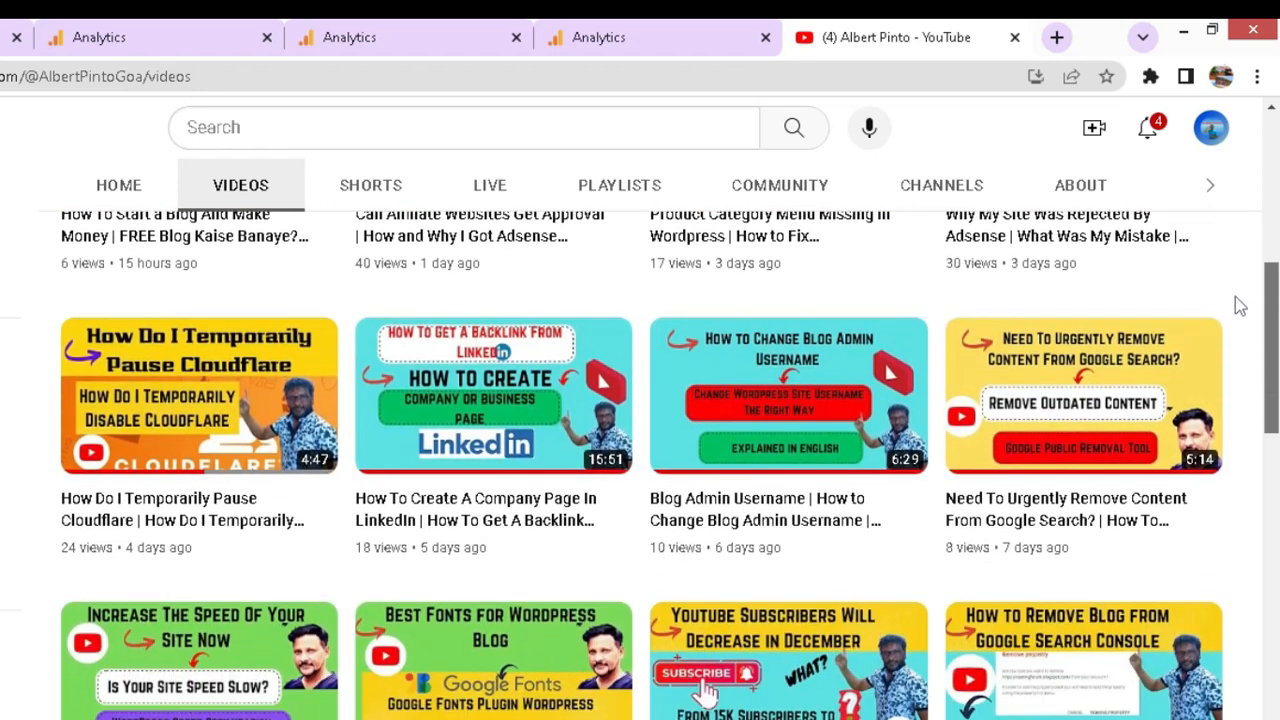
scroll(down, 3)
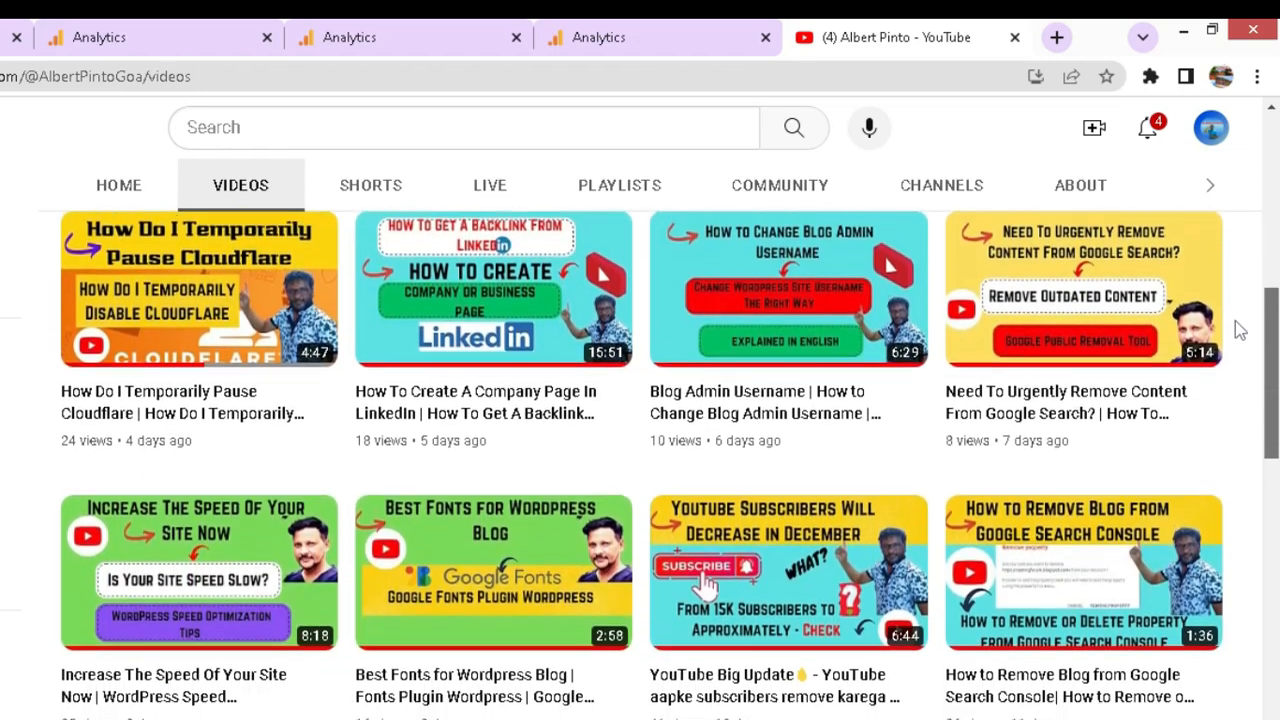
scroll(down, 3)
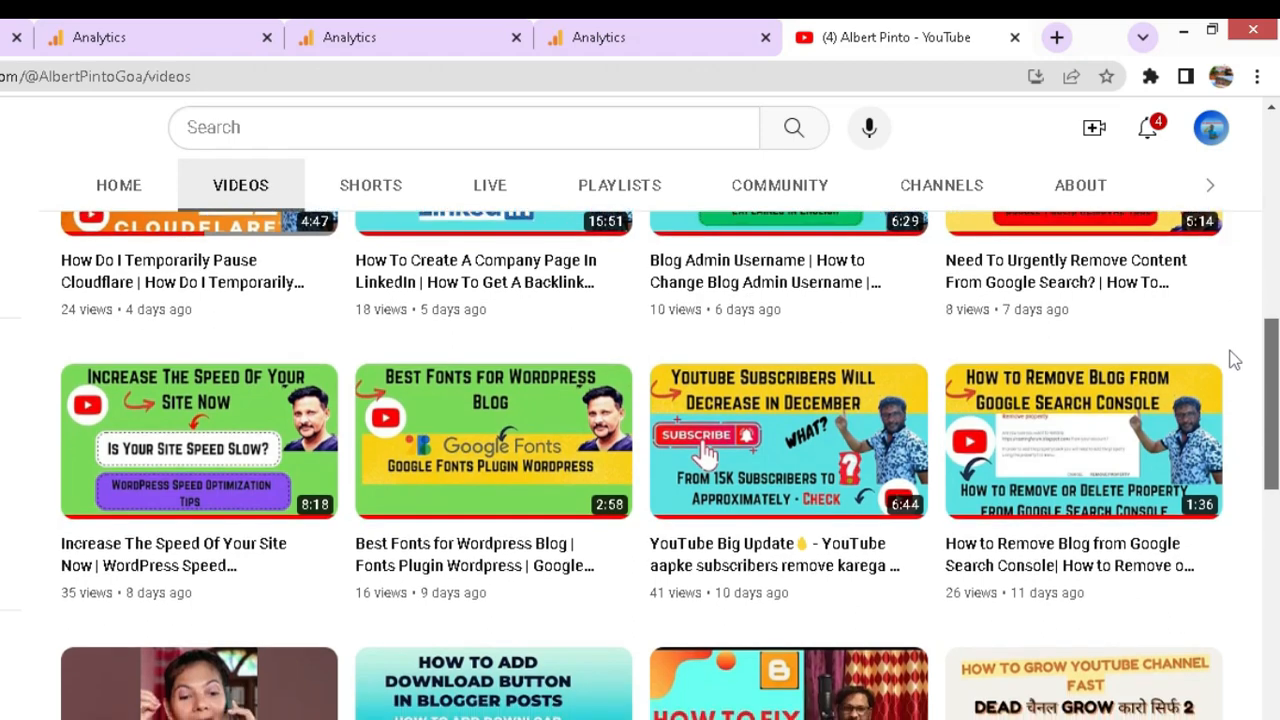
scroll(down, 3)
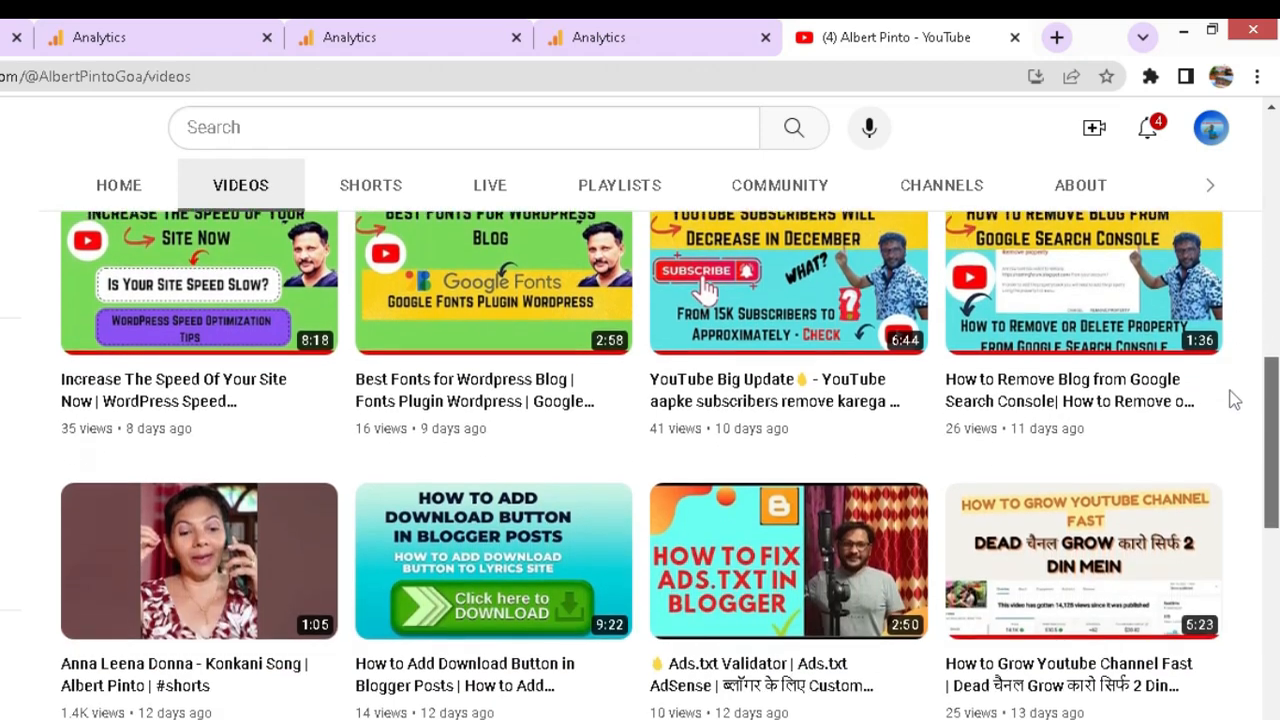
scroll(down, 3)
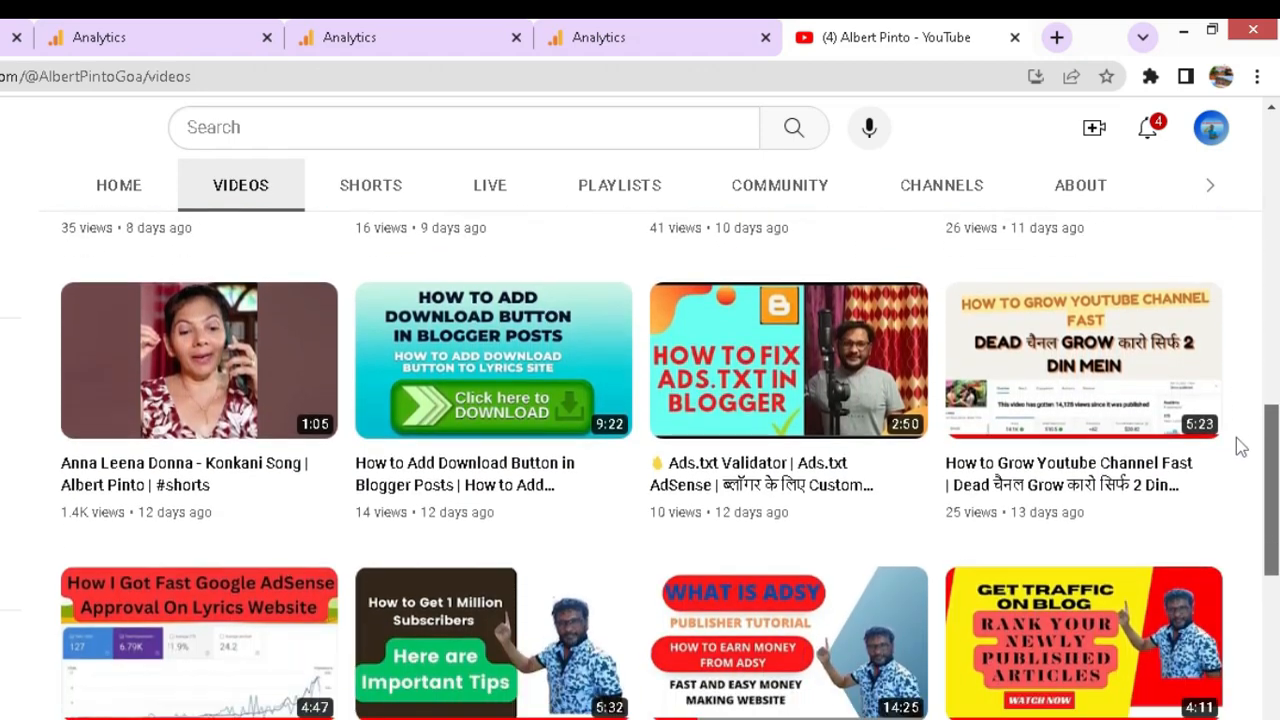
scroll(down, 3)
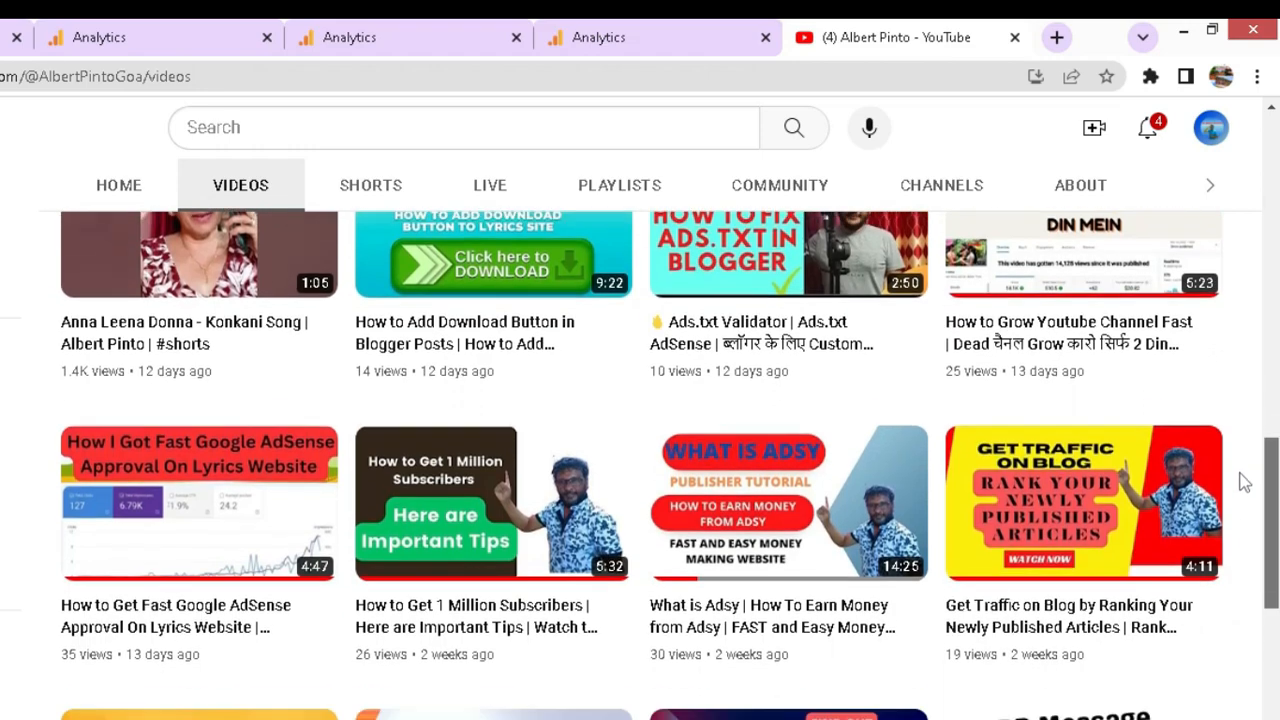
scroll(down, 3)
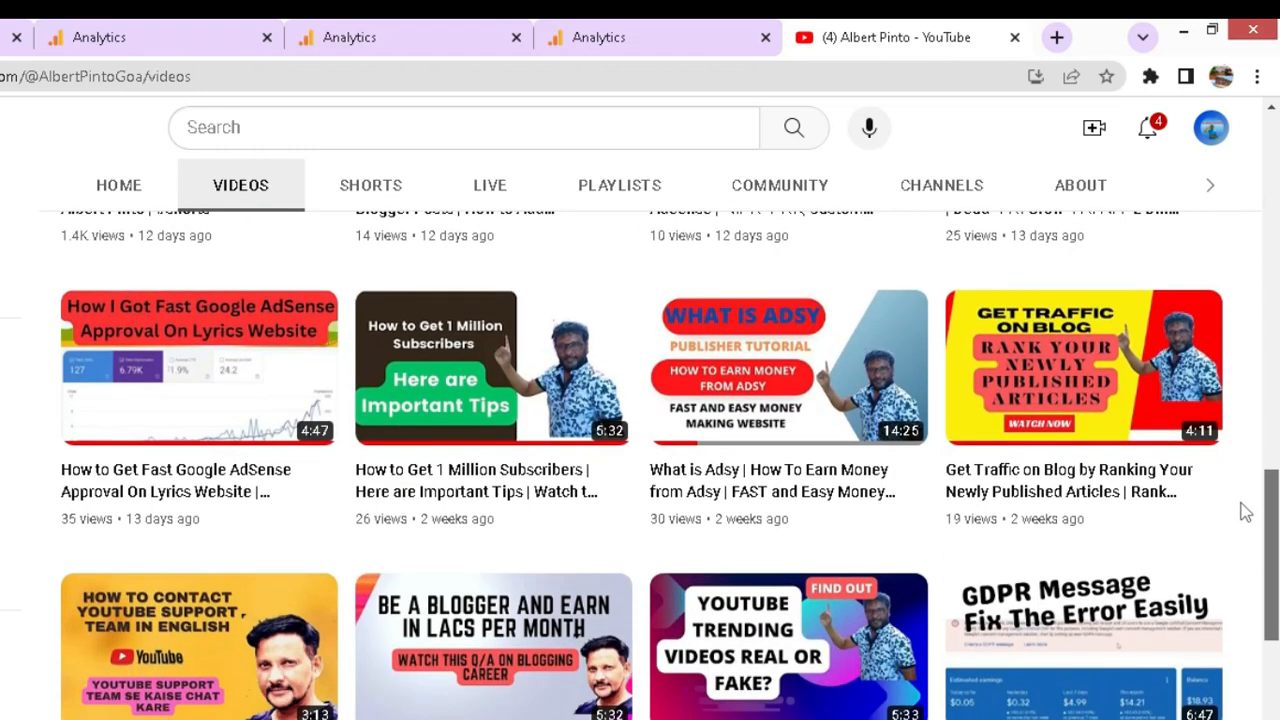
scroll(down, 3)
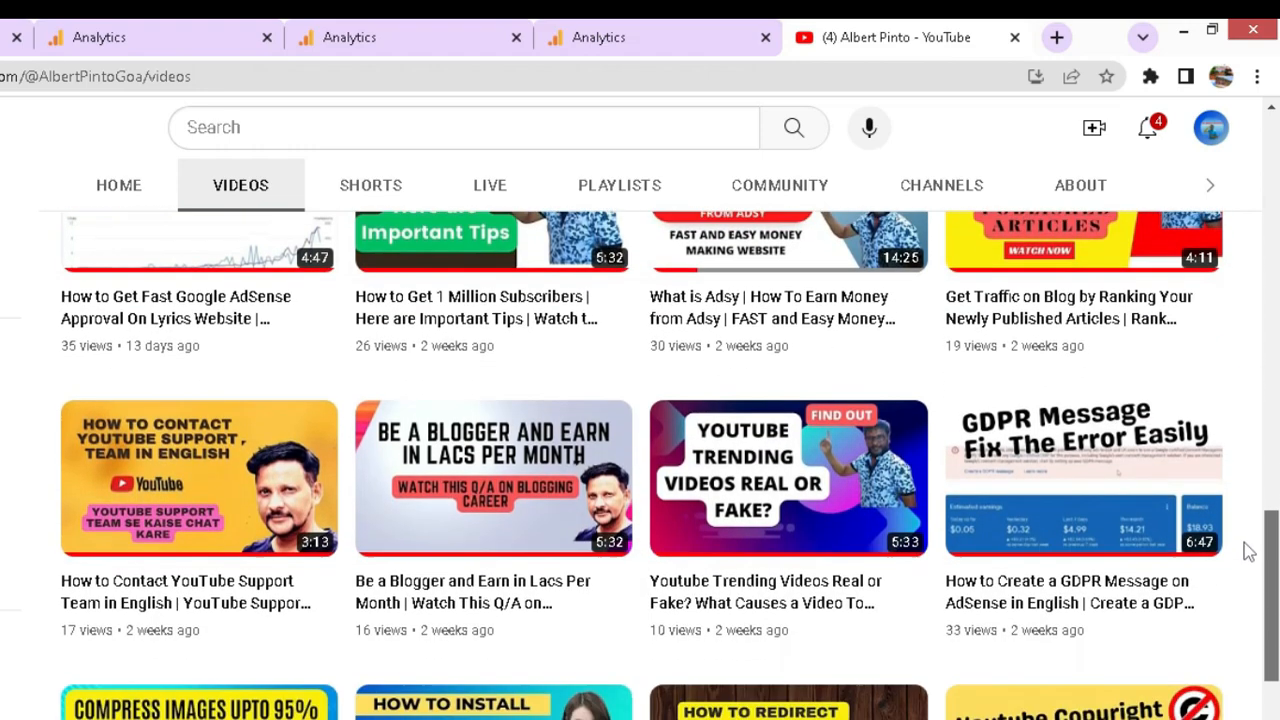
scroll(down, 3)
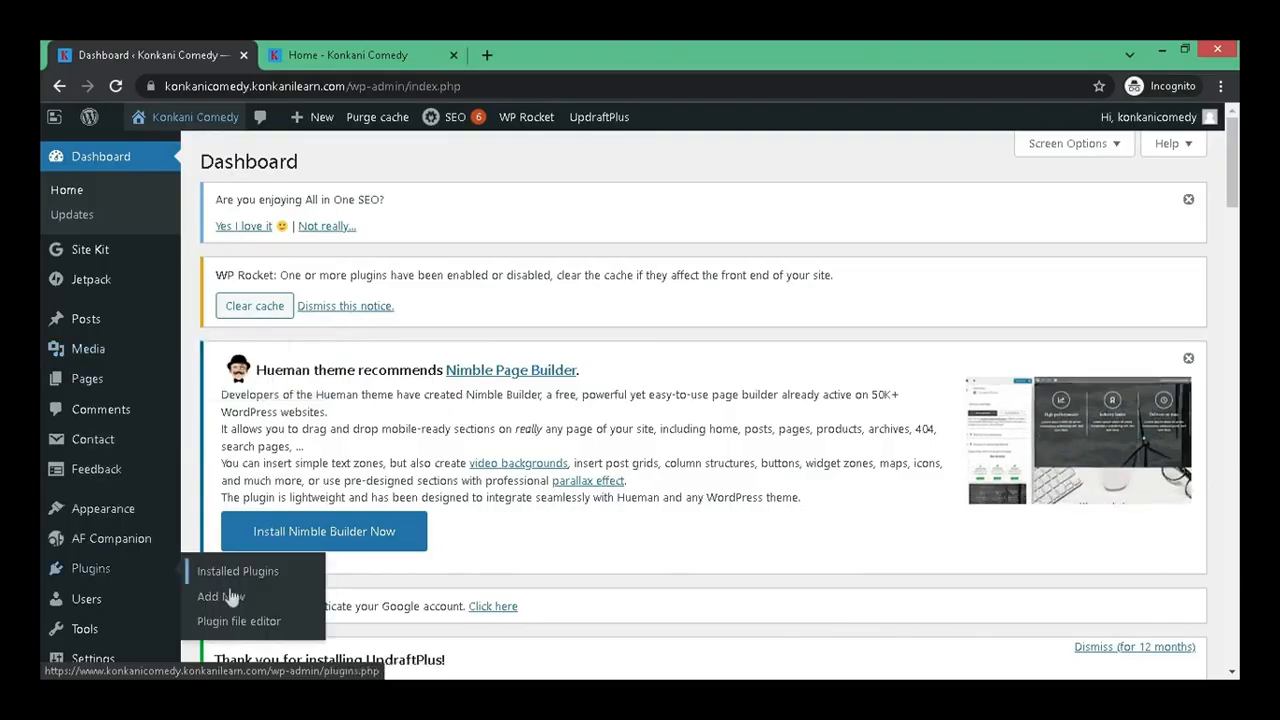
- Search the plugin directory for wp-sweep and install the WP-Sweep plugin
click(216, 596)
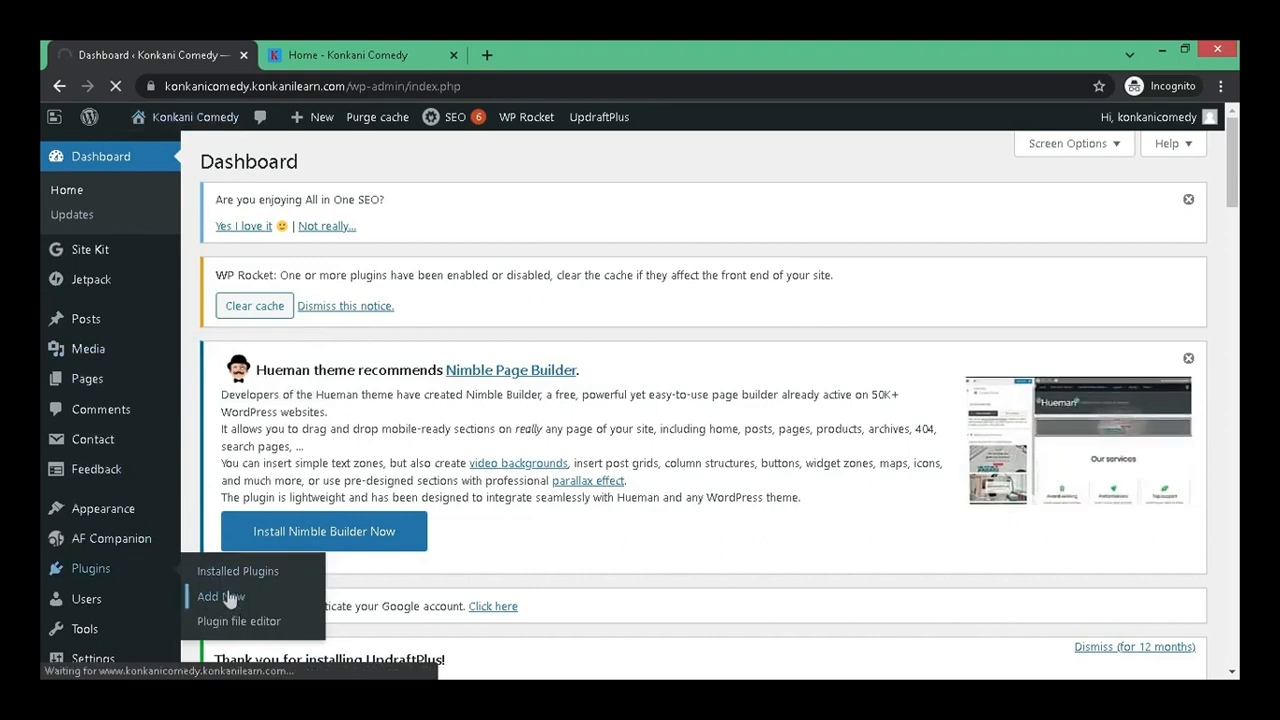
click(220, 596)
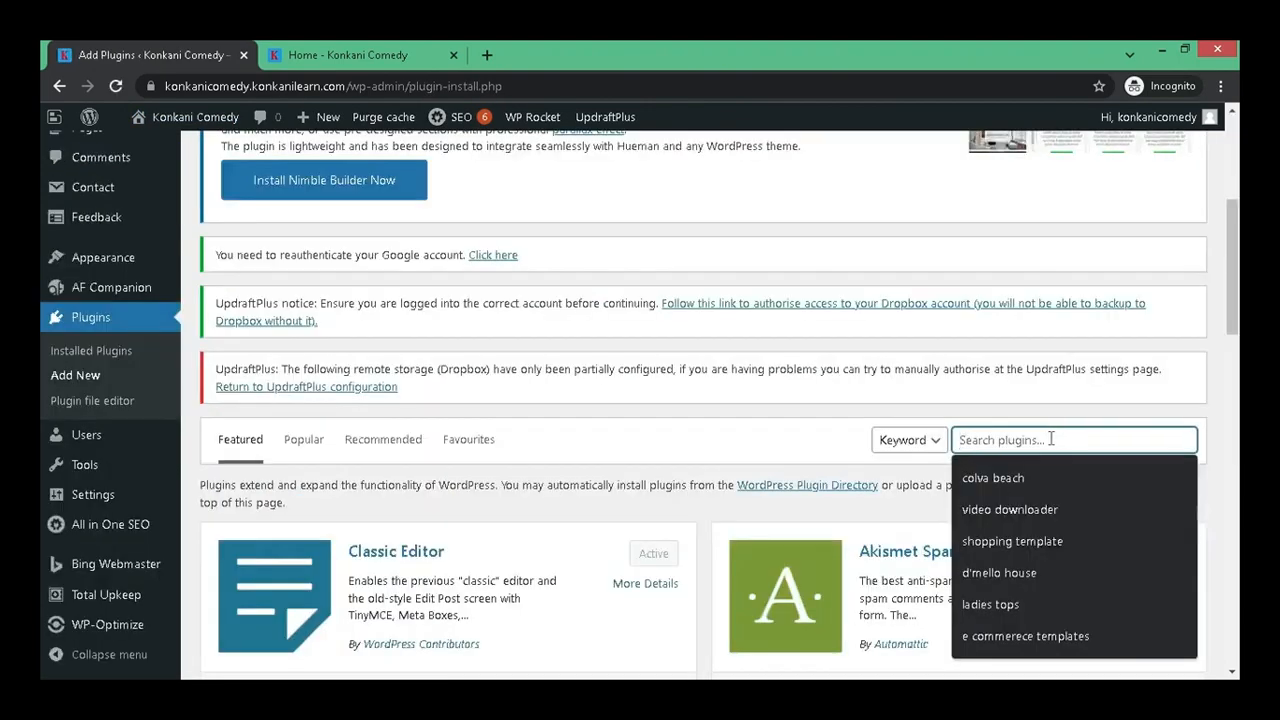
text(wp-sweep)
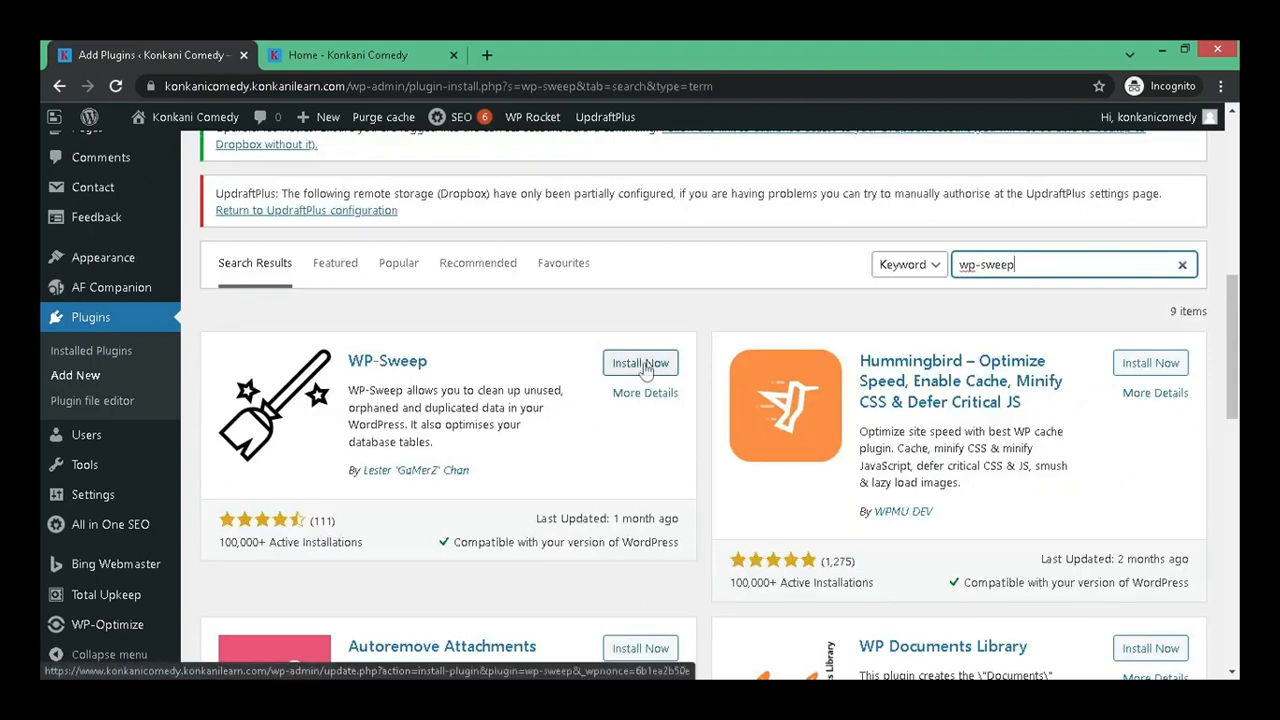
click(640, 362)
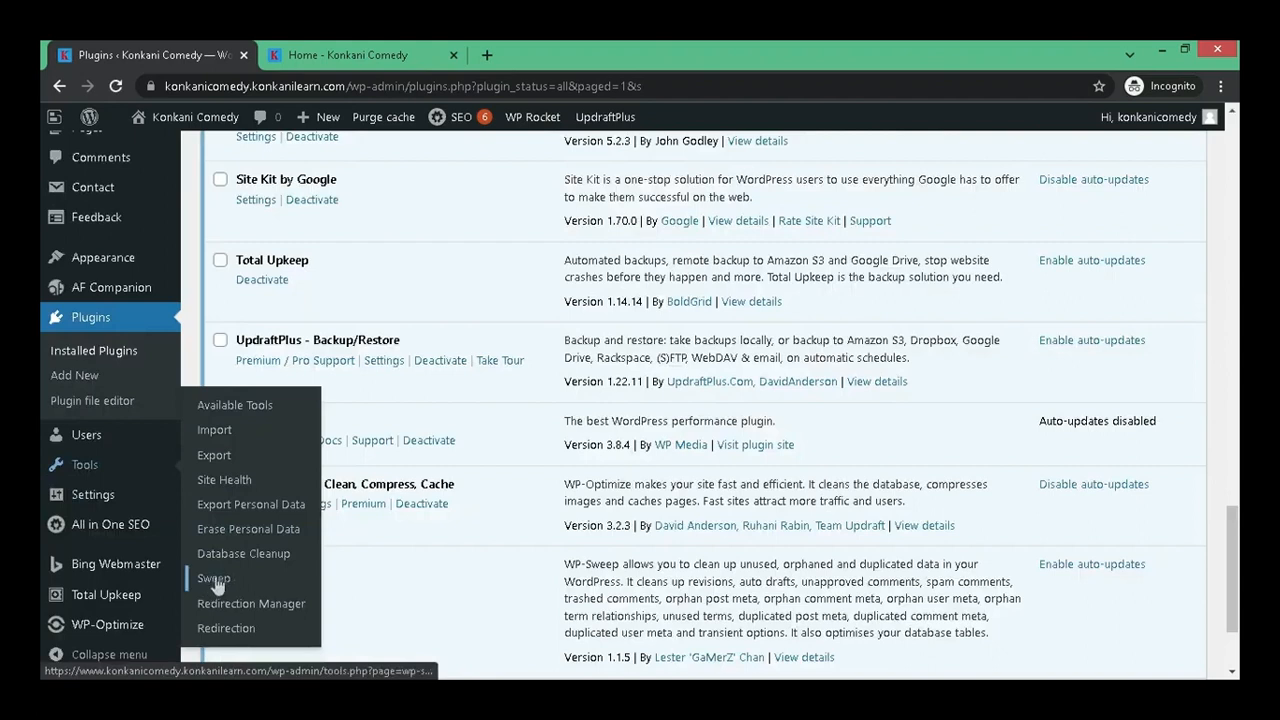
- Load the WP-Sweep cleanup page from the Tools menu
click(212, 578)
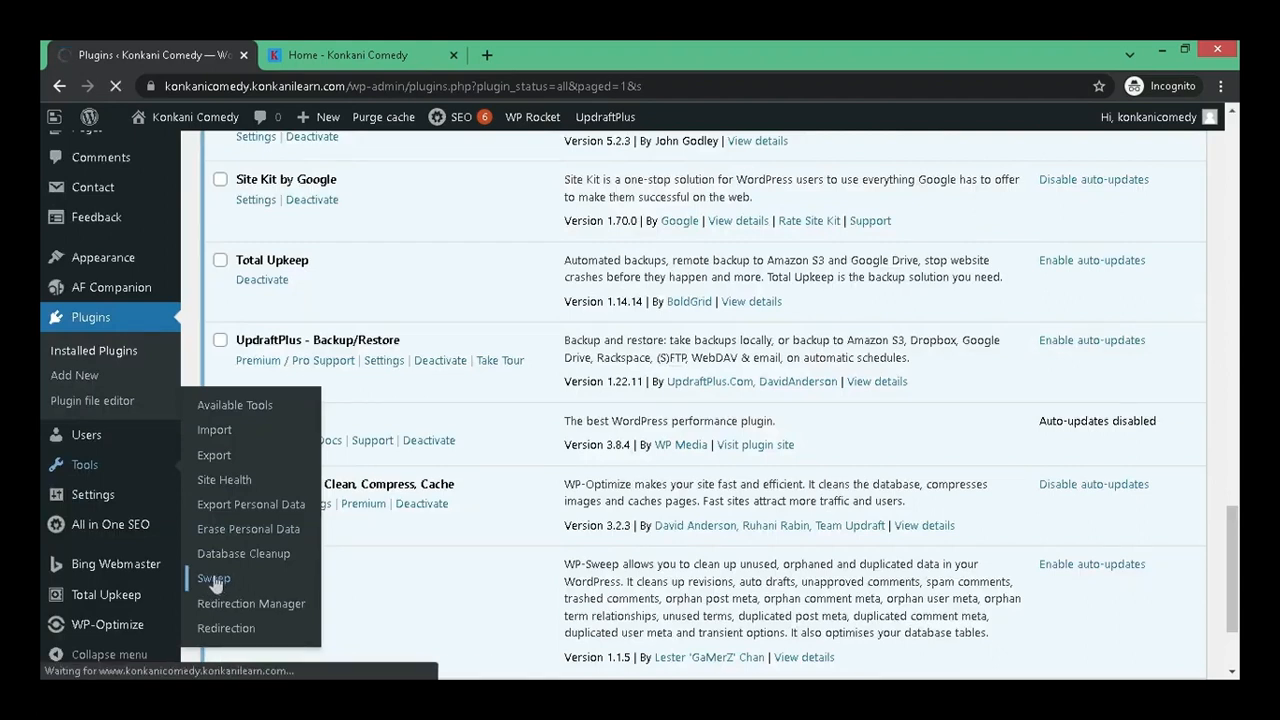
click(212, 578)
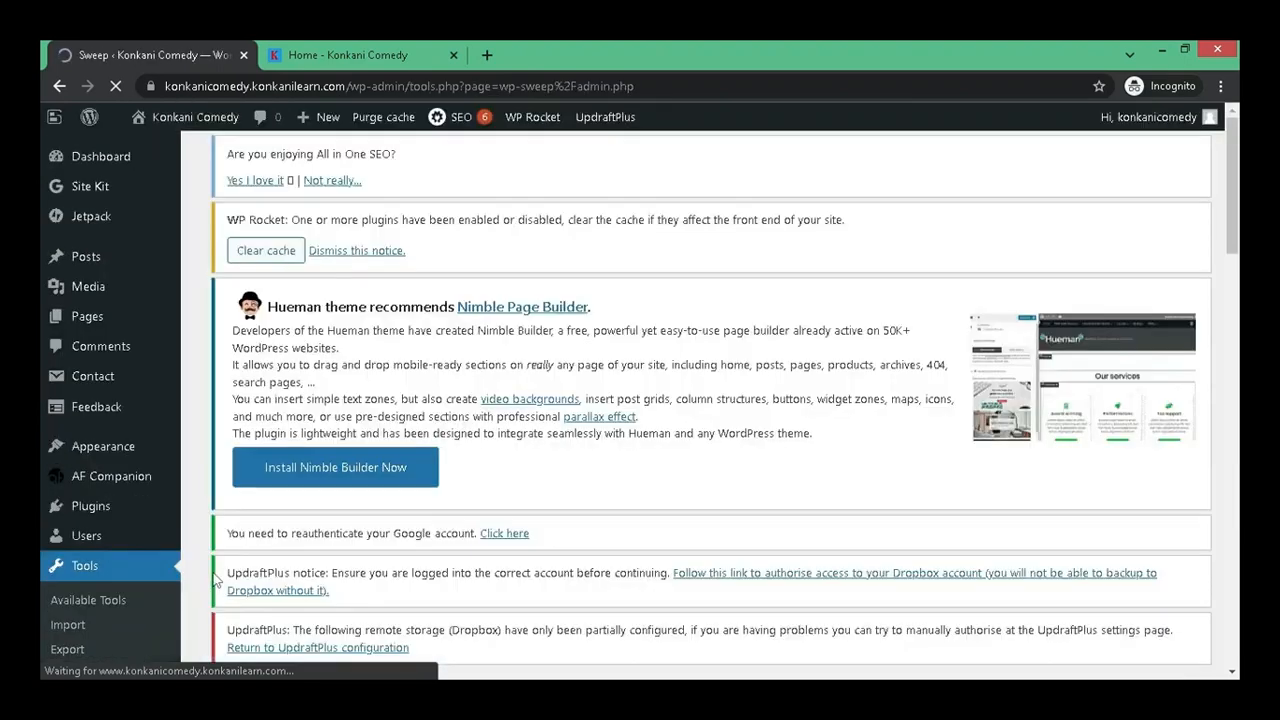
- Expand the single Auto Drafts entry's details and review the comment, user and term tables
scroll(down, 3)
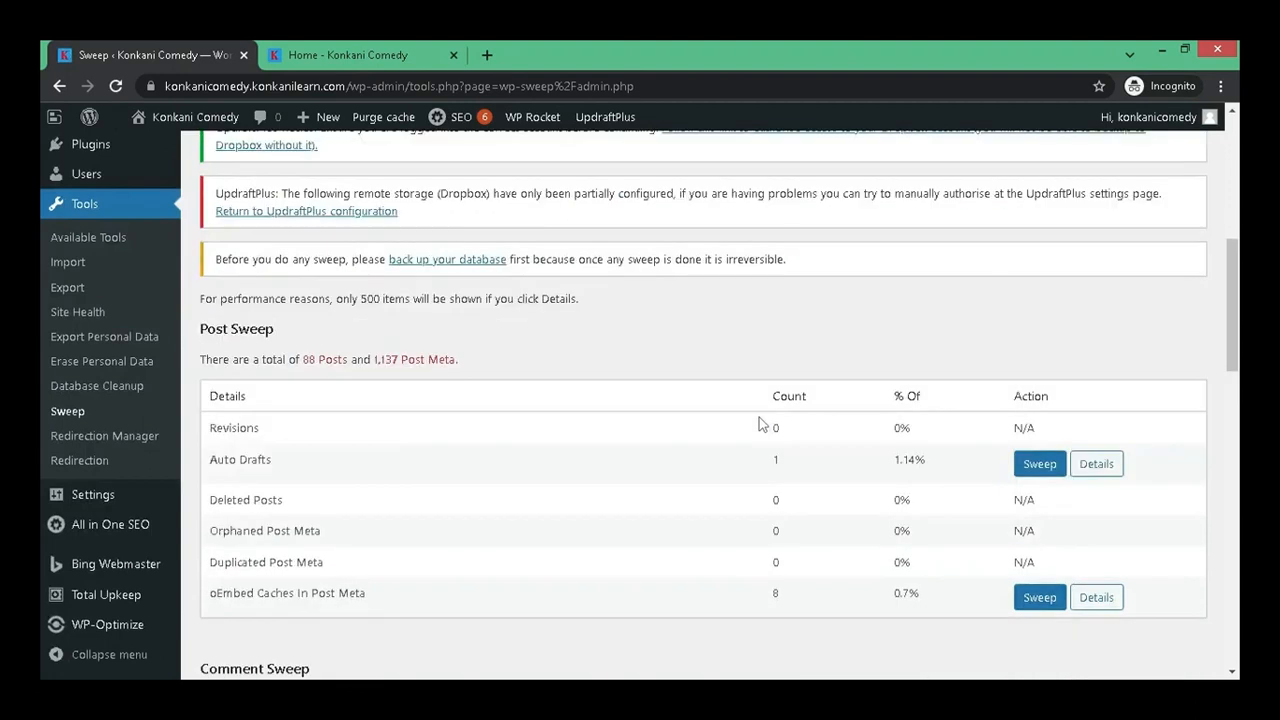
mouse_move(244, 436)
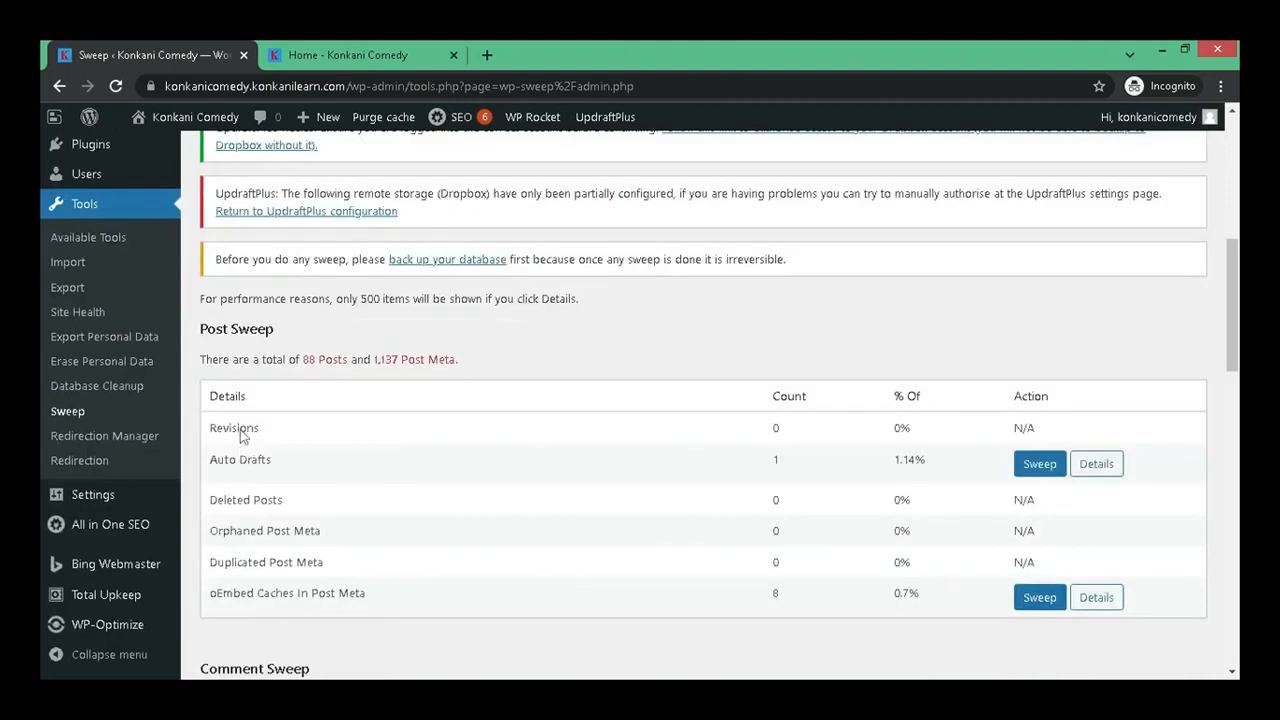
mouse_move(260, 584)
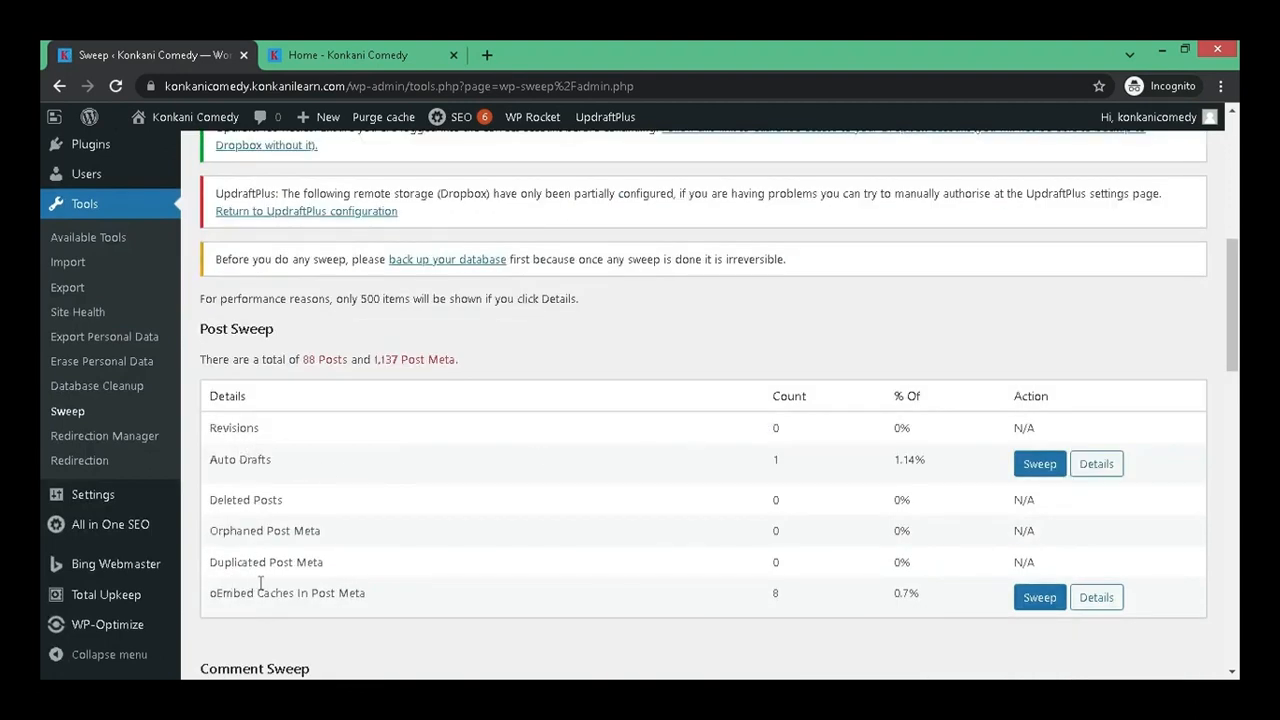
mouse_move(264, 588)
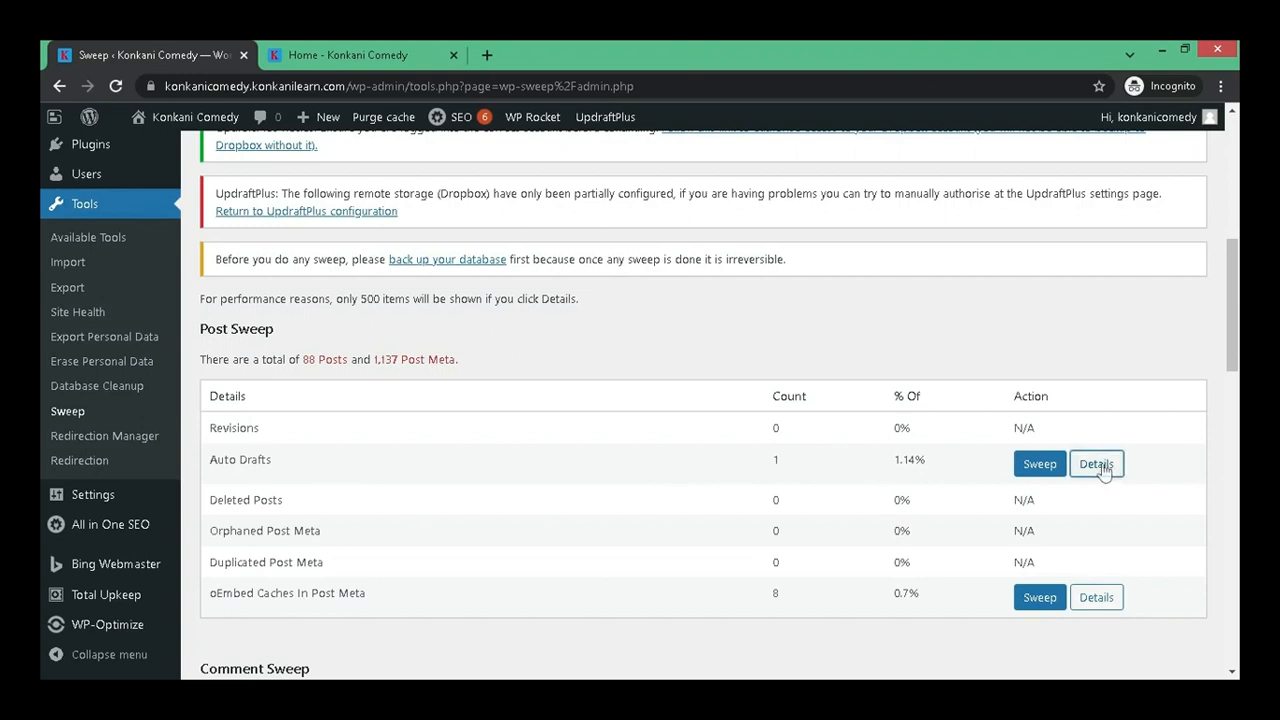
click(1096, 464)
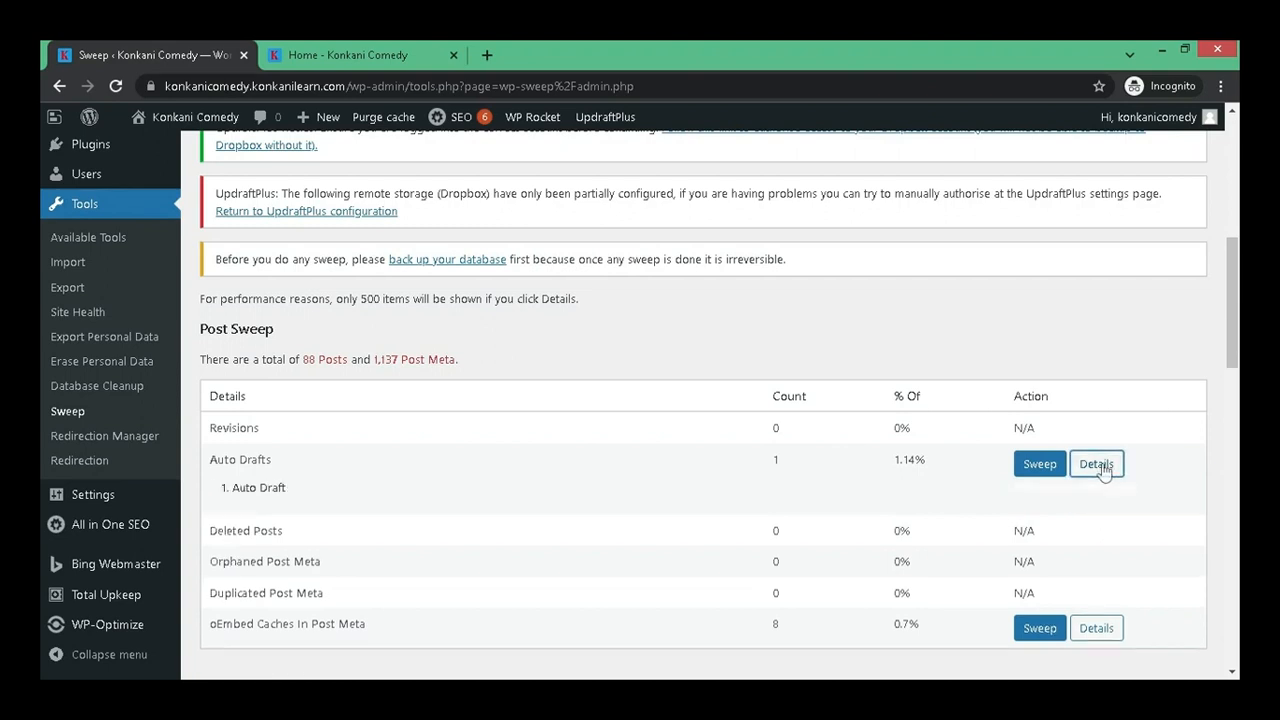
scroll(down, 3)
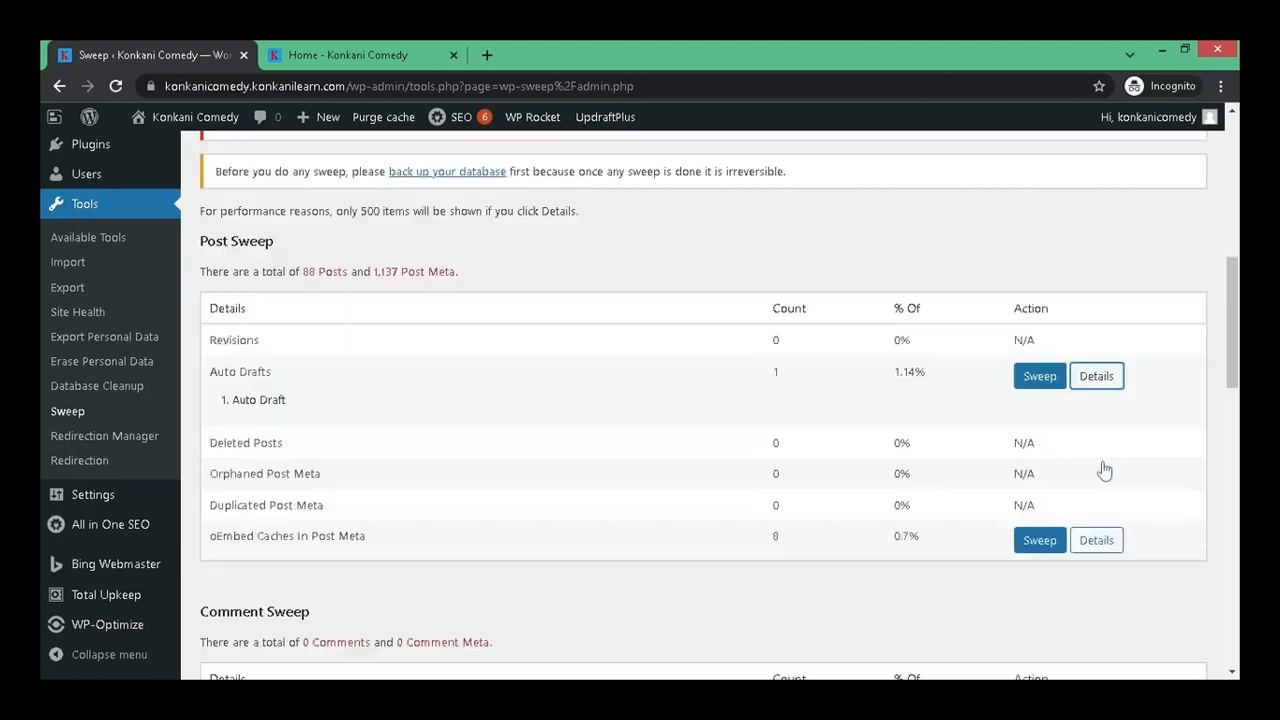
scroll(down, 3)
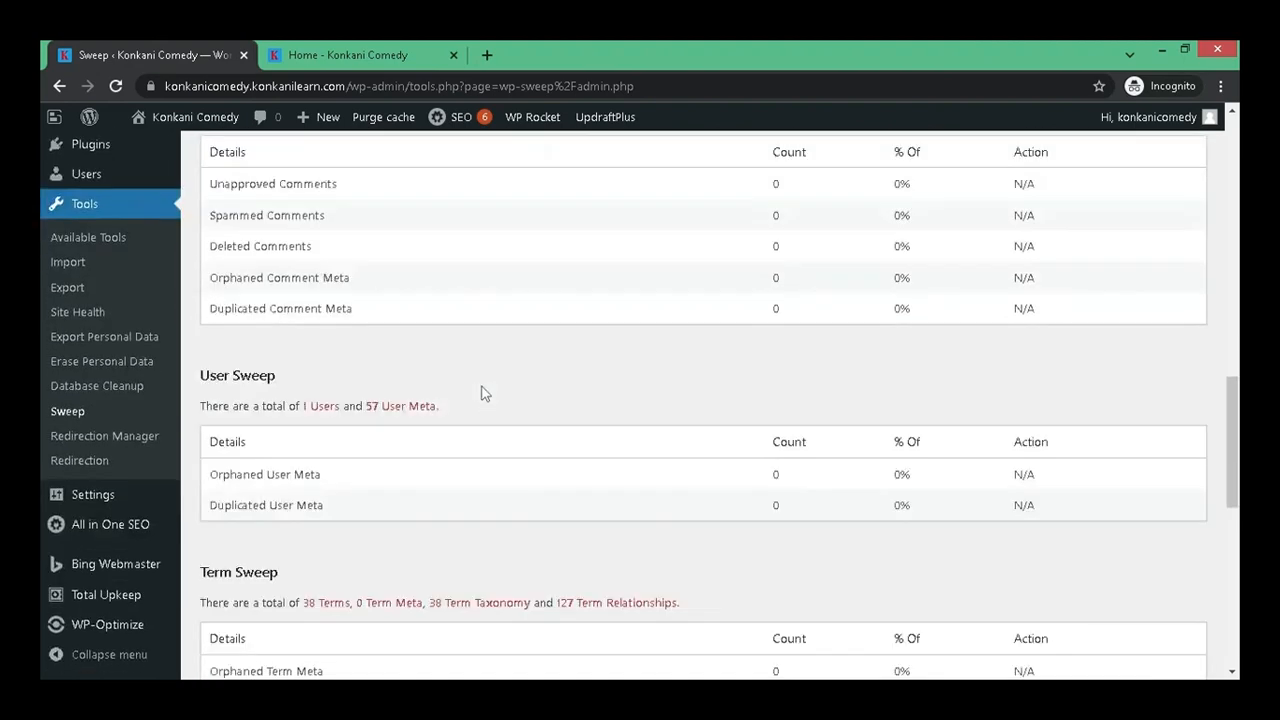
scroll(down, 3)
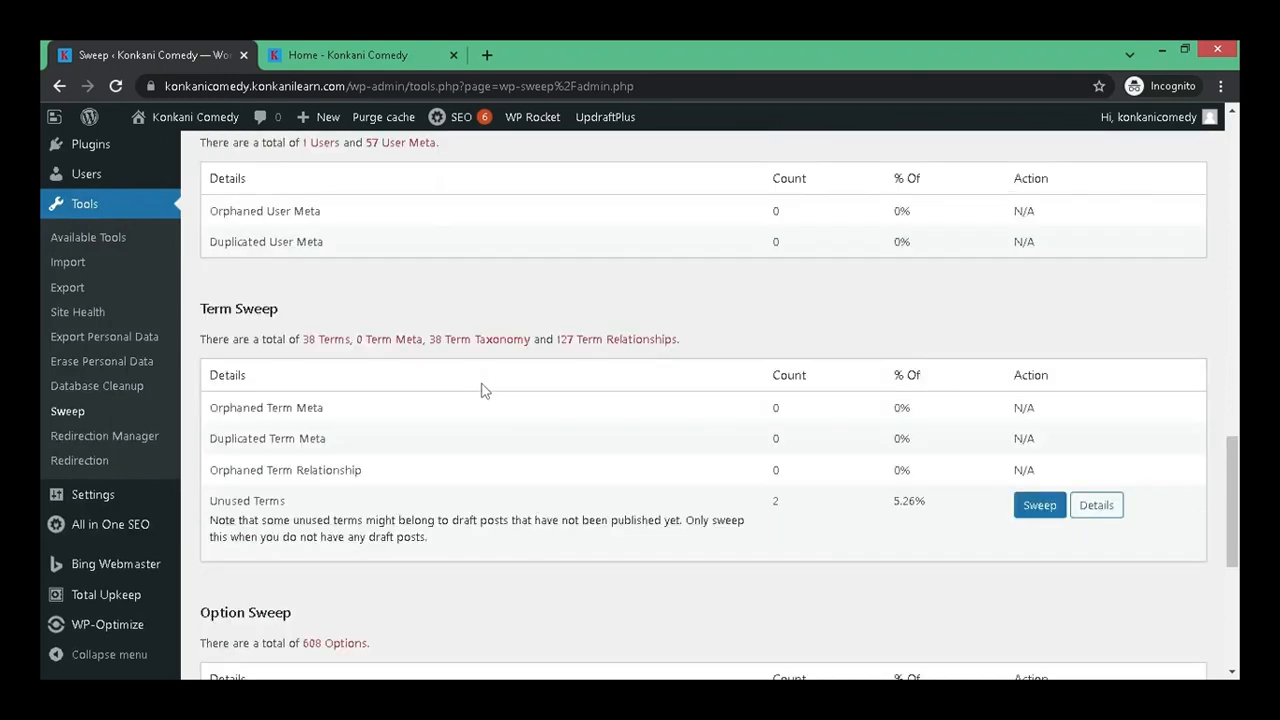
mouse_move(956, 532)
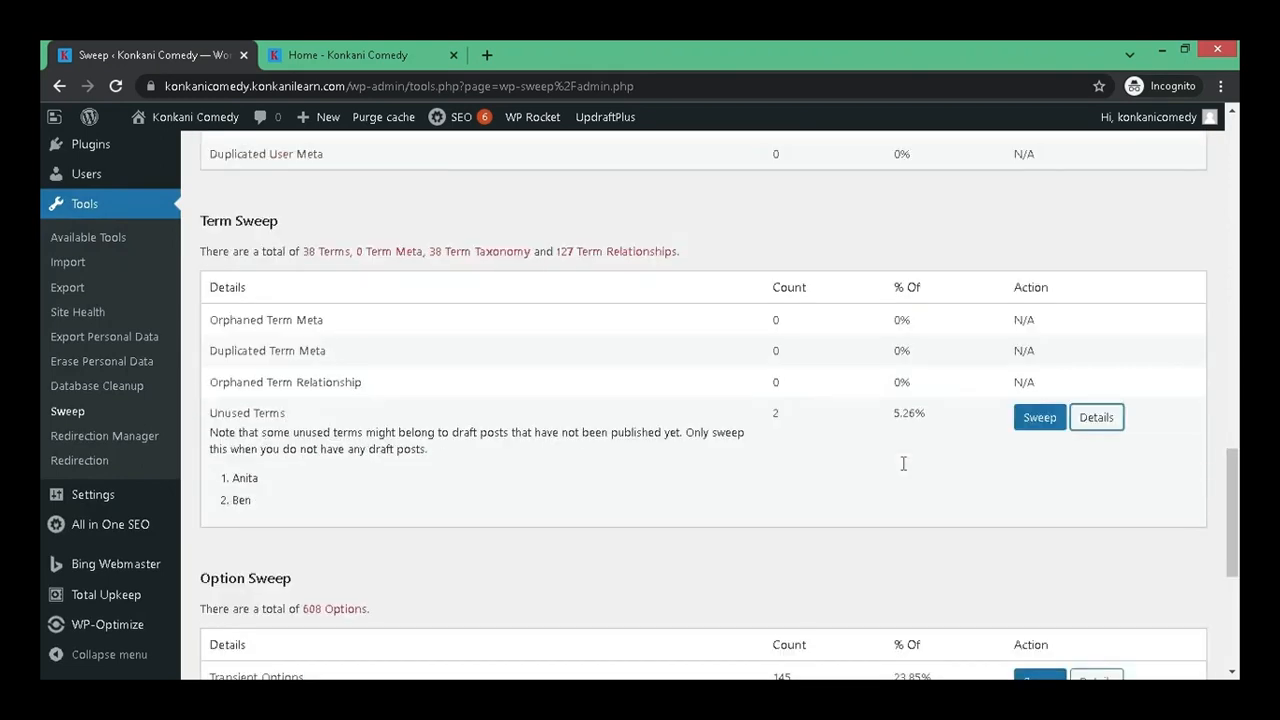
mouse_move(904, 470)
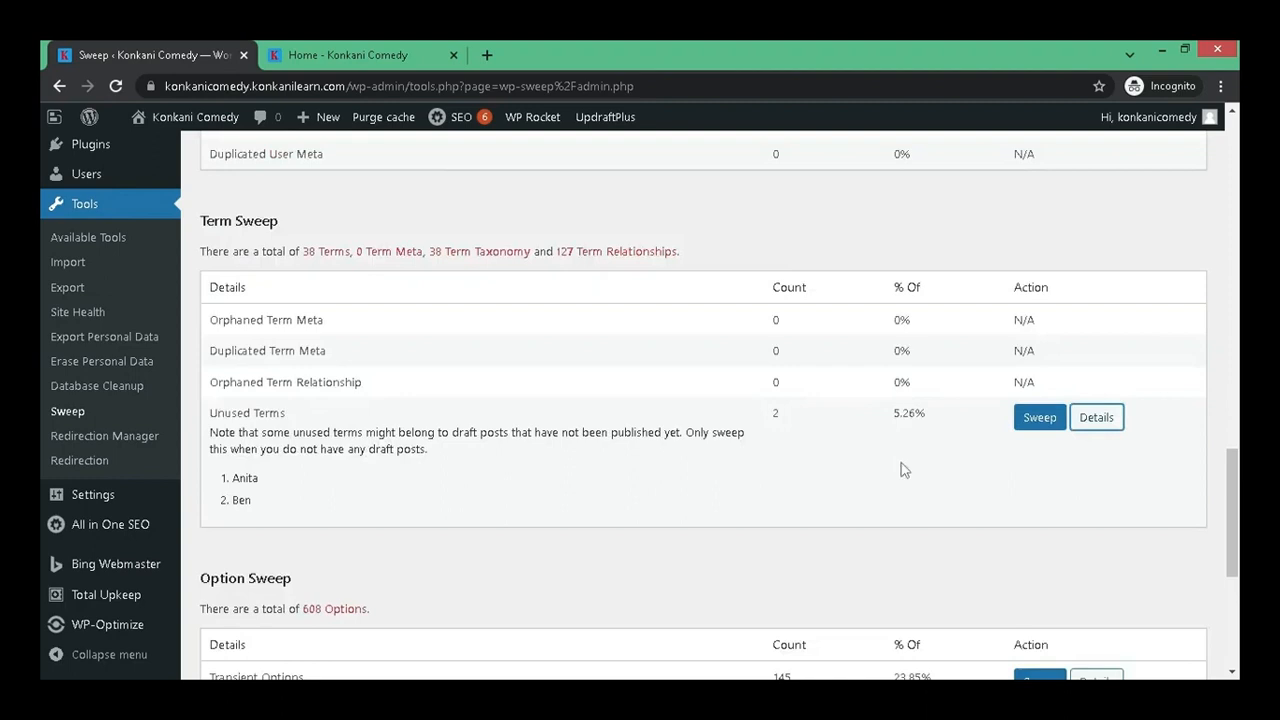
mouse_move(894, 468)
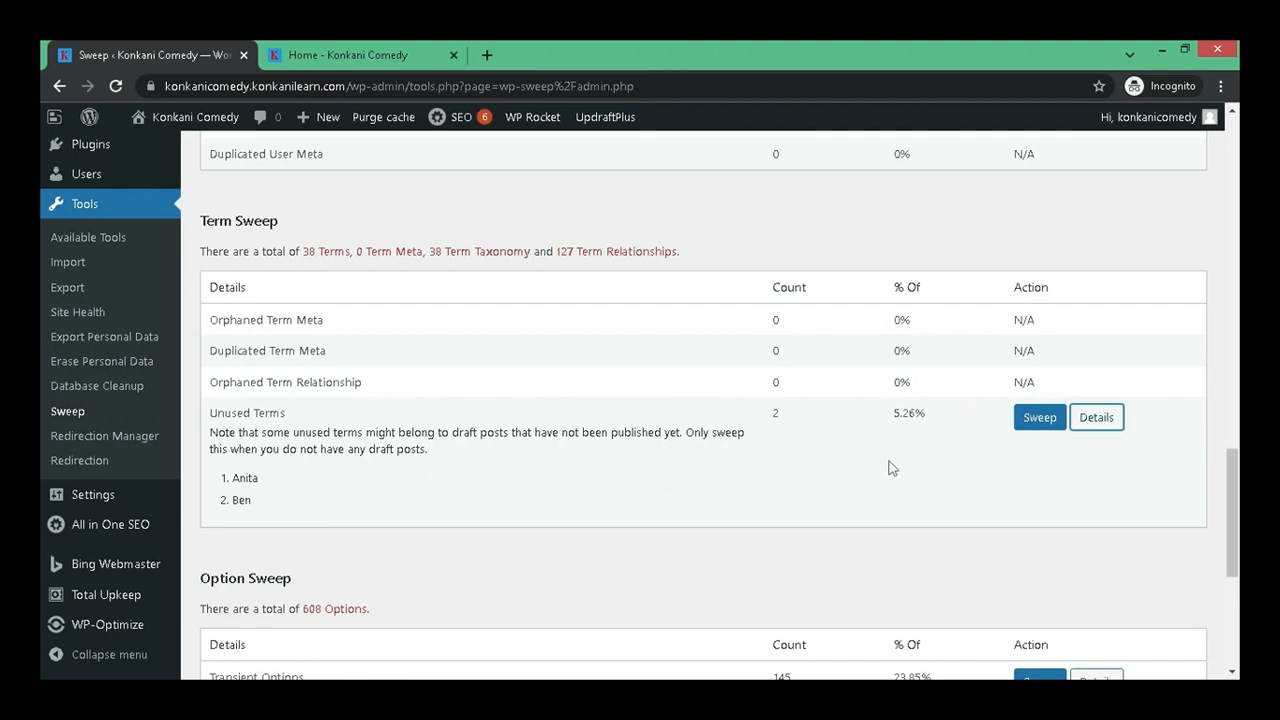
scroll(down, 3)
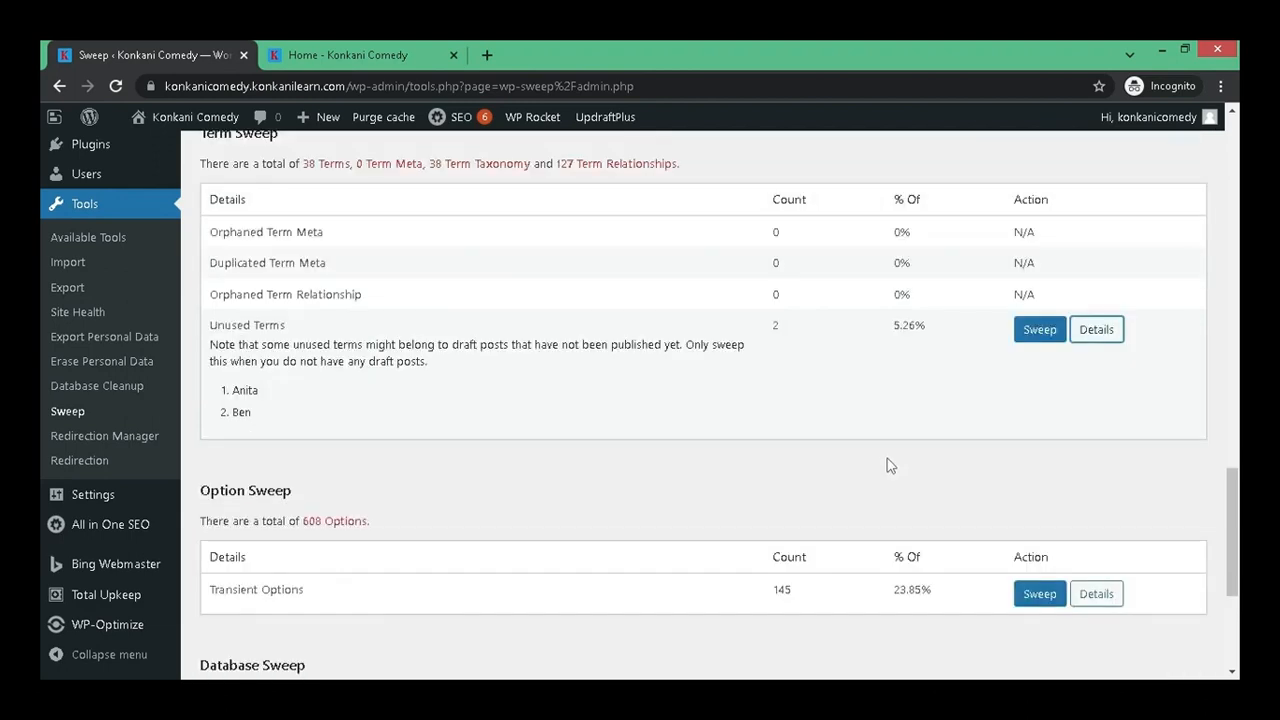
mouse_move(224, 396)
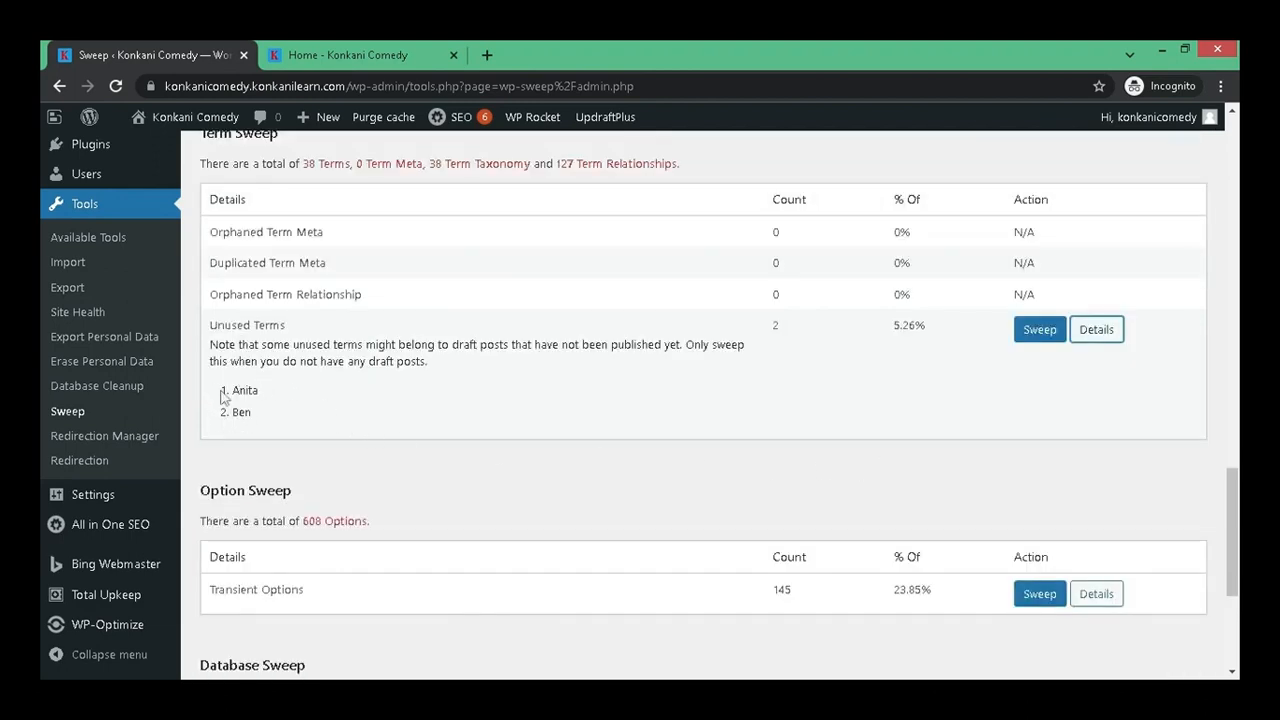
mouse_move(244, 380)
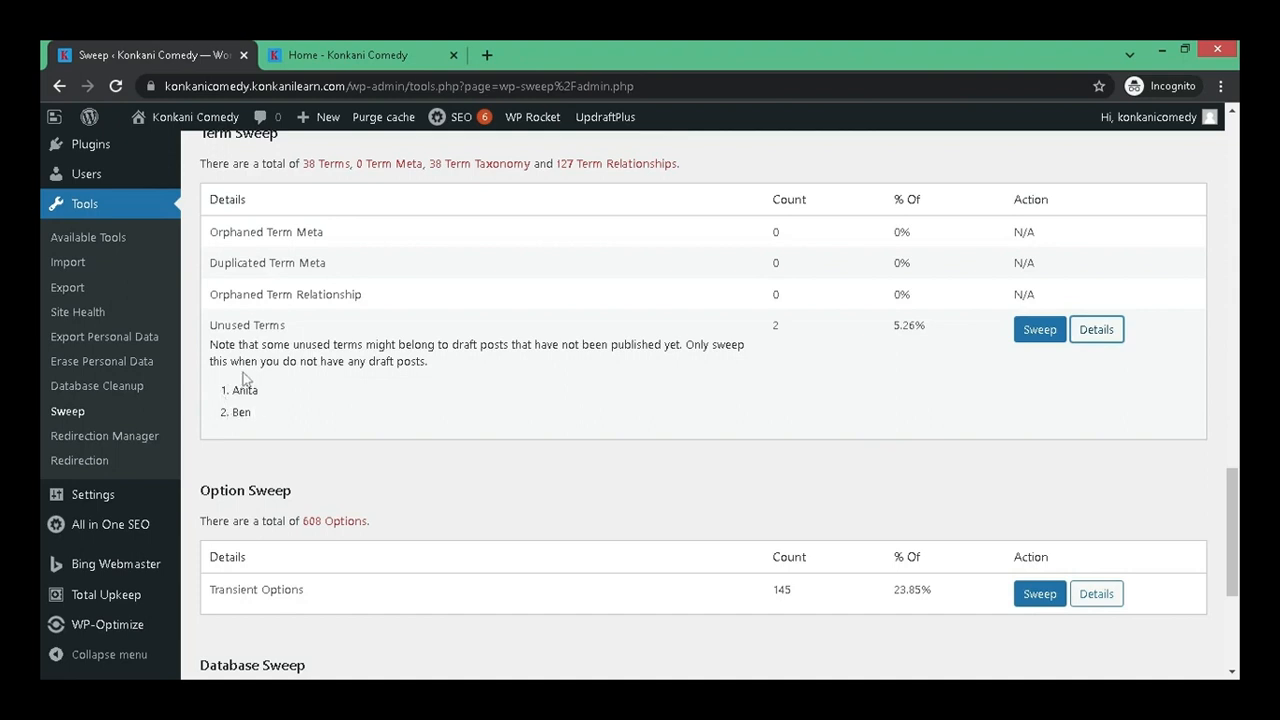
mouse_move(248, 404)
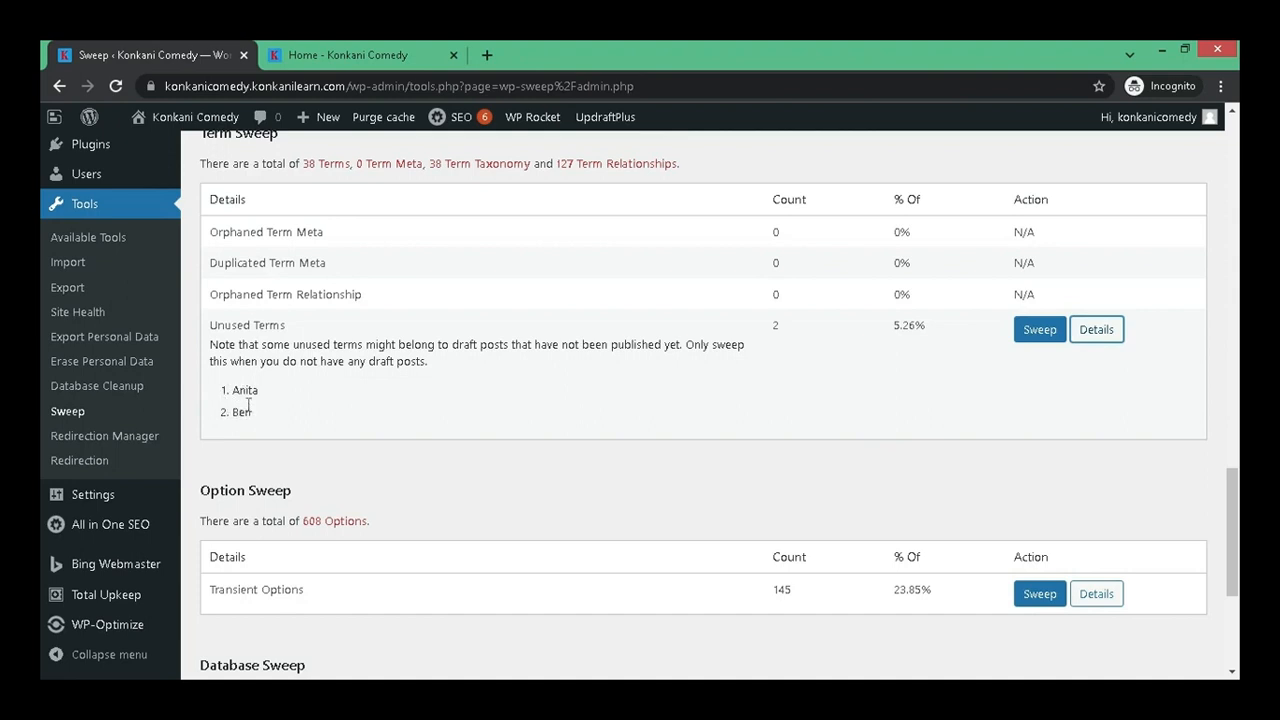
scroll(down, 3)
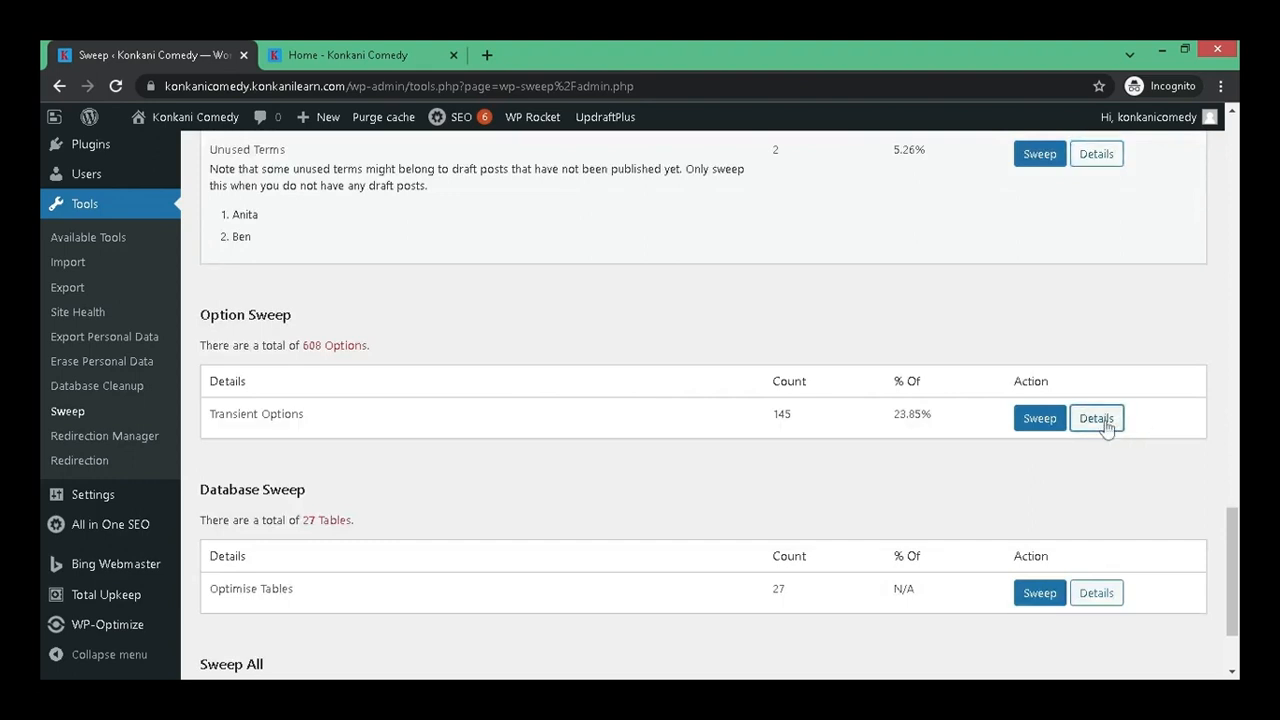
- Expand Transient Options details listing all 146 transients down to Database Sweep
click(1096, 418)
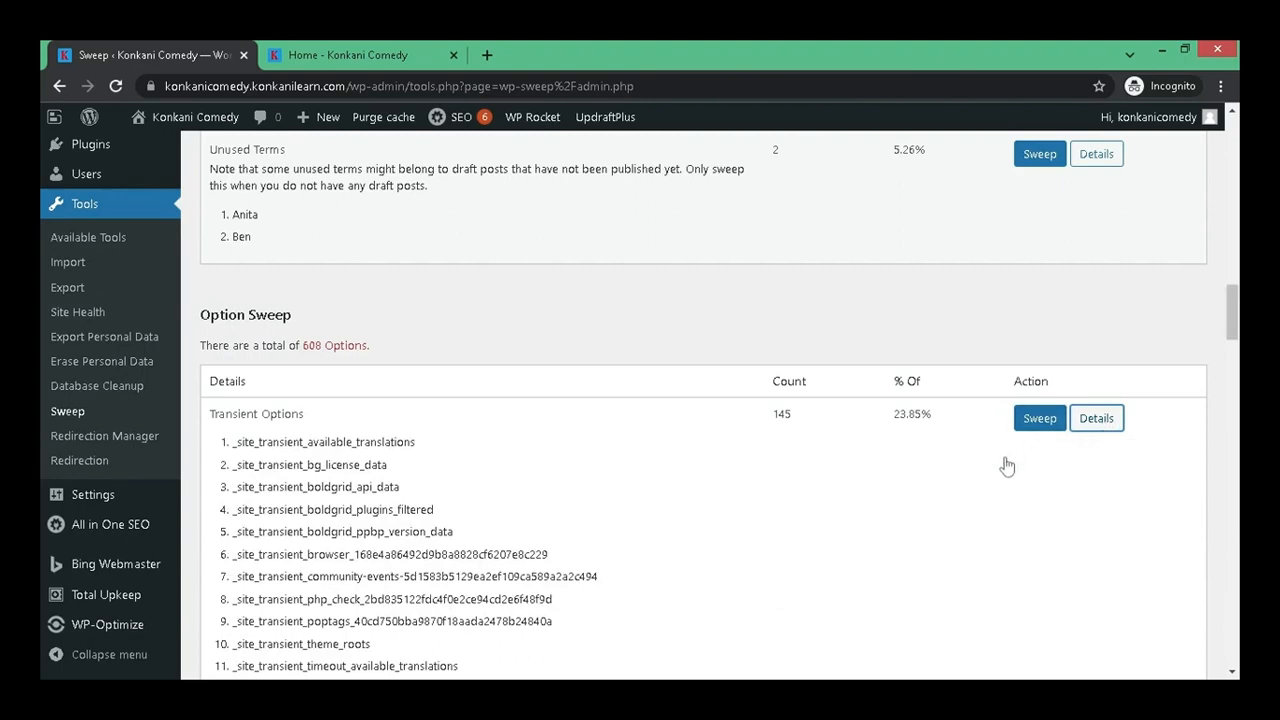
scroll(down, 3)
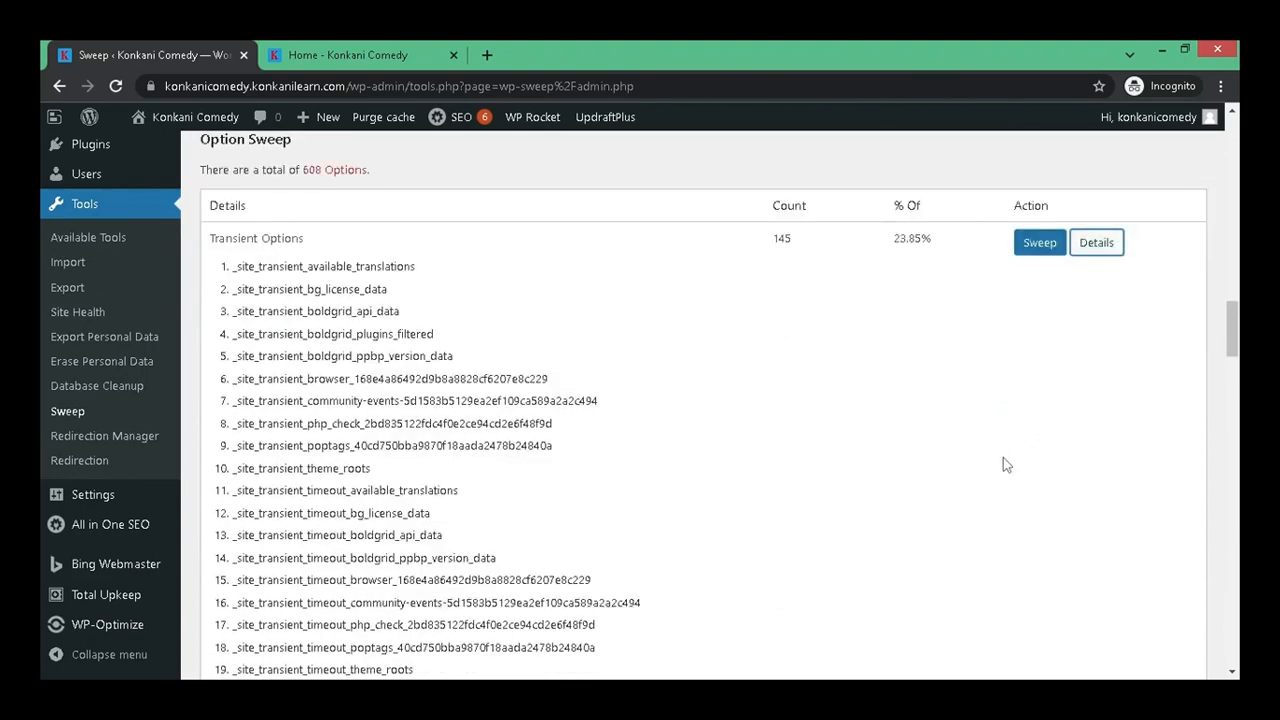
scroll(down, 3)
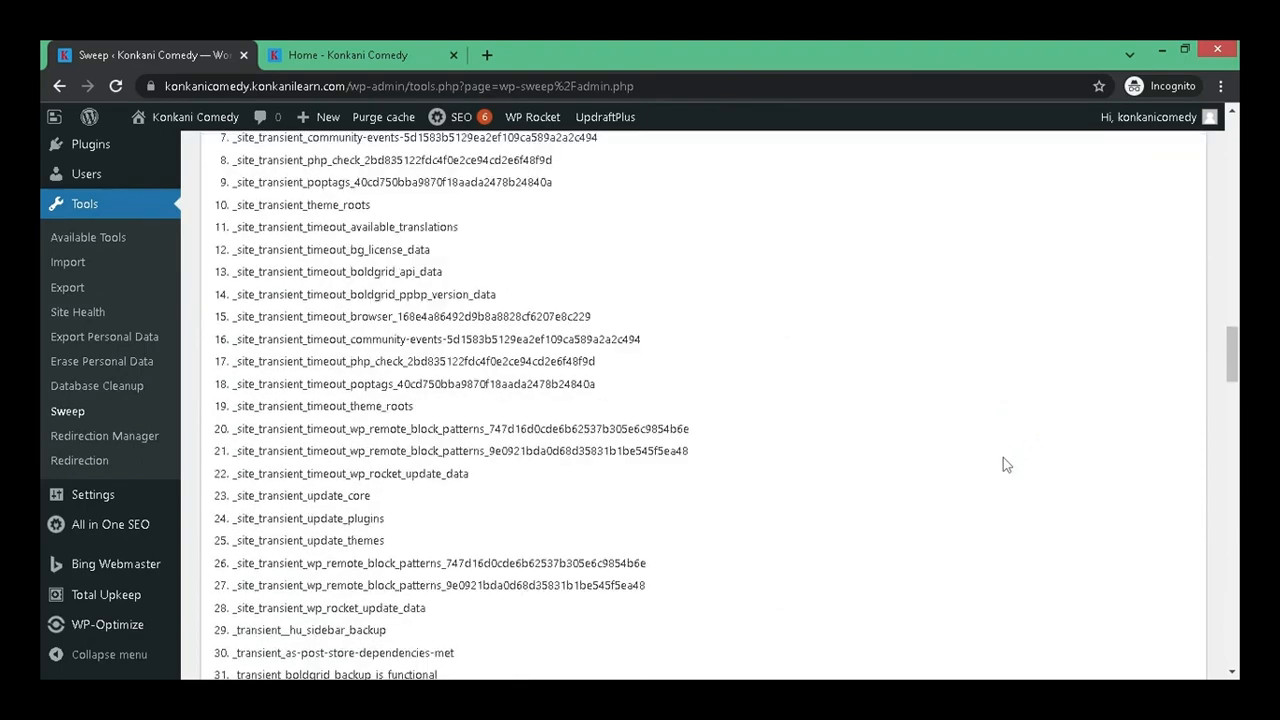
scroll(down, 3)
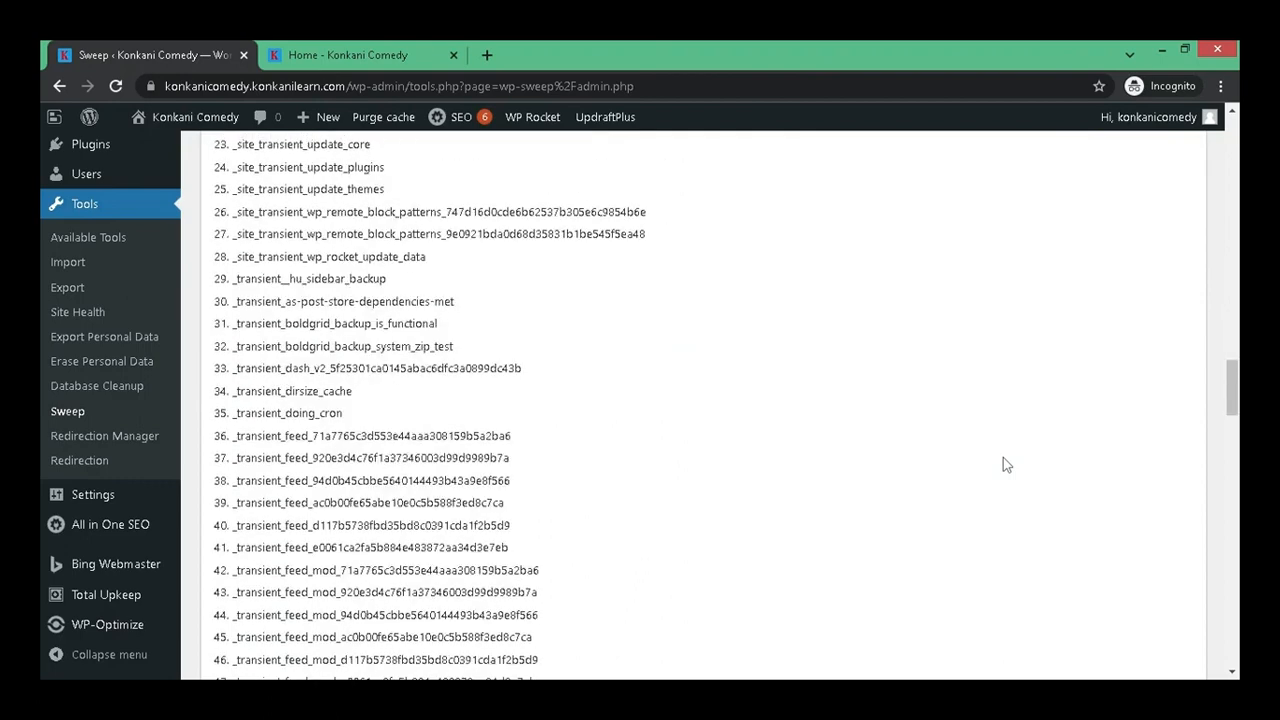
scroll(down, 3)
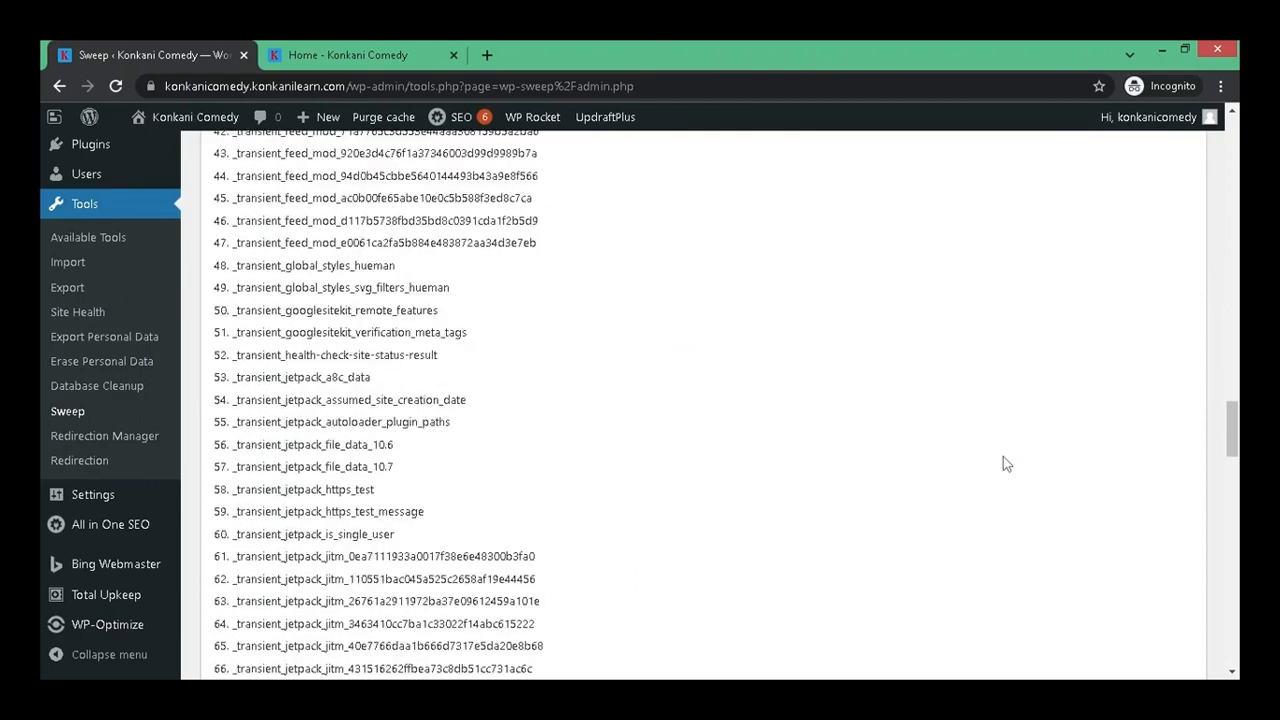
scroll(down, 3)
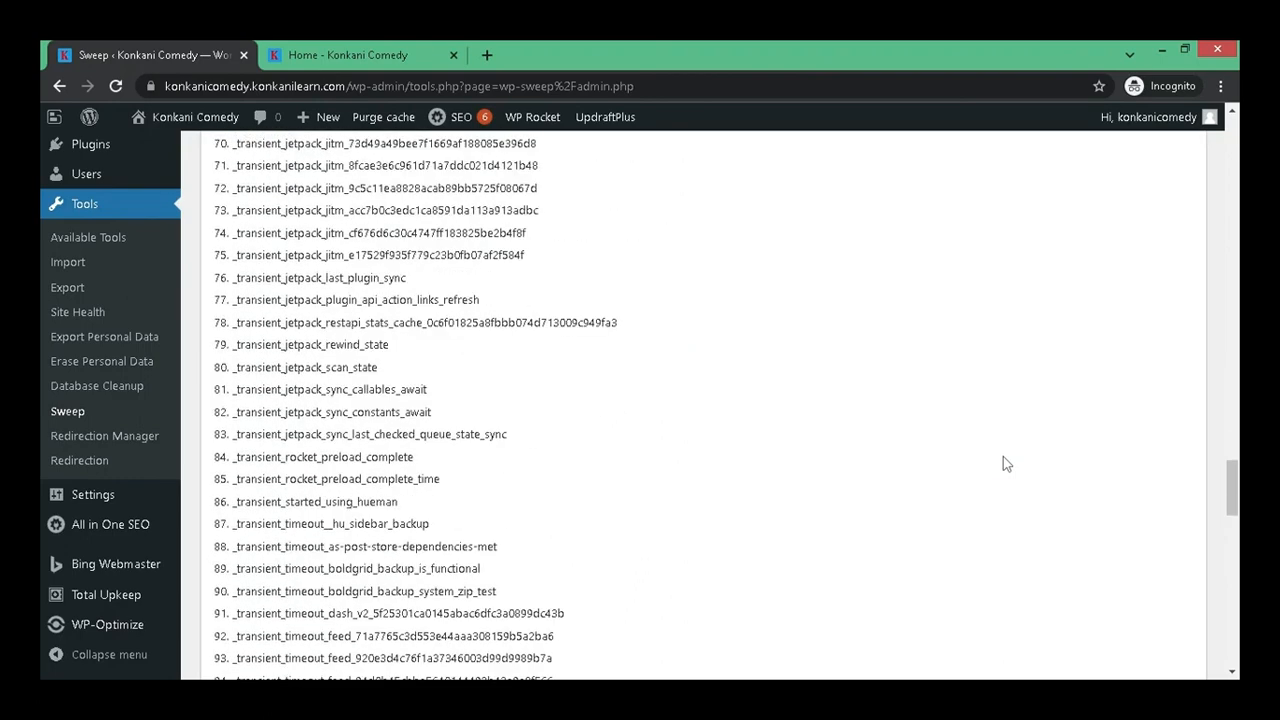
scroll(down, 3)
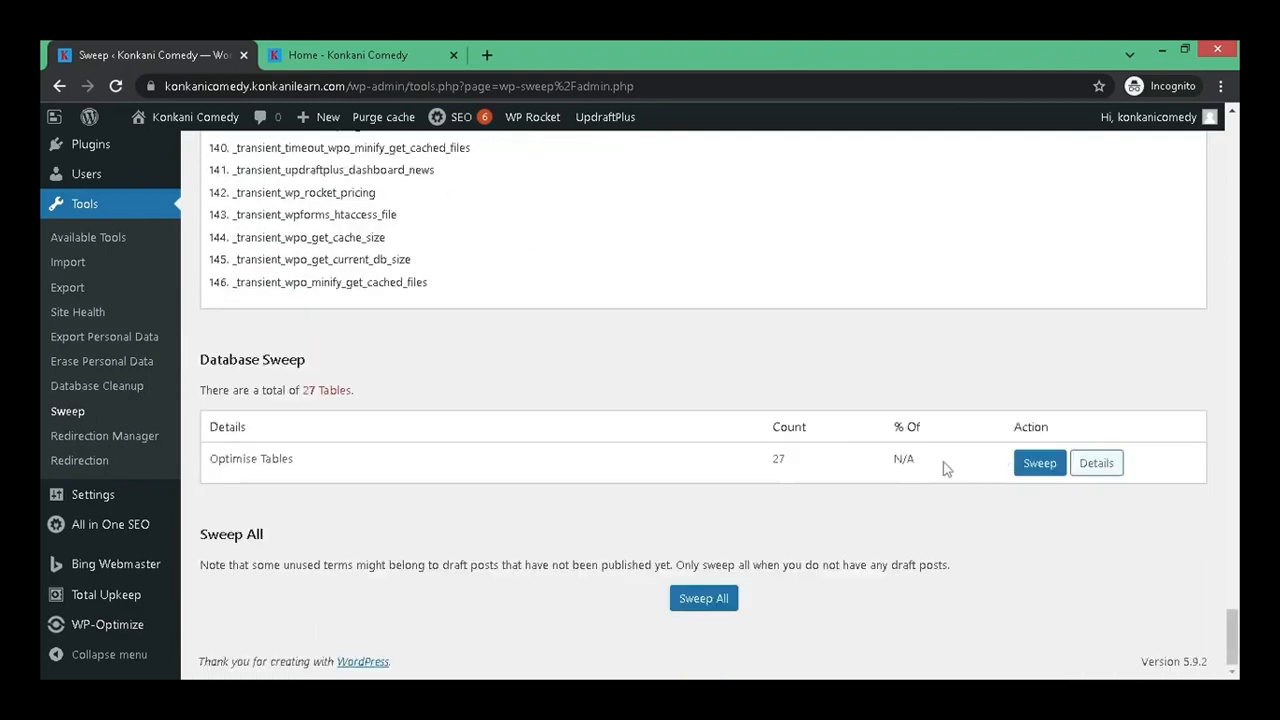
mouse_move(1096, 464)
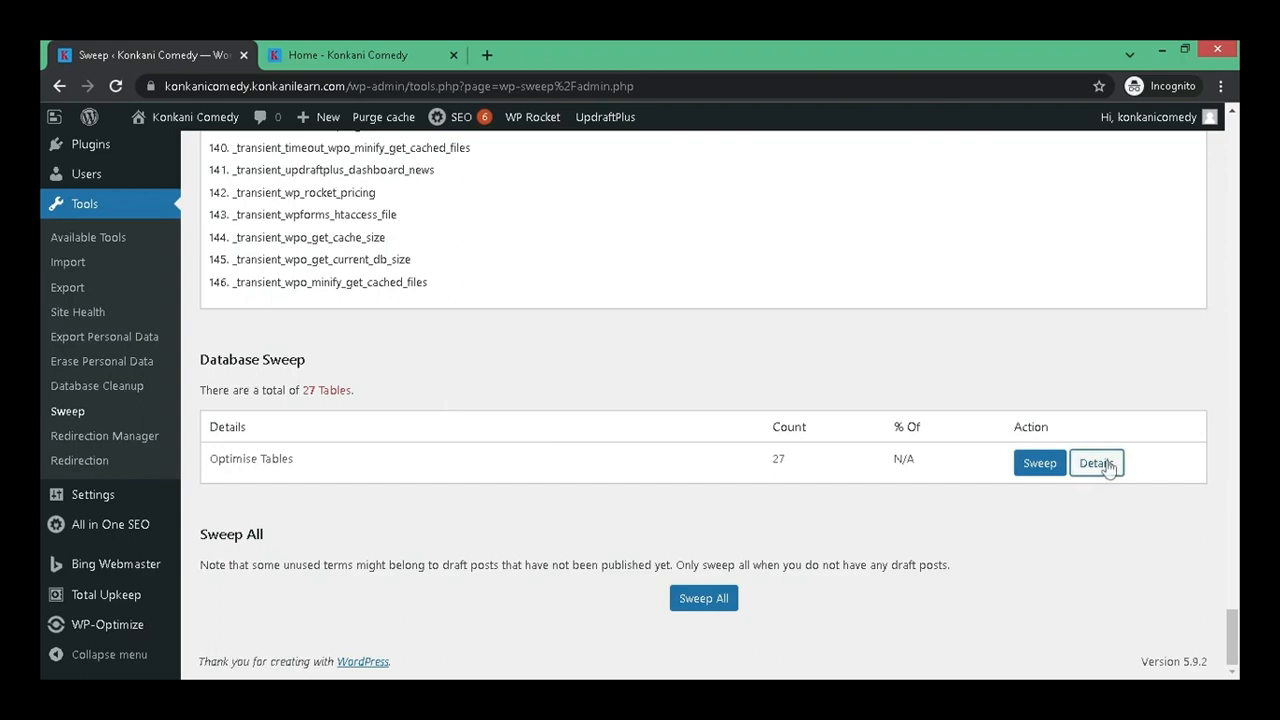
- Expand Optimise Tables details listing all 27 database tables down to Sweep All
click(1096, 462)
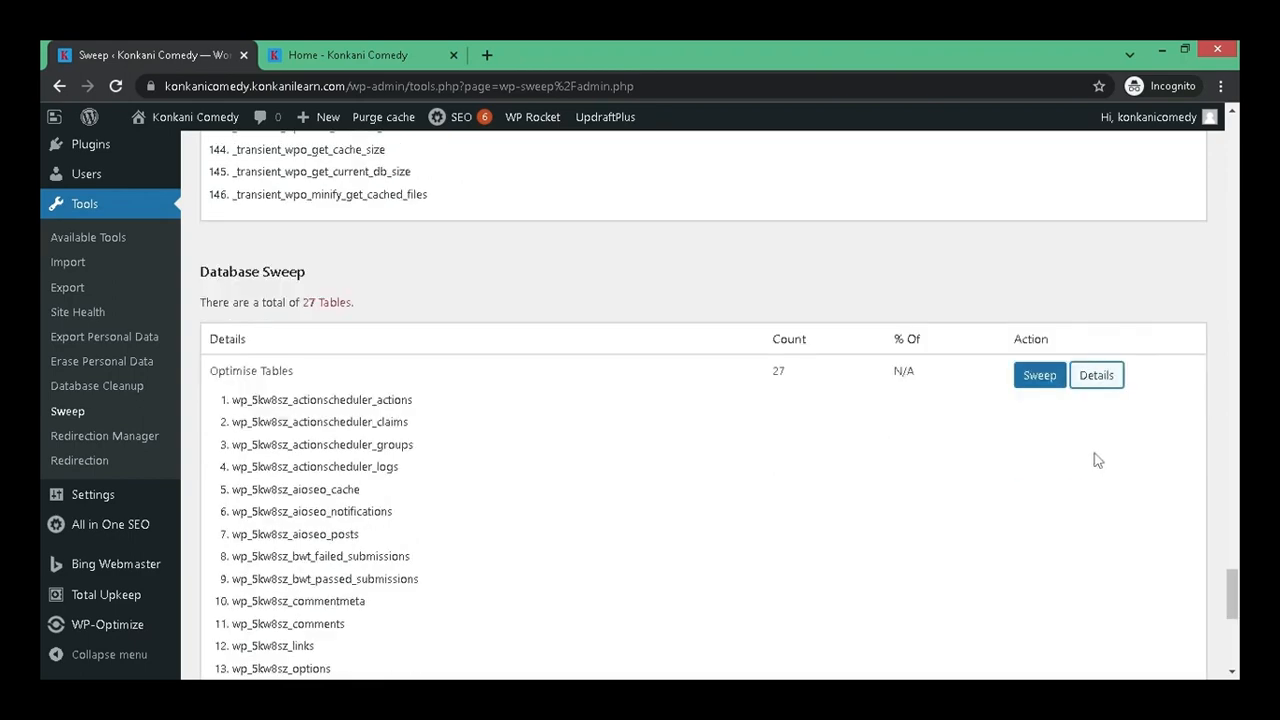
scroll(down, 3)
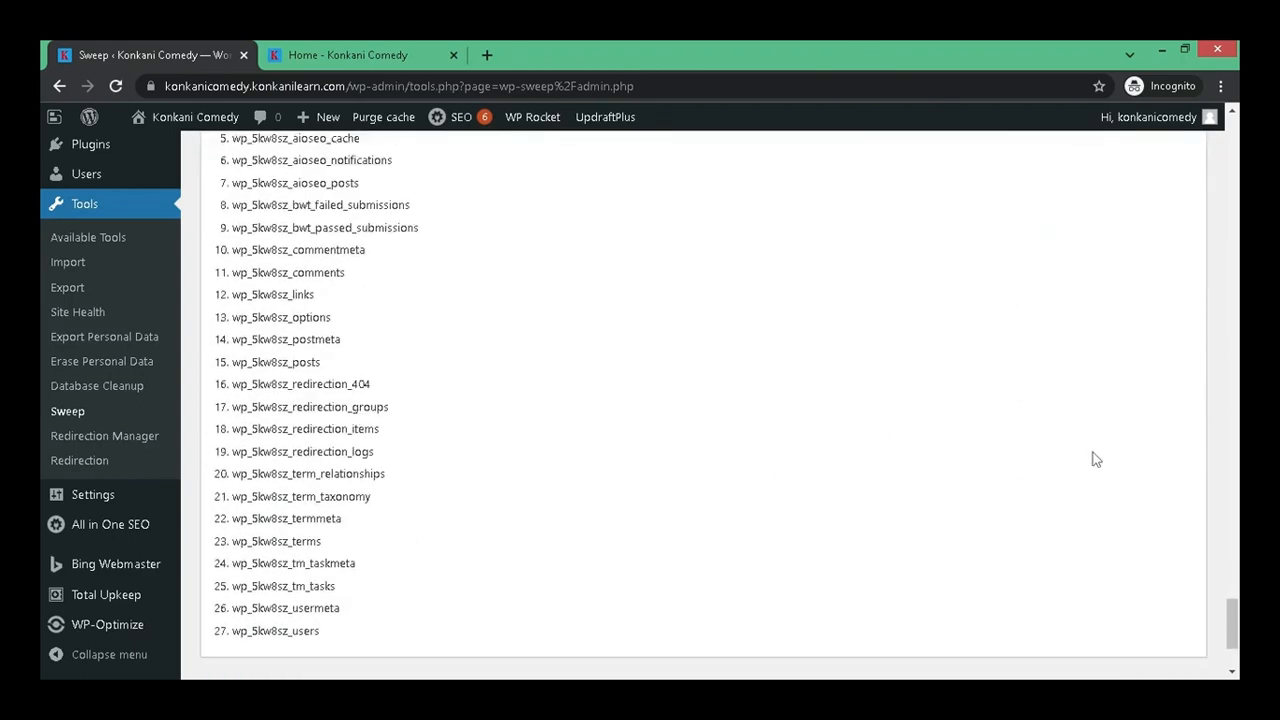
scroll(down, 3)
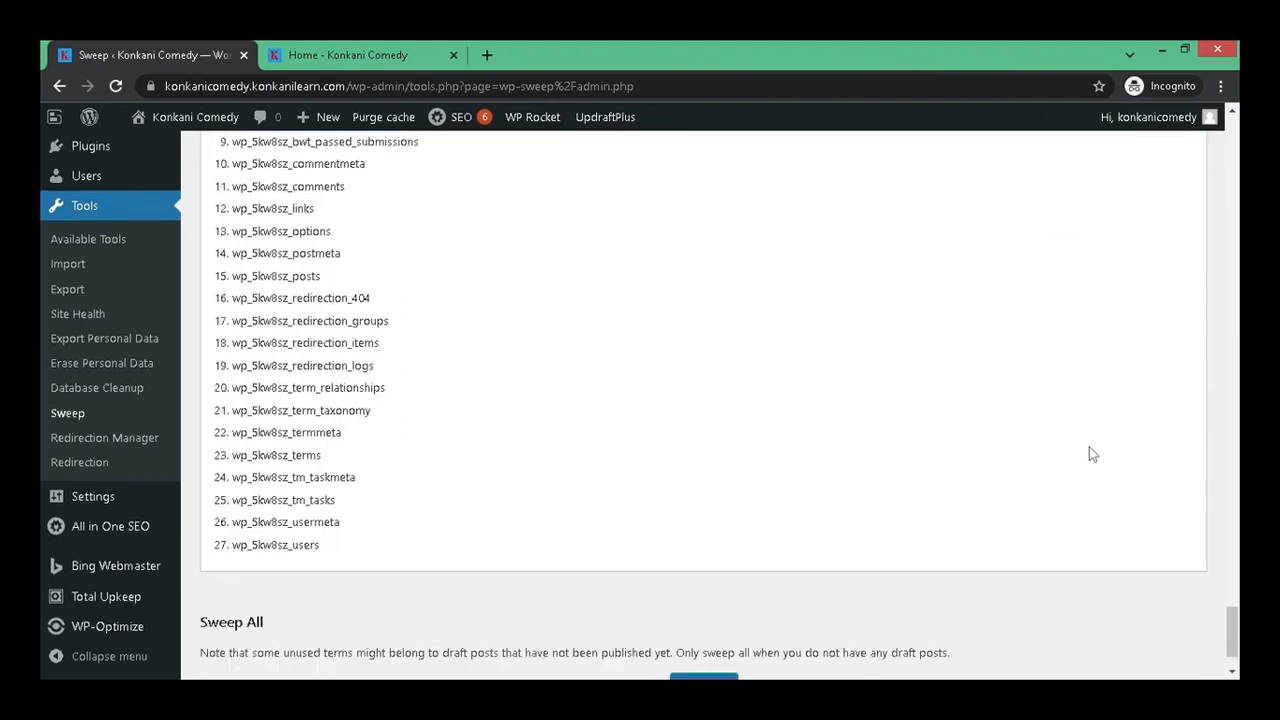
scroll(down, 3)
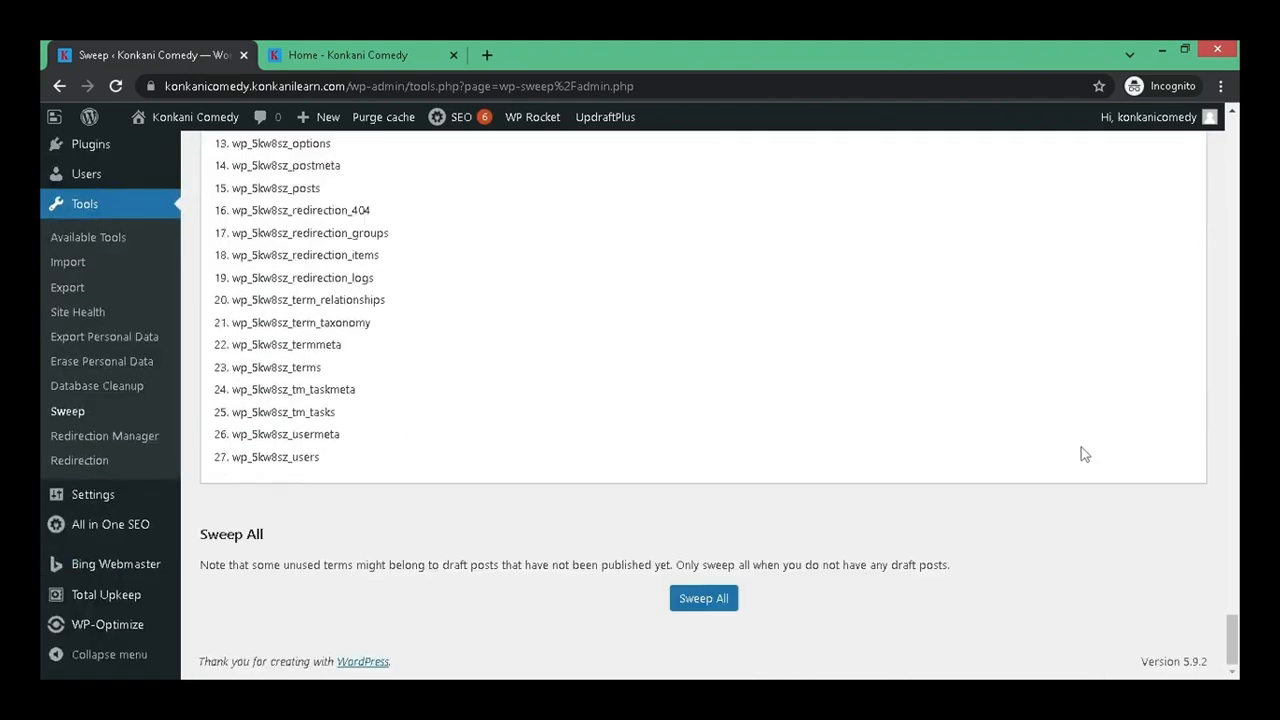
mouse_move(704, 598)
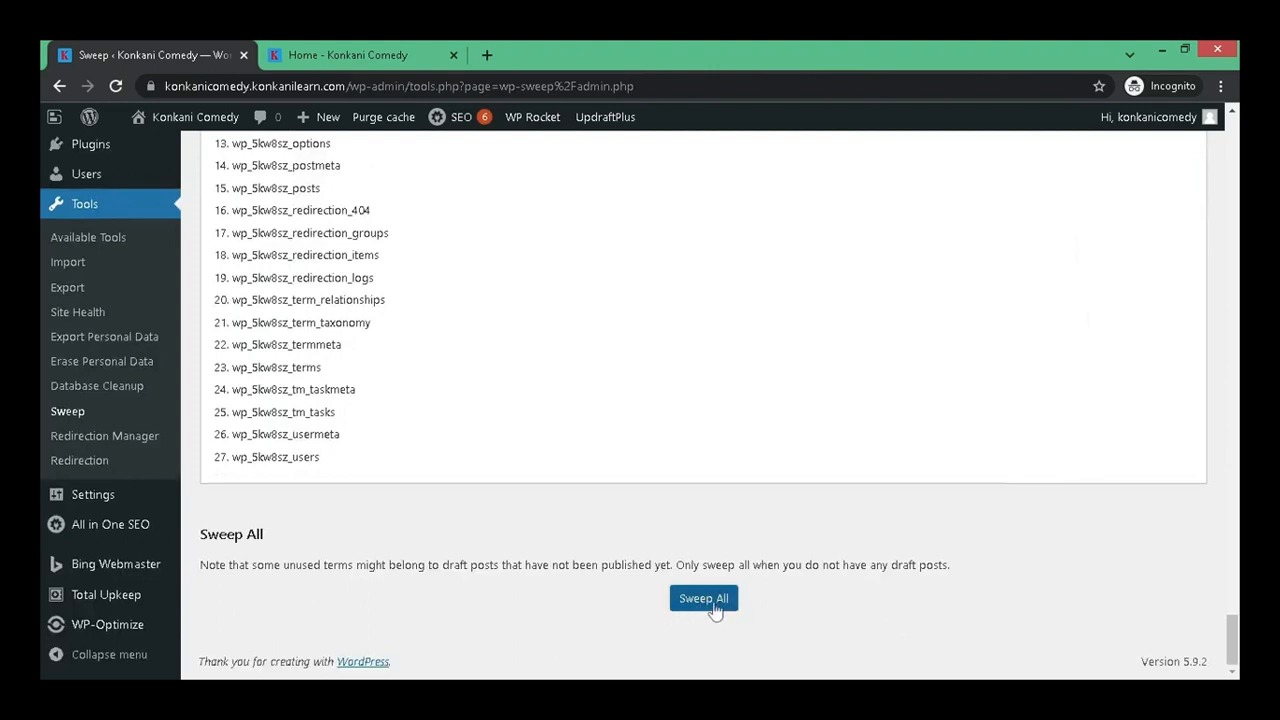
mouse_move(650, 580)
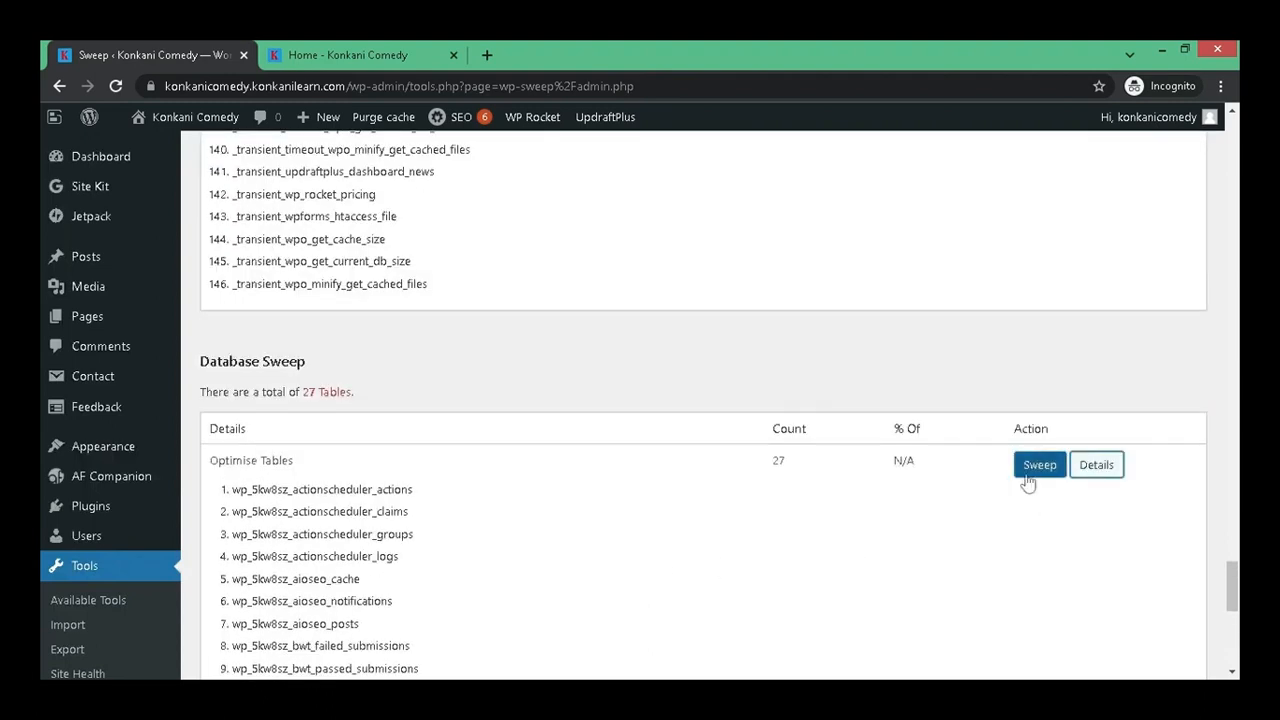
- Sweep the 27 database tables and the transient options
click(1040, 464)
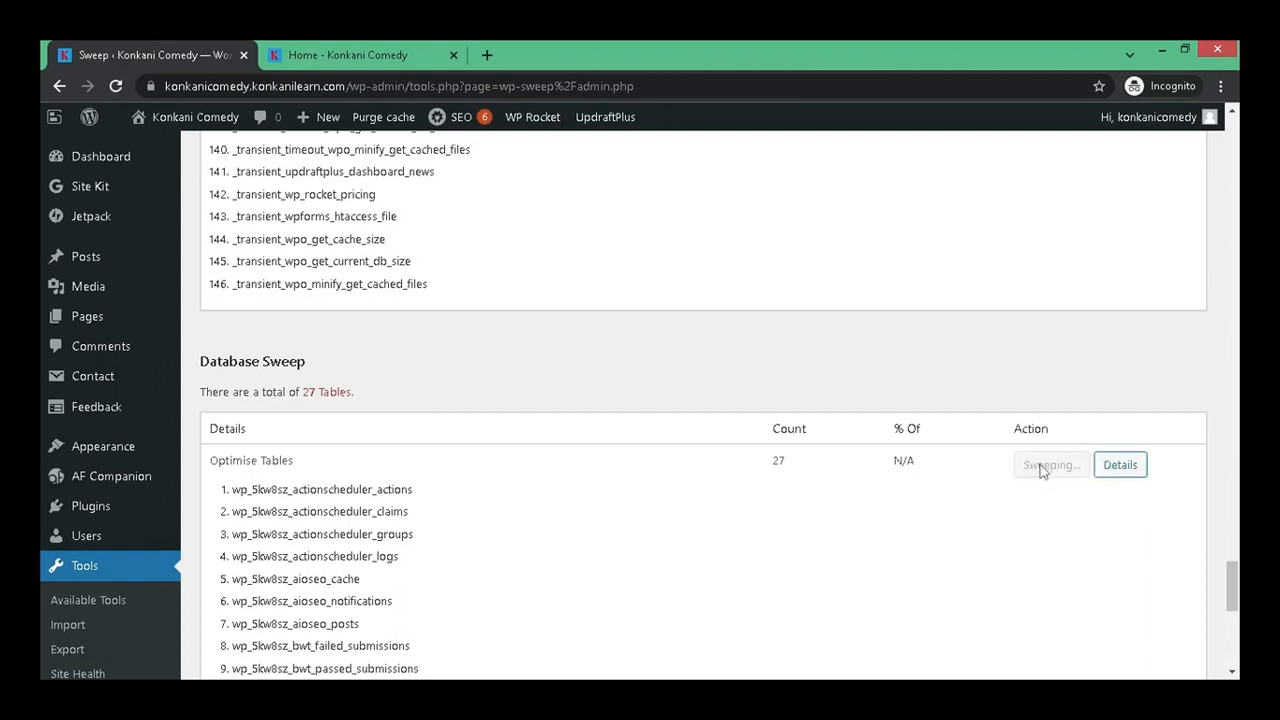
click(1052, 464)
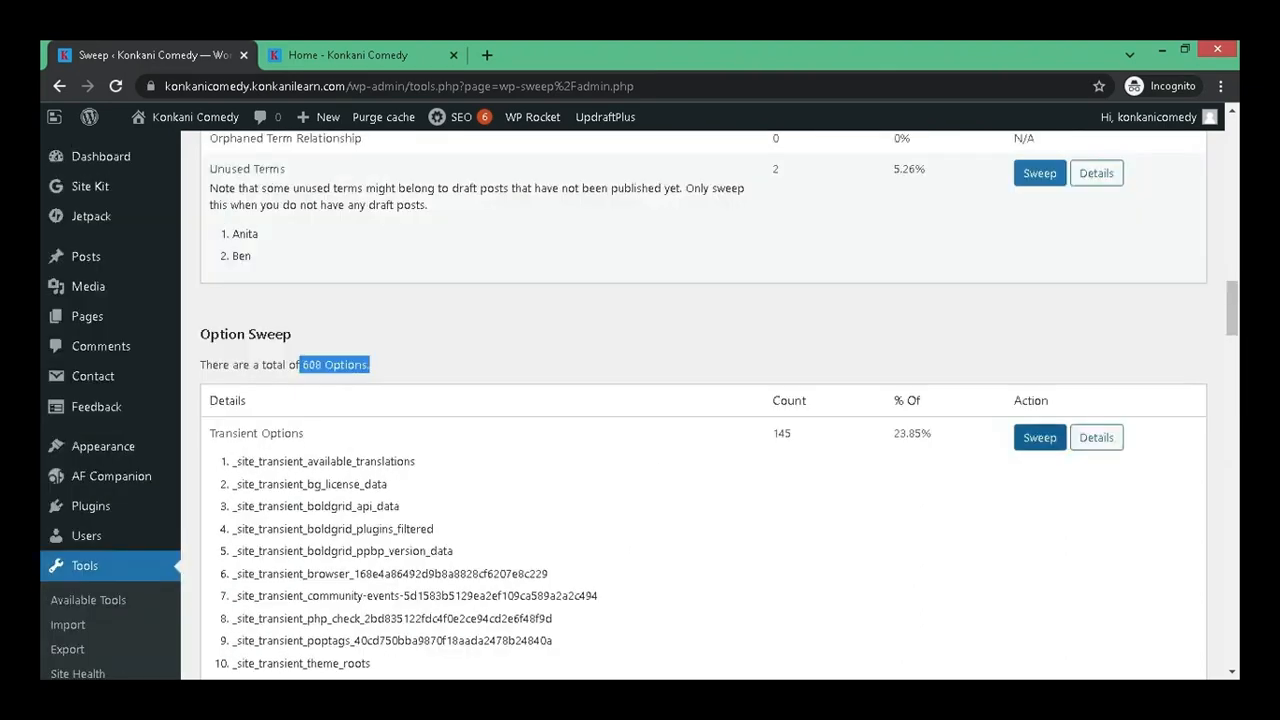
click(1040, 436)
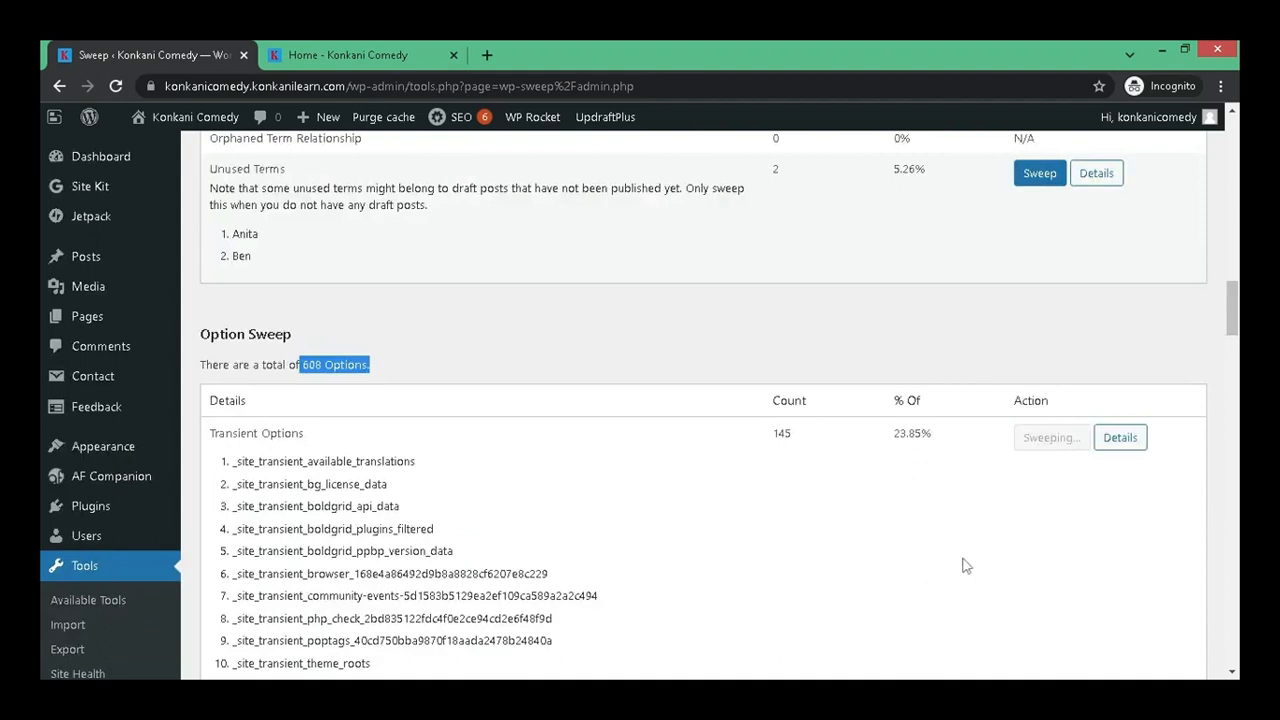
click(1052, 436)
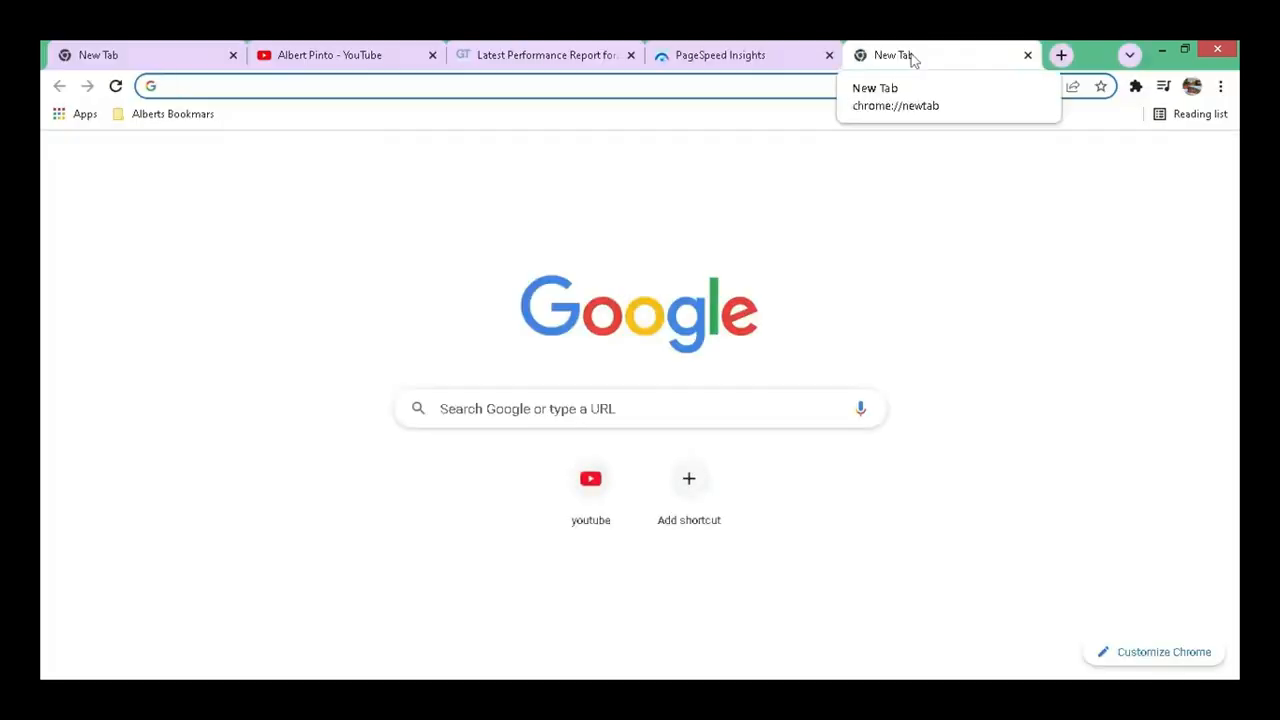
text(gtmetrix.com)
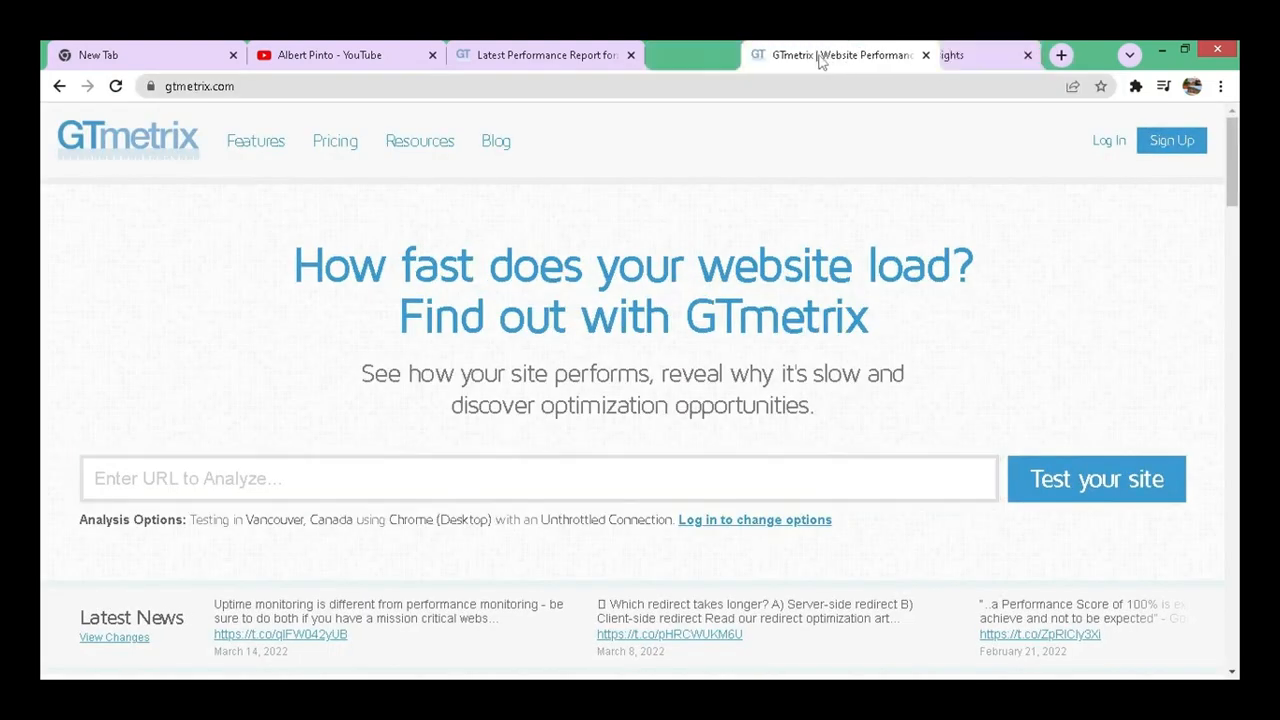
click(540, 478)
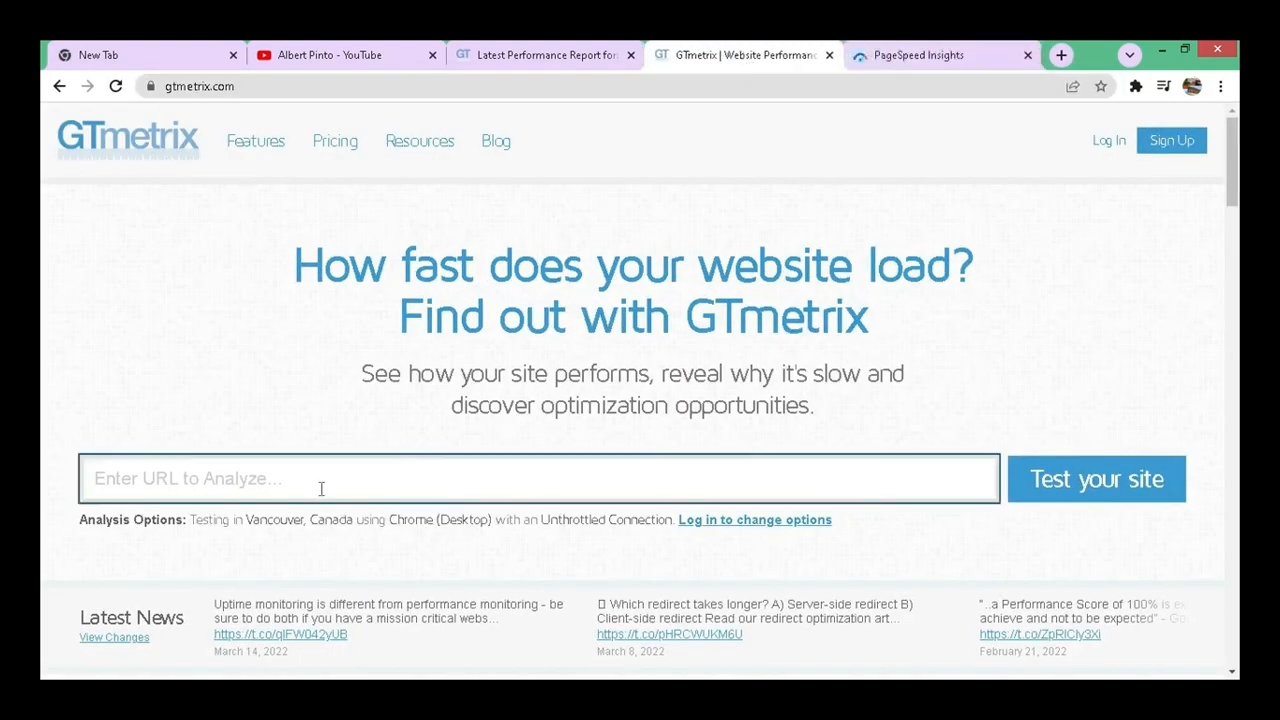
text(http://konkanicomedy.konkanilearn.com/)
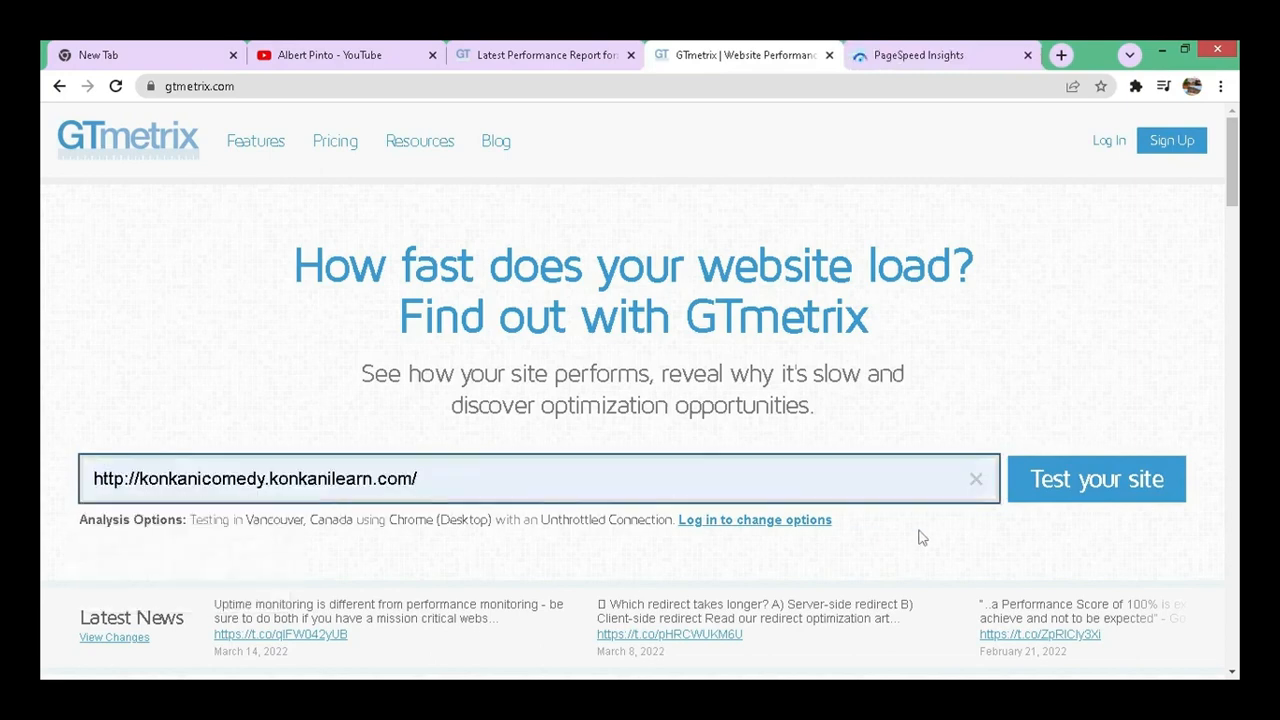
click(1096, 480)
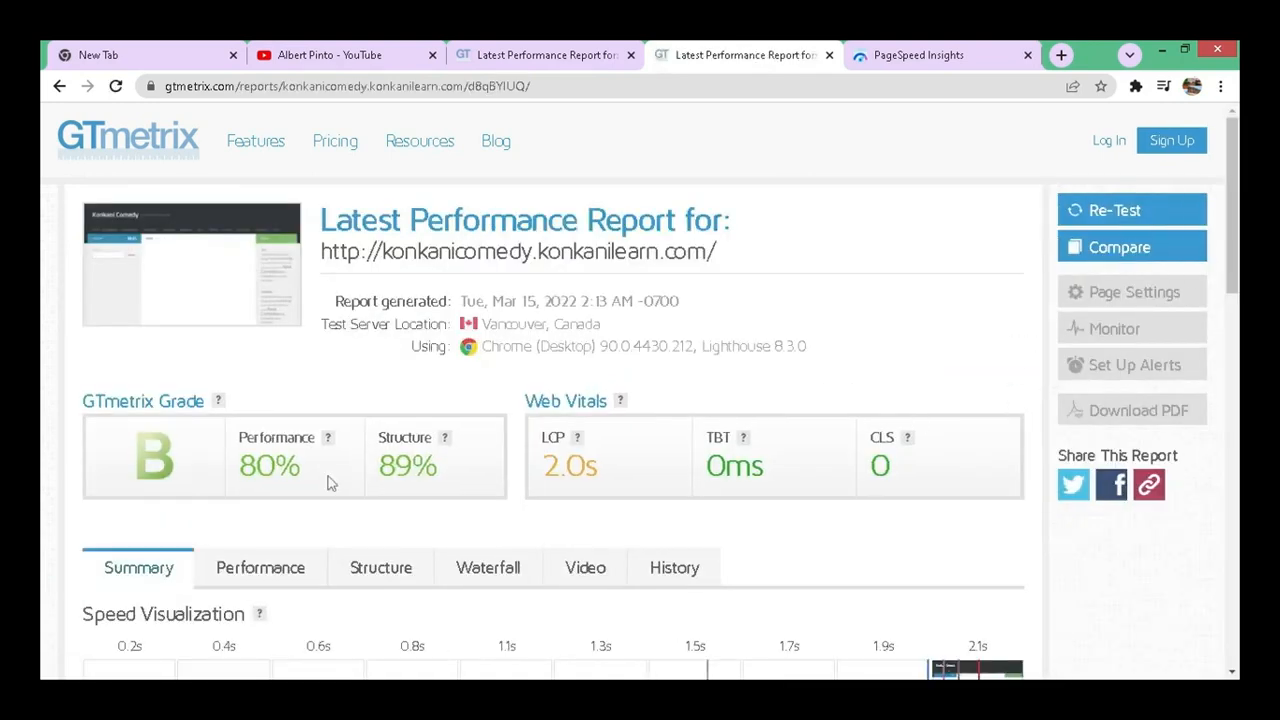
scroll(down, 3)
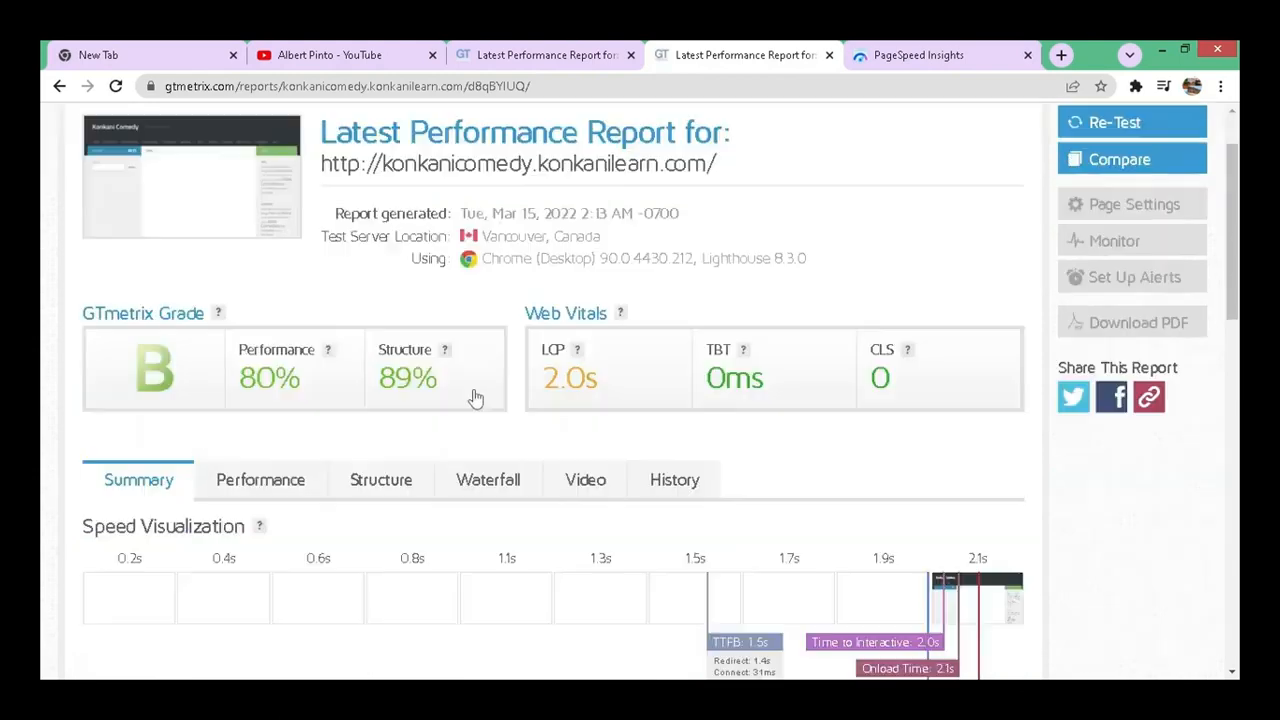
scroll(down, 3)
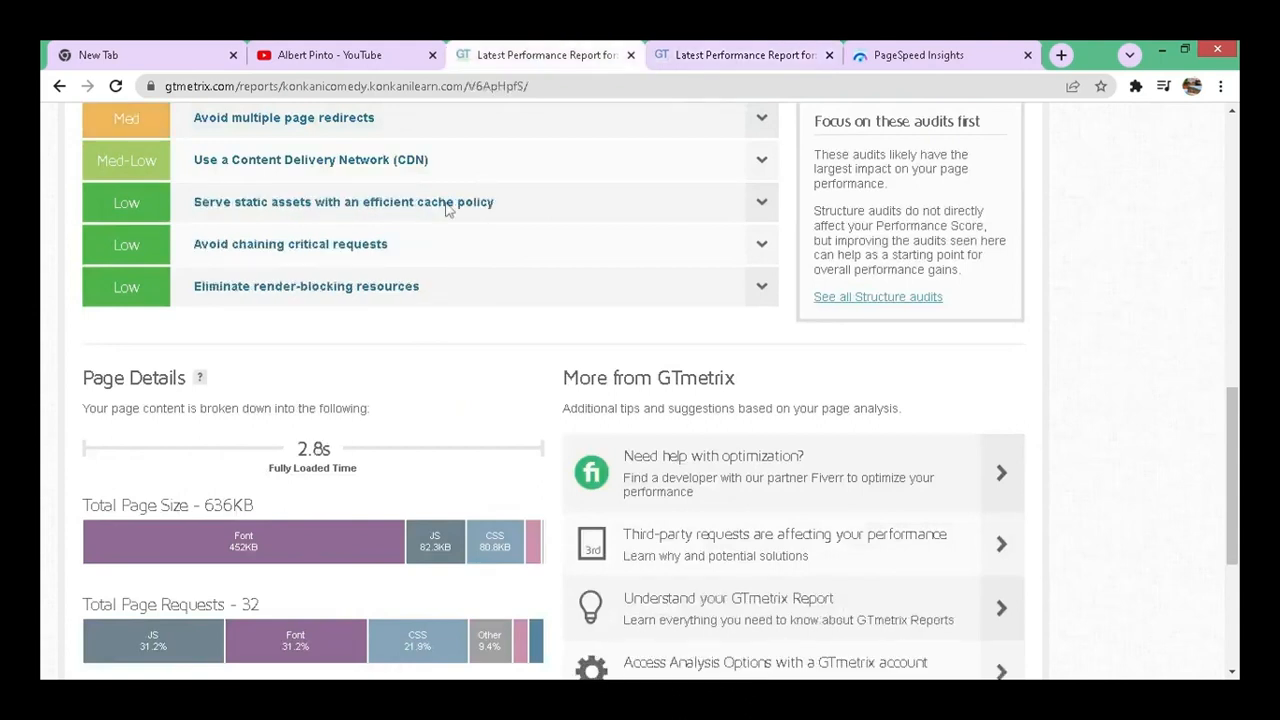
mouse_move(318, 452)
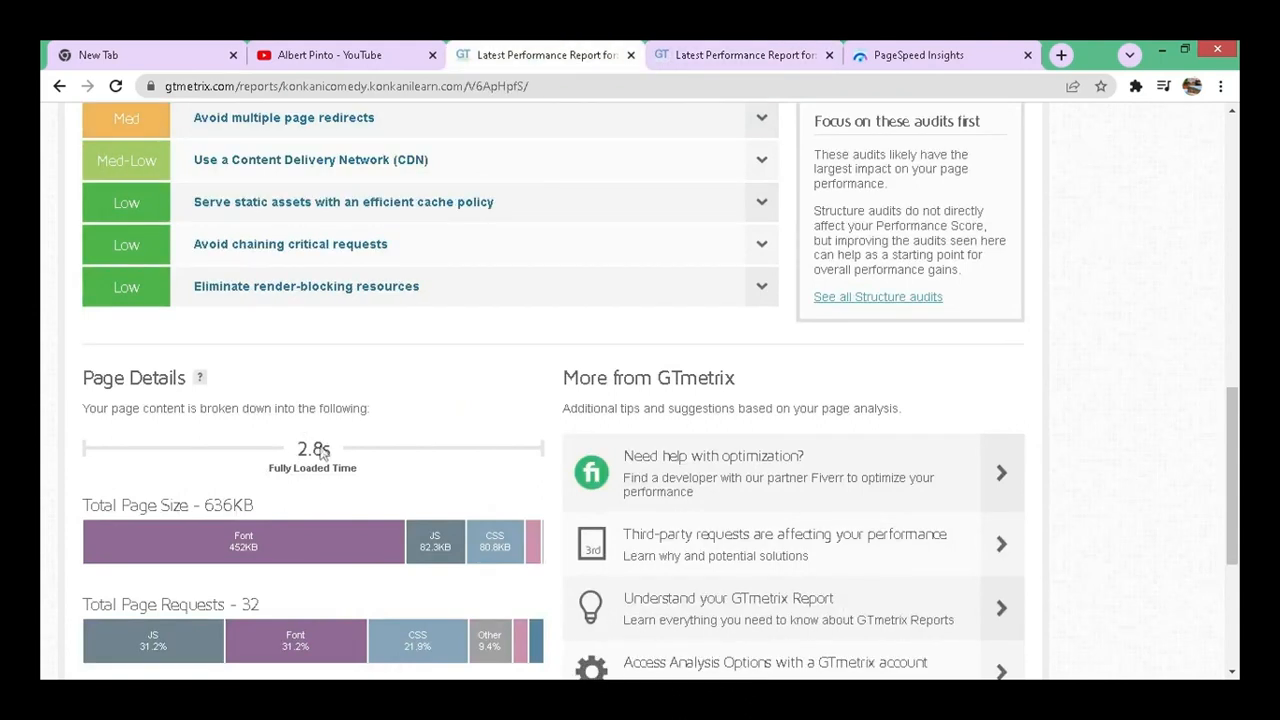
mouse_move(550, 204)
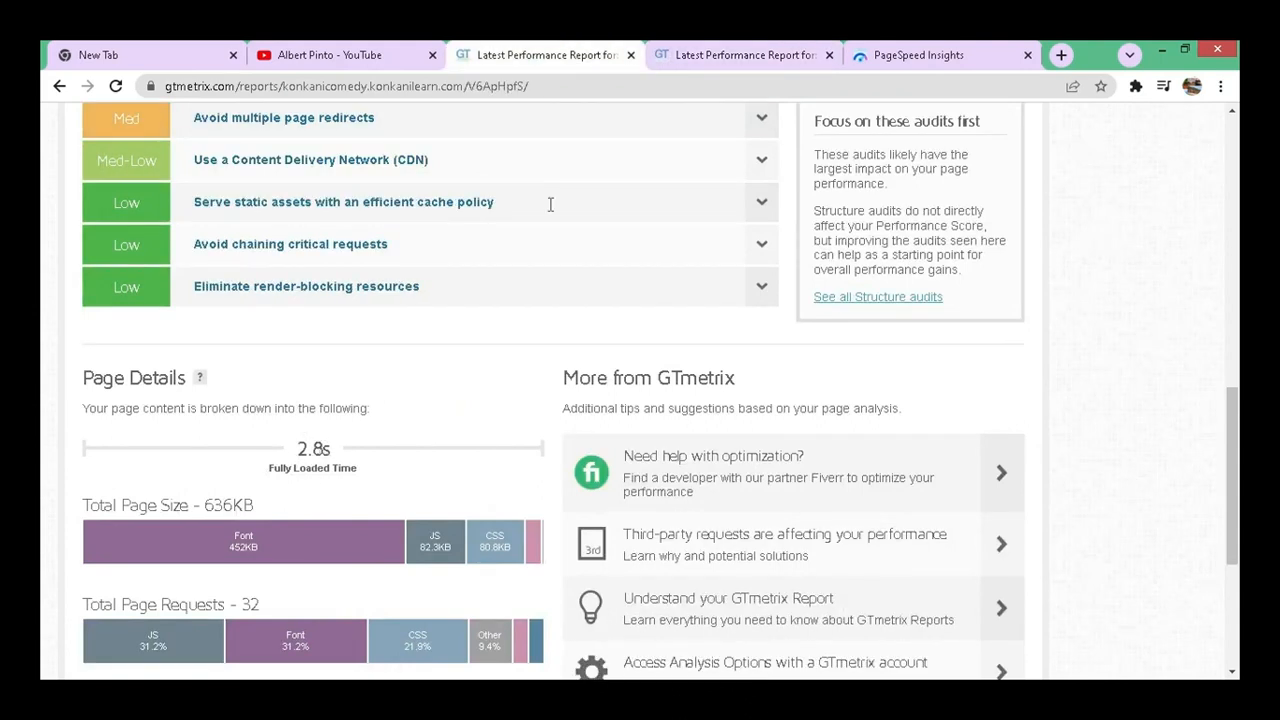
click(1060, 56)
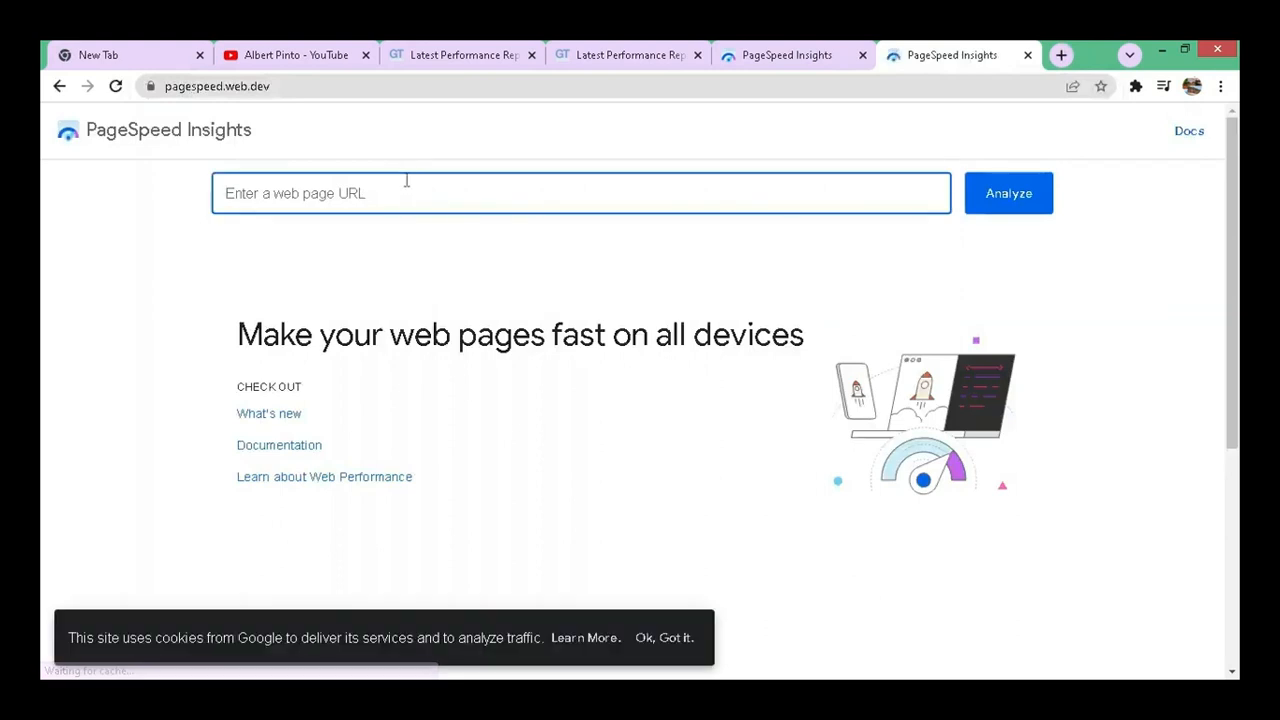
- Reanalyze konkanicomedy.konkanilearn.com in PageSpeed Insights for a desktop score of 94
text(konkanicomedy.konkanilearn.com)
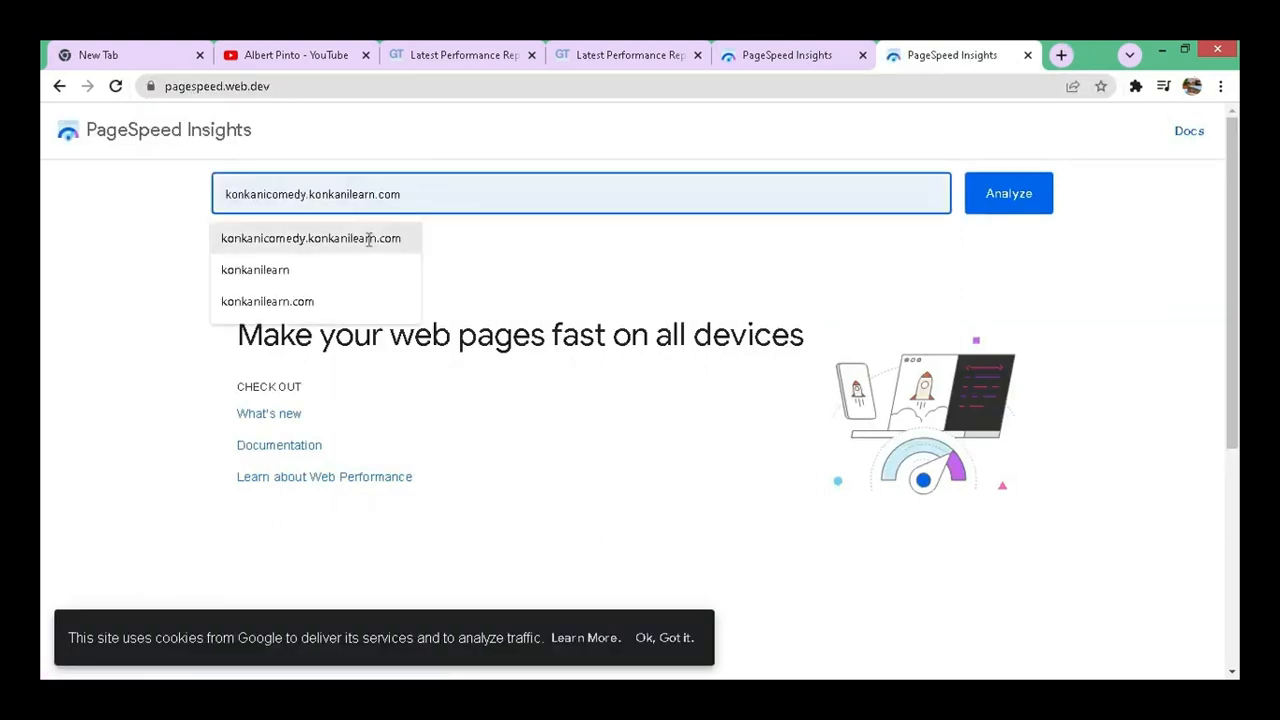
click(1008, 192)
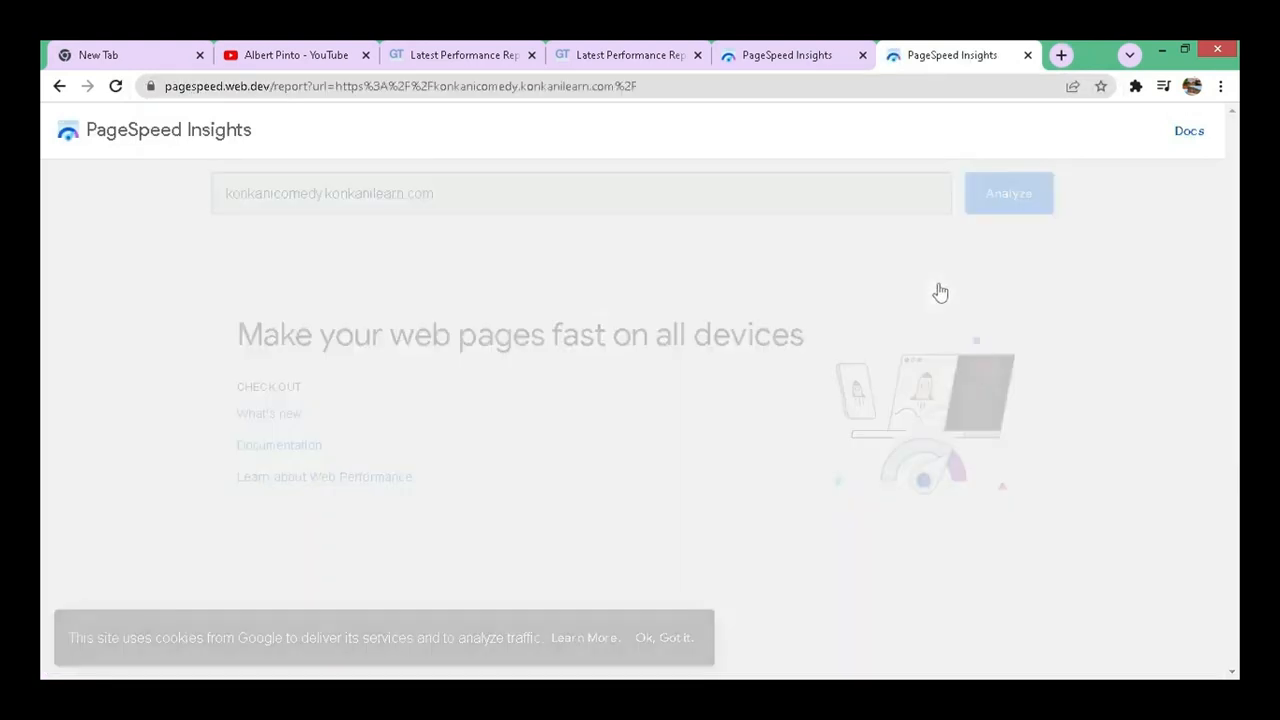
click(1008, 192)
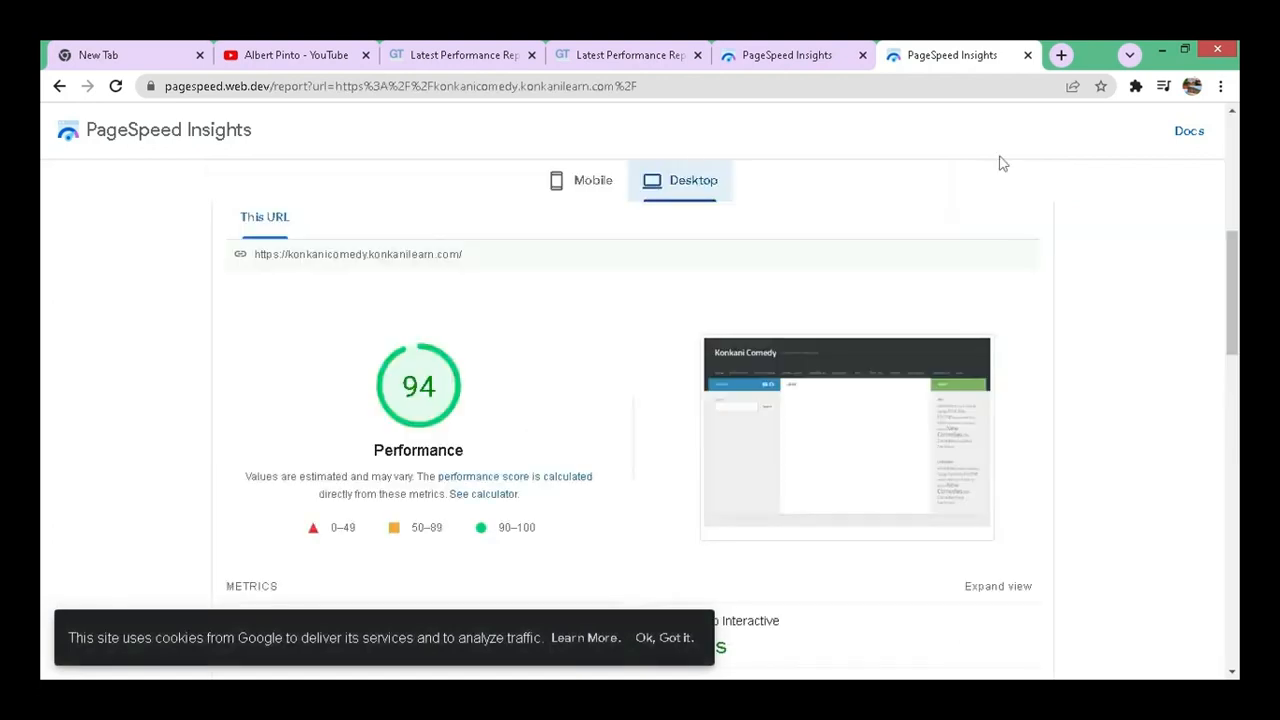
mouse_move(1022, 232)
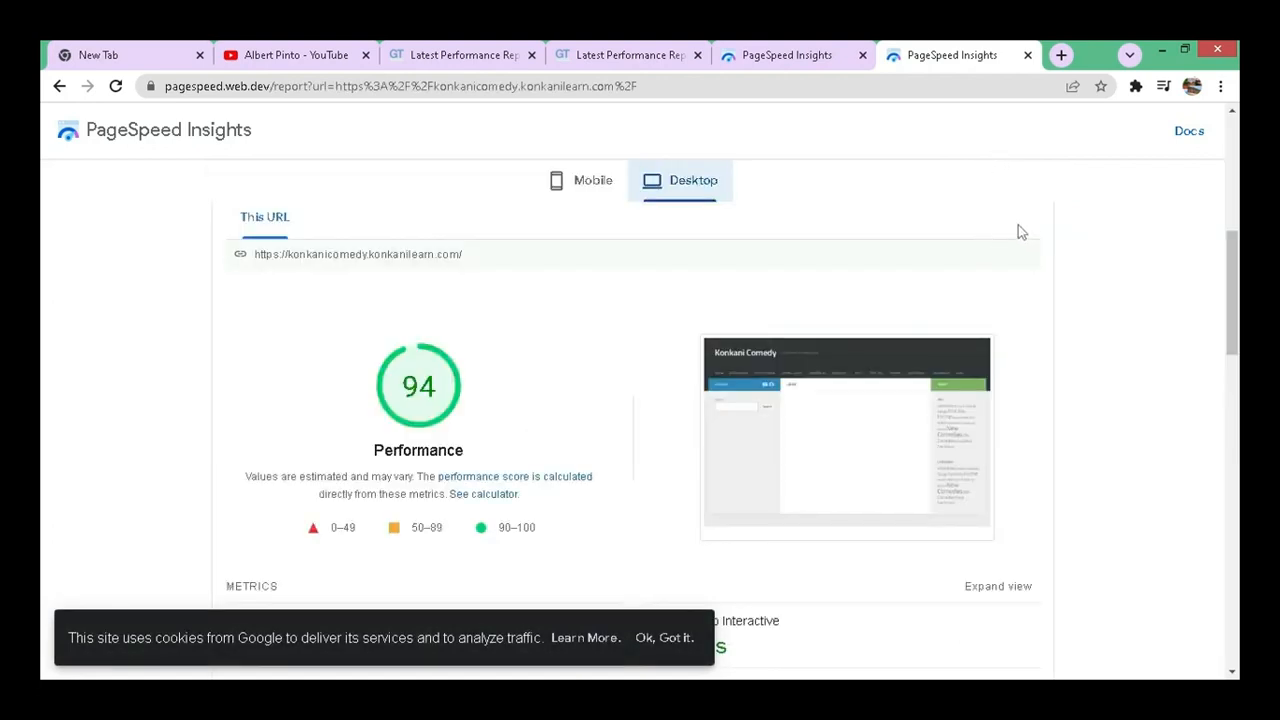
mouse_move(1016, 222)
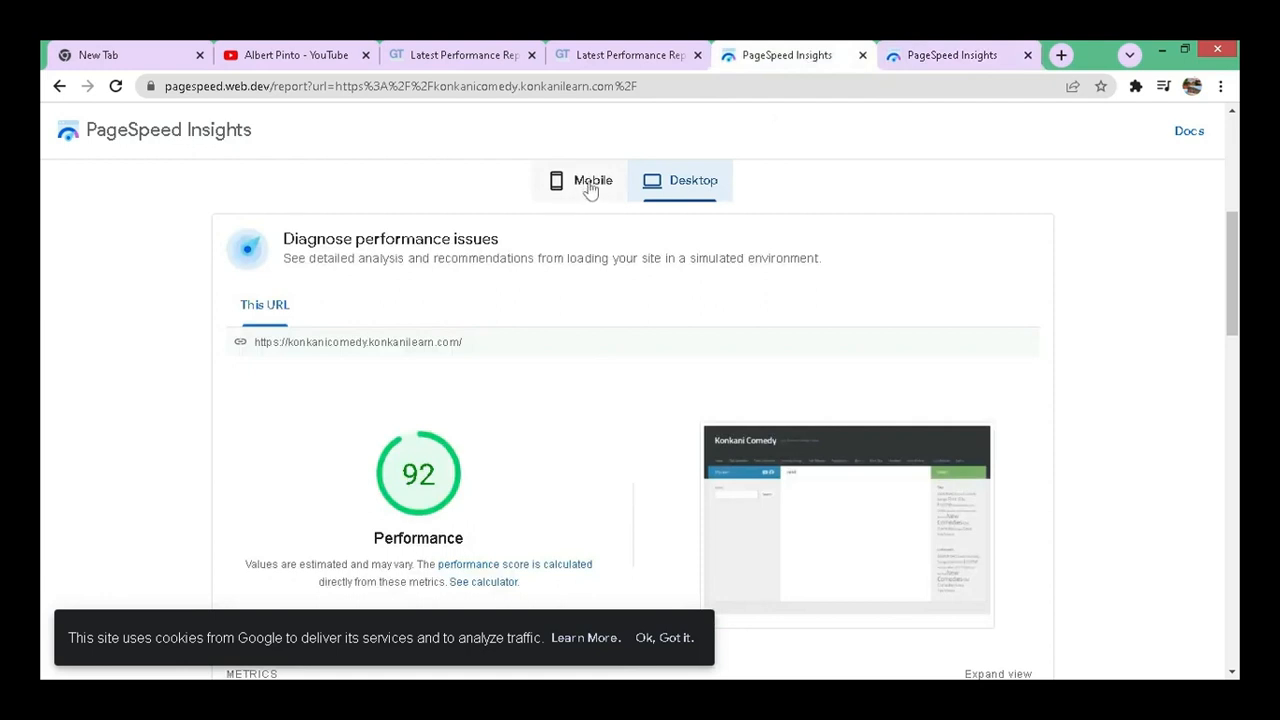
- Review the mobile report: score 80, lab metrics including 7.3 s Speed Index, and the opportunities list
click(592, 180)
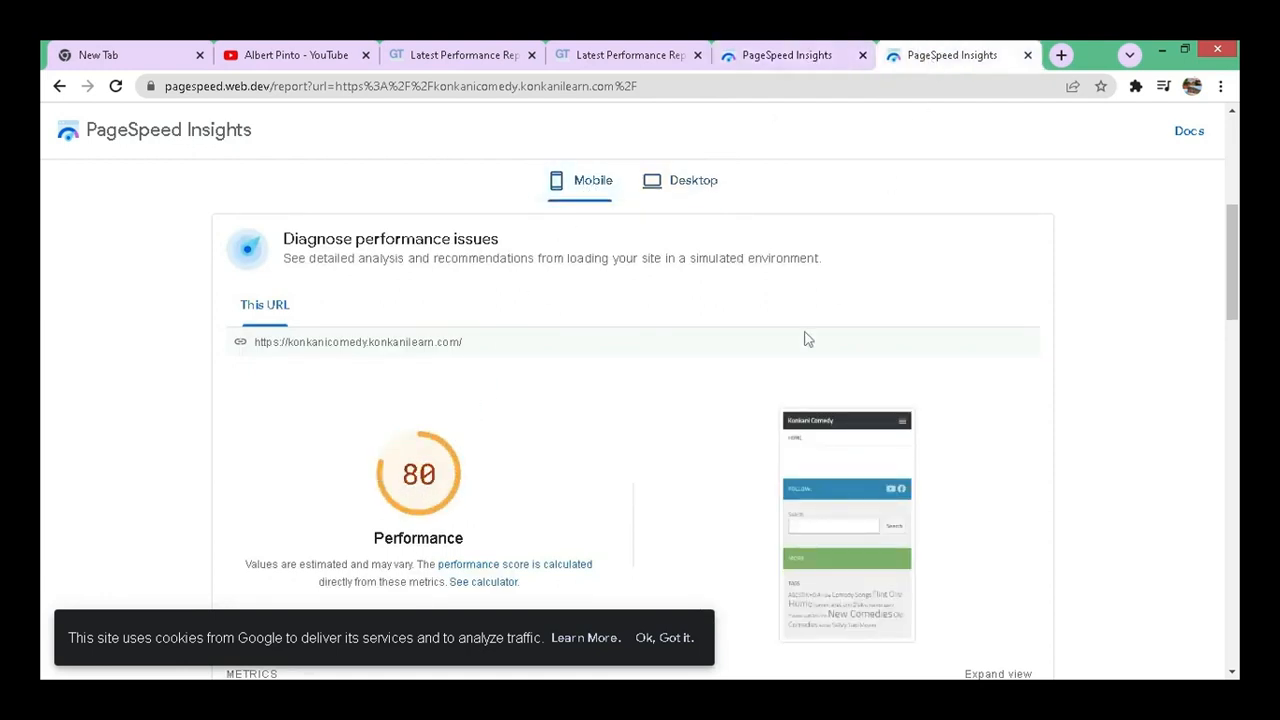
scroll(down, 3)
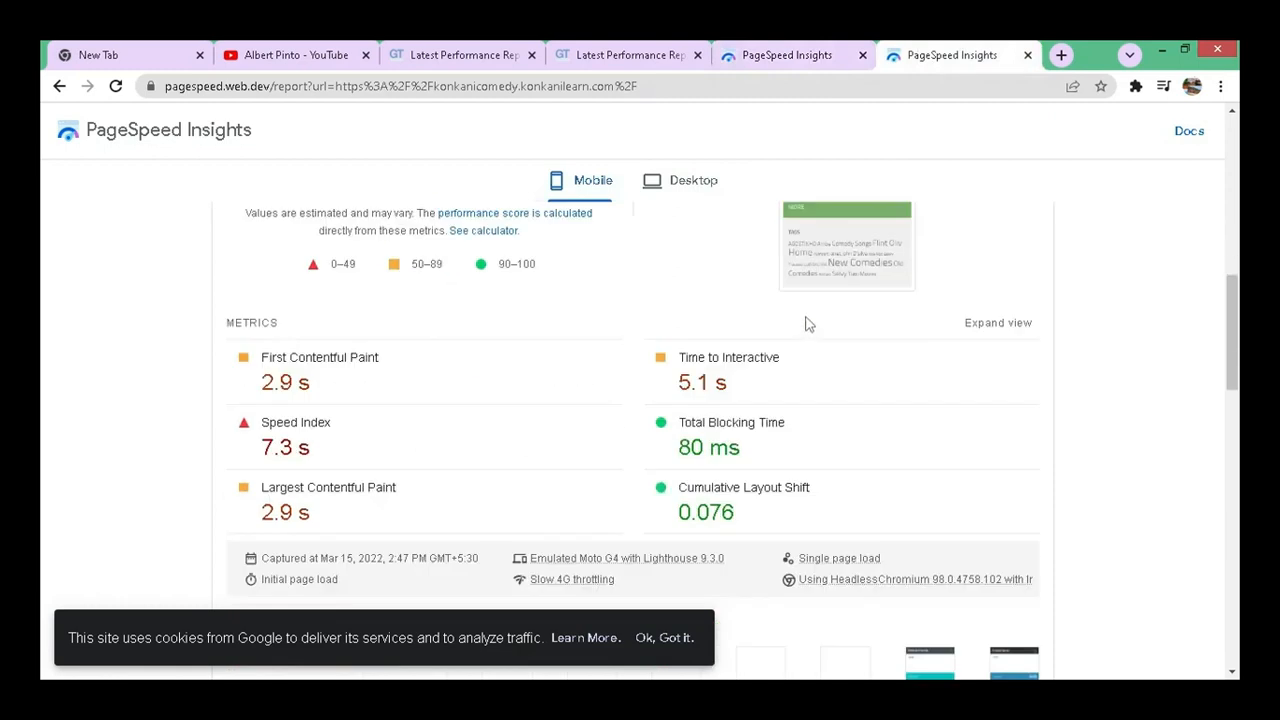
scroll(down, 3)
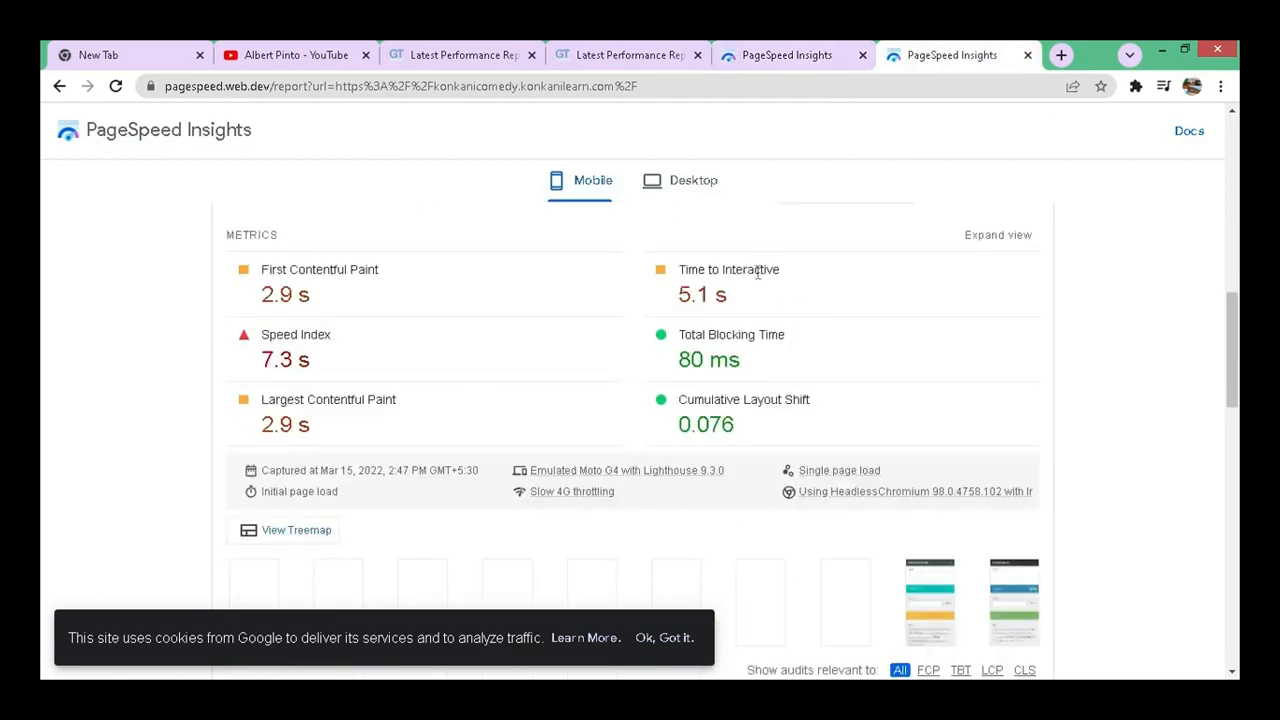
mouse_move(732, 432)
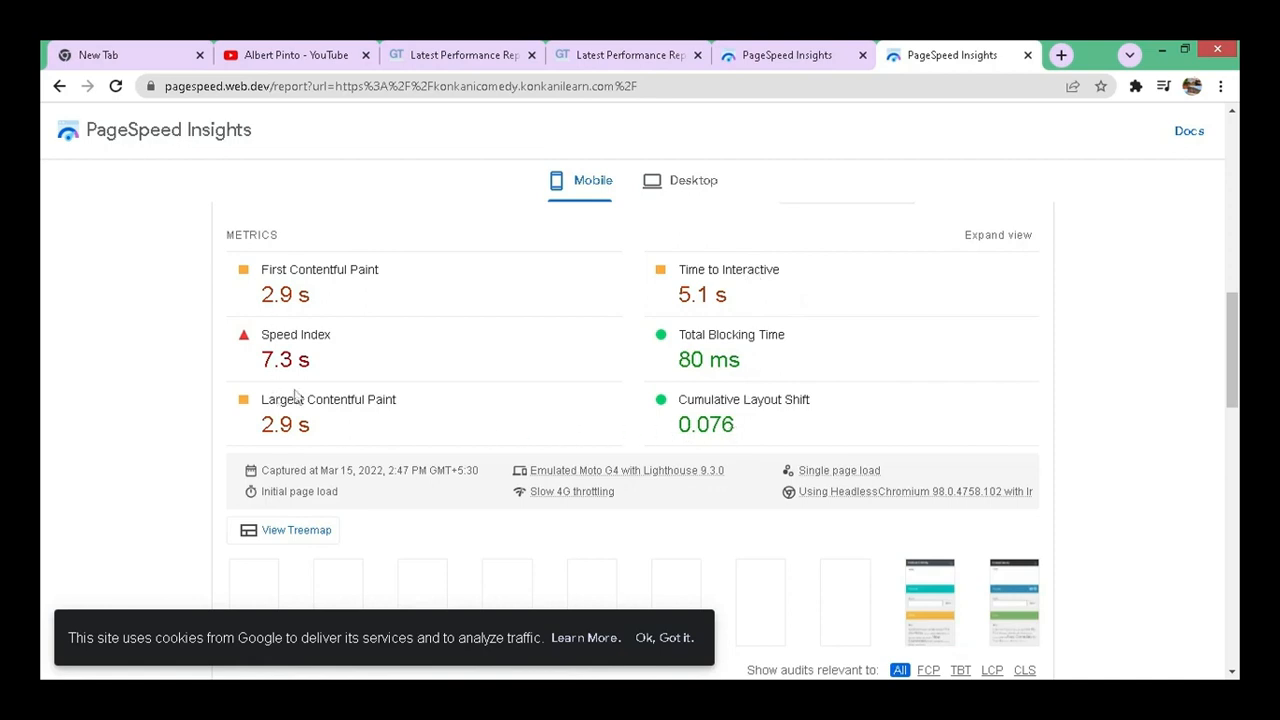
mouse_move(900, 360)
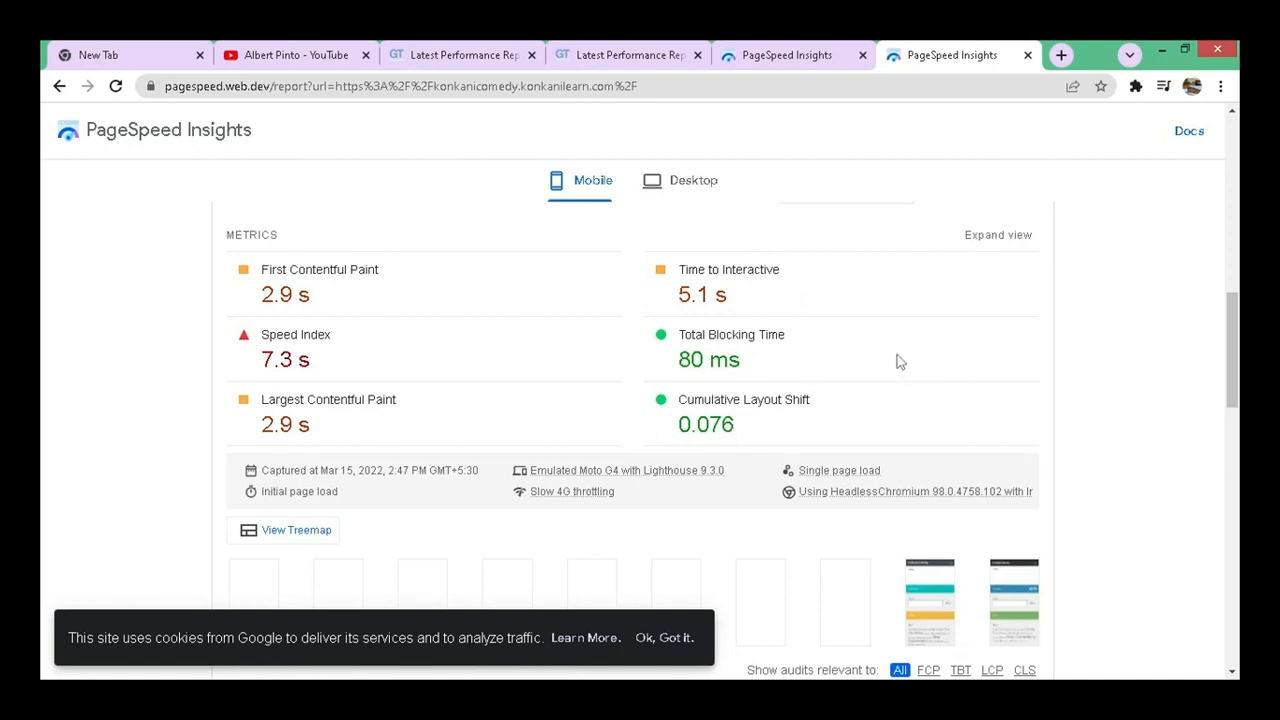
scroll(down, 3)
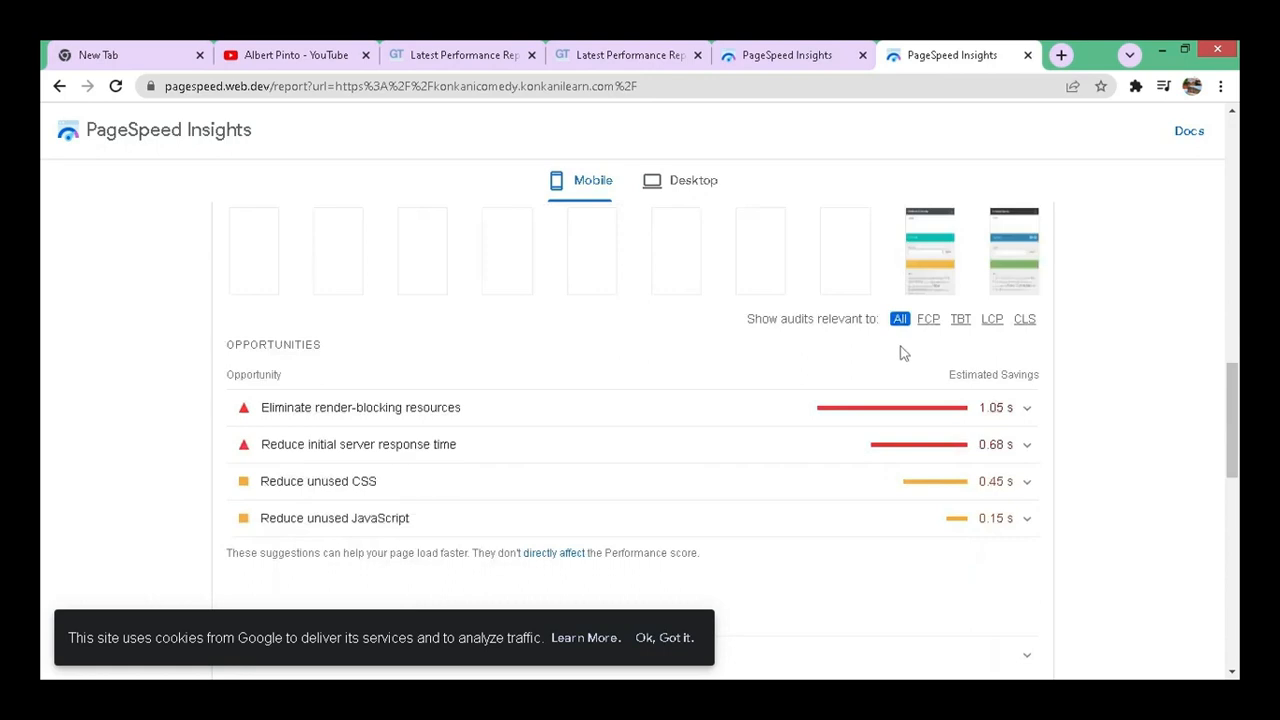
mouse_move(896, 472)
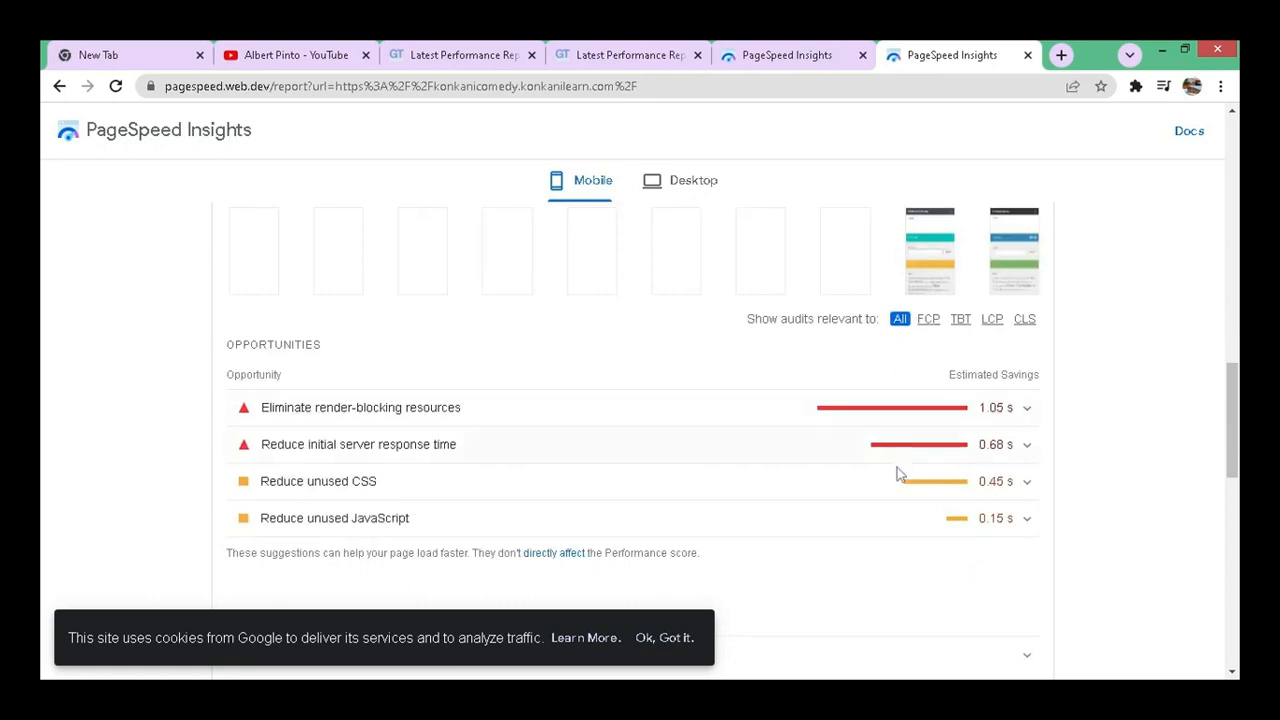
mouse_move(910, 504)
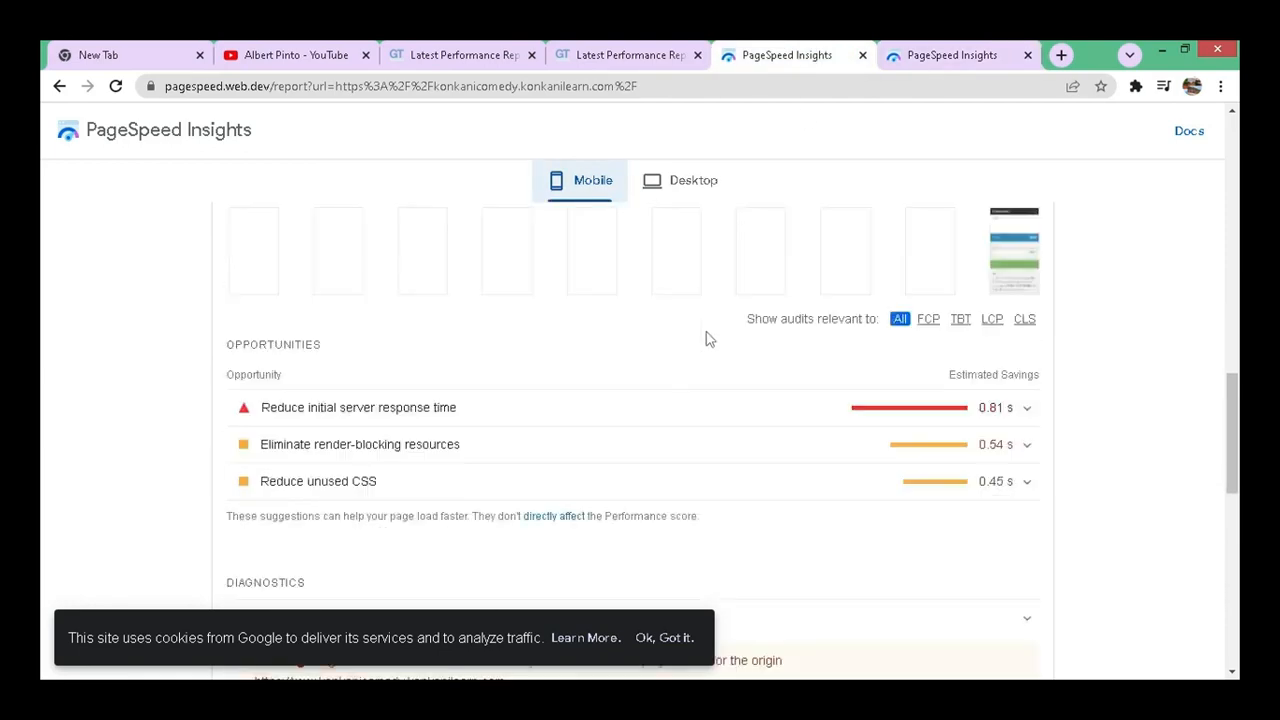
mouse_move(876, 428)
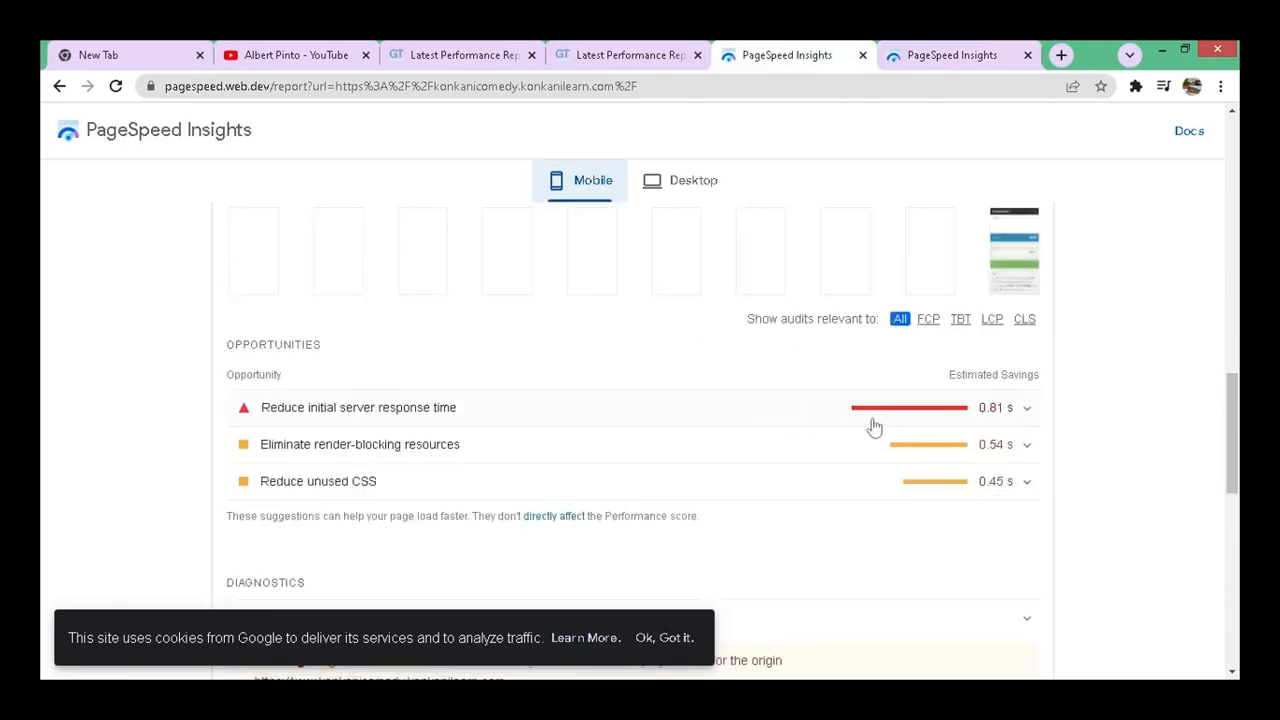
- Compare mobile and desktop opportunity savings across both reports, ending on desktop diagnostics like static-asset caching
click(950, 56)
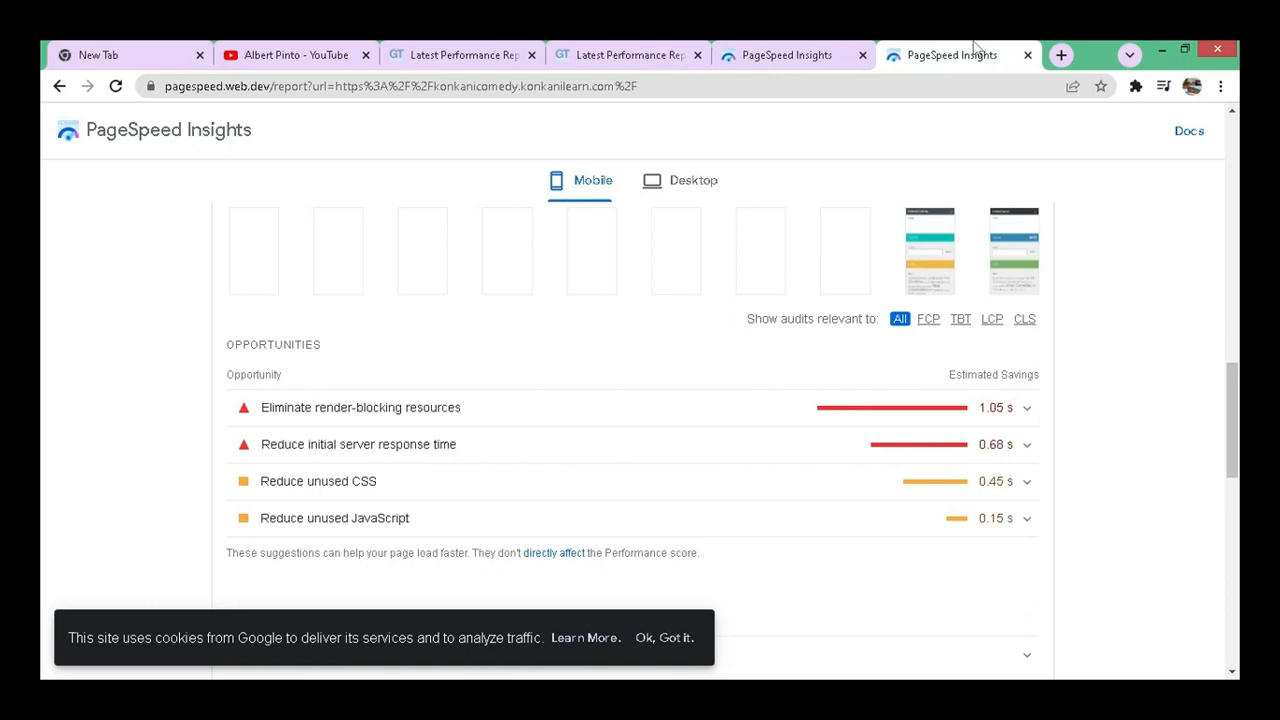
mouse_move(936, 422)
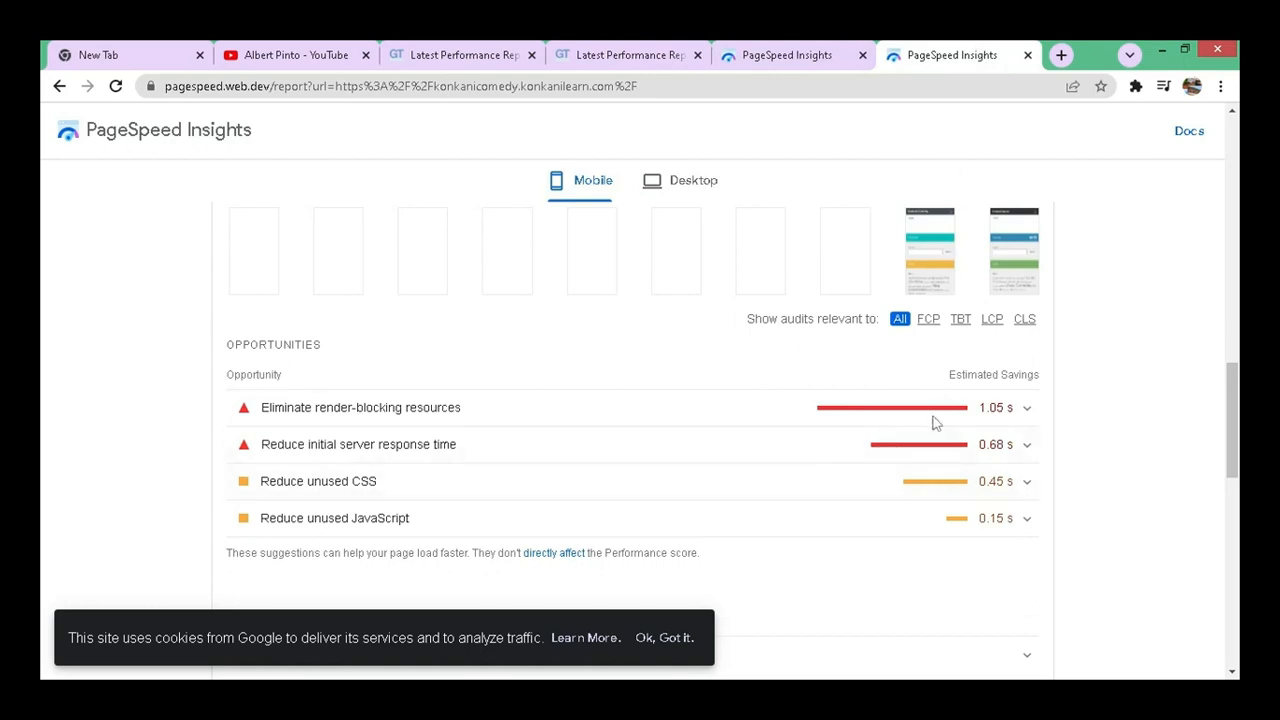
mouse_move(932, 482)
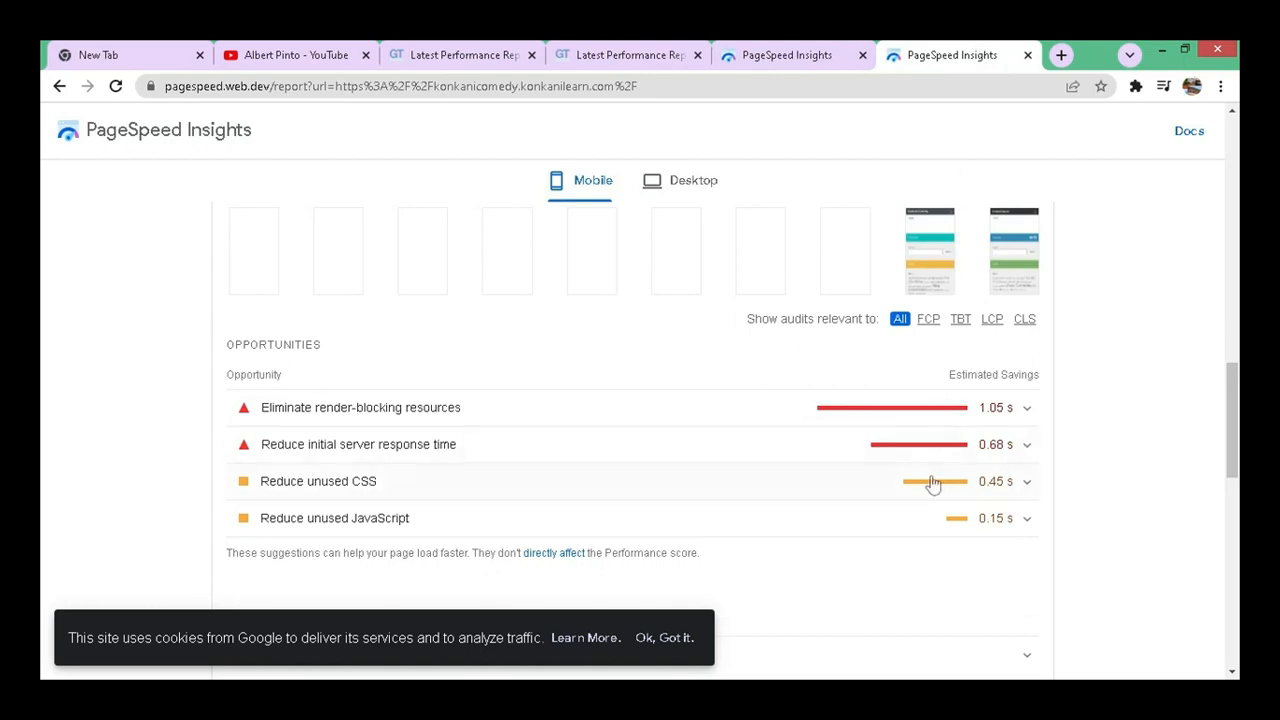
click(680, 180)
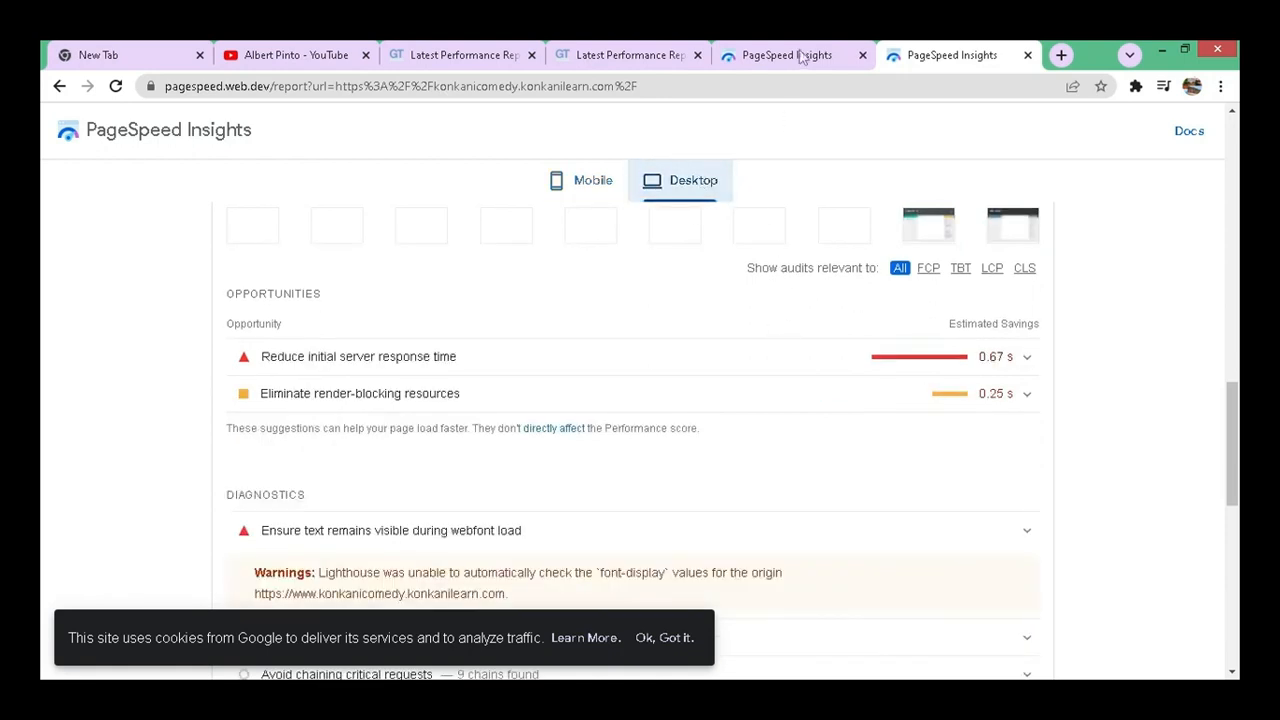
click(592, 180)
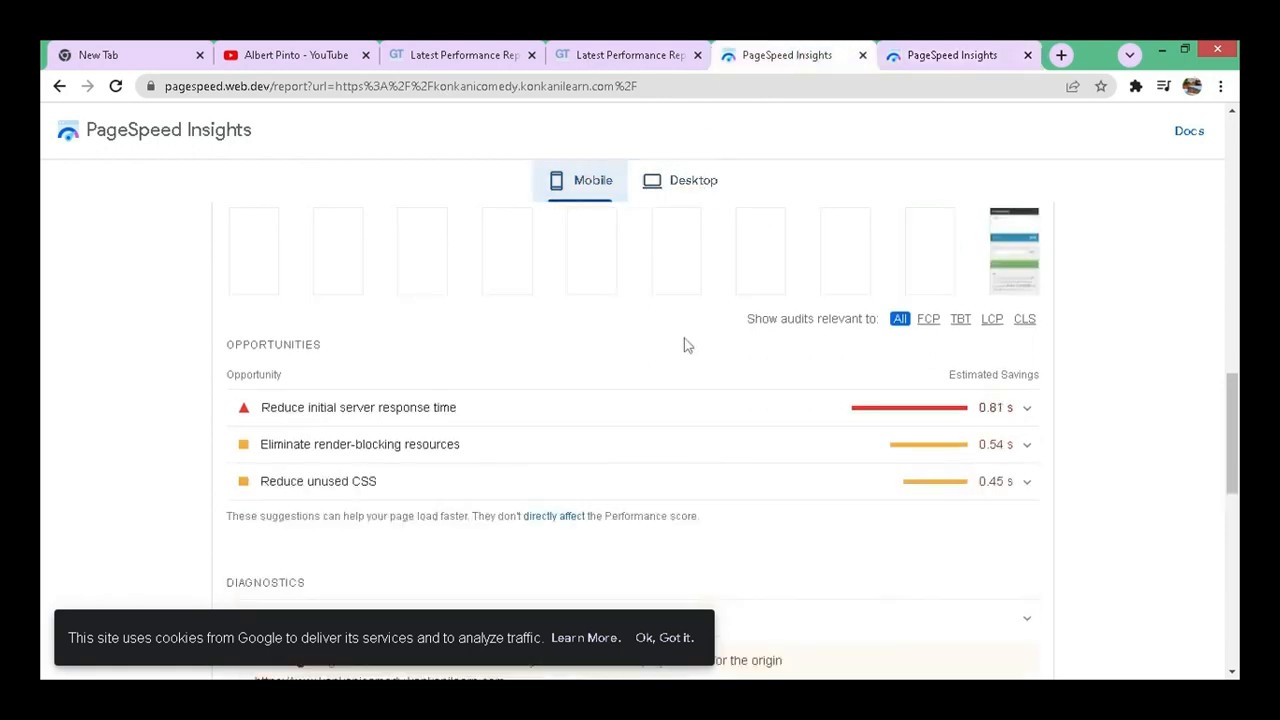
click(680, 180)
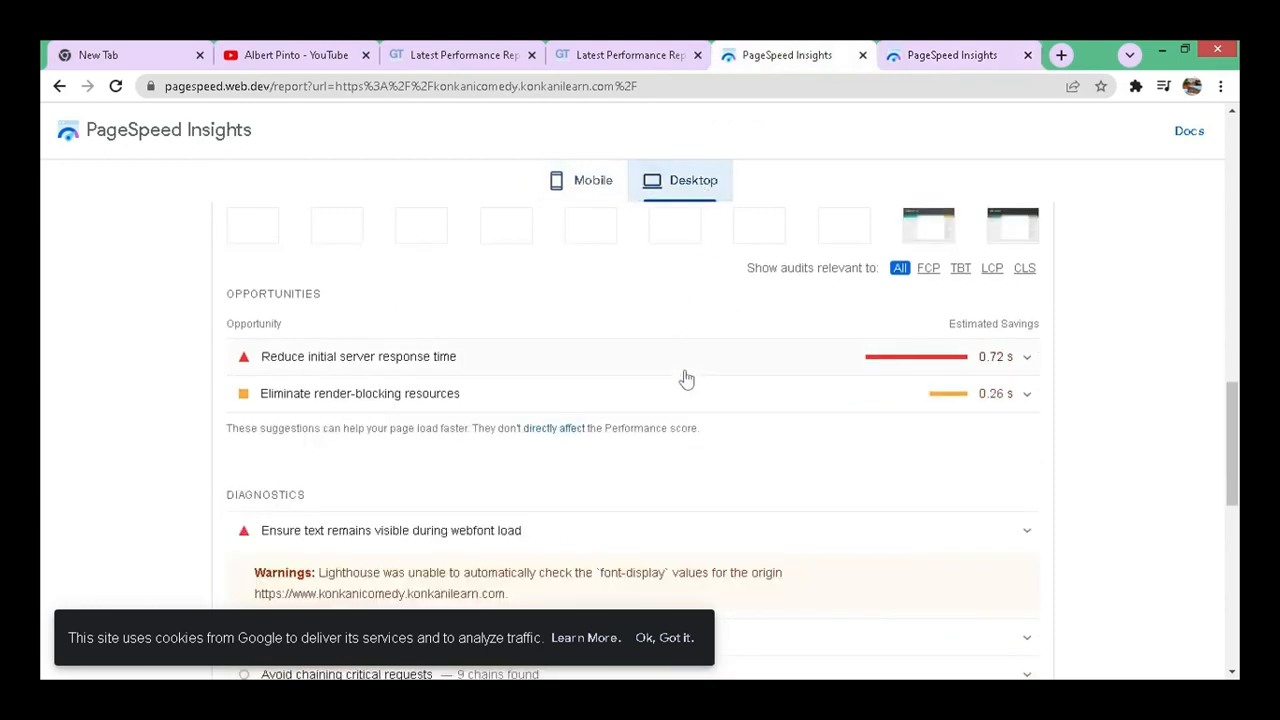
scroll(down, 3)
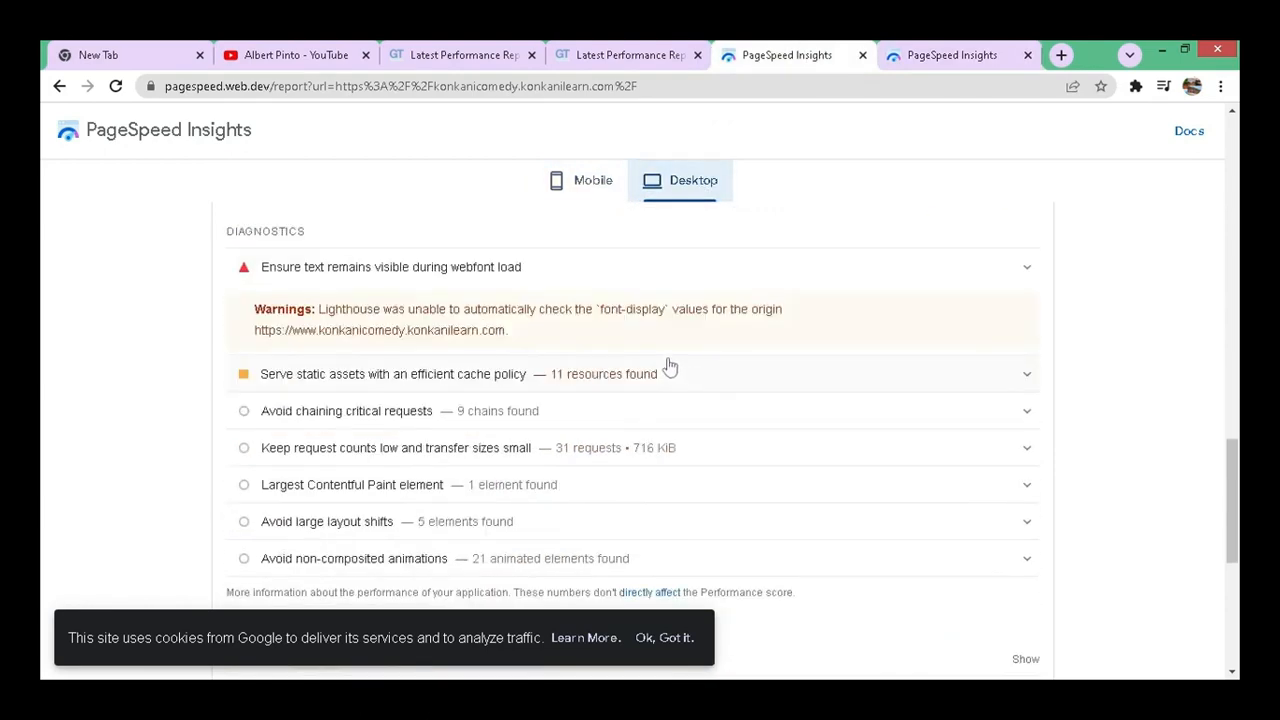